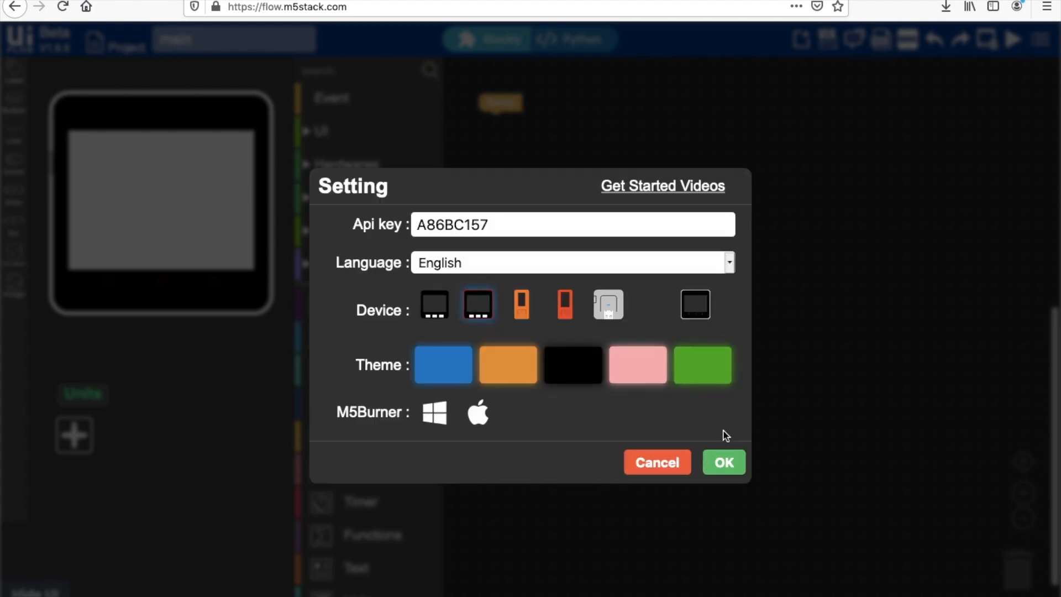
Close Settings, attach an 'Init ble uart name' block under Setup with the name M5Stackfire.
left_click(723, 462)
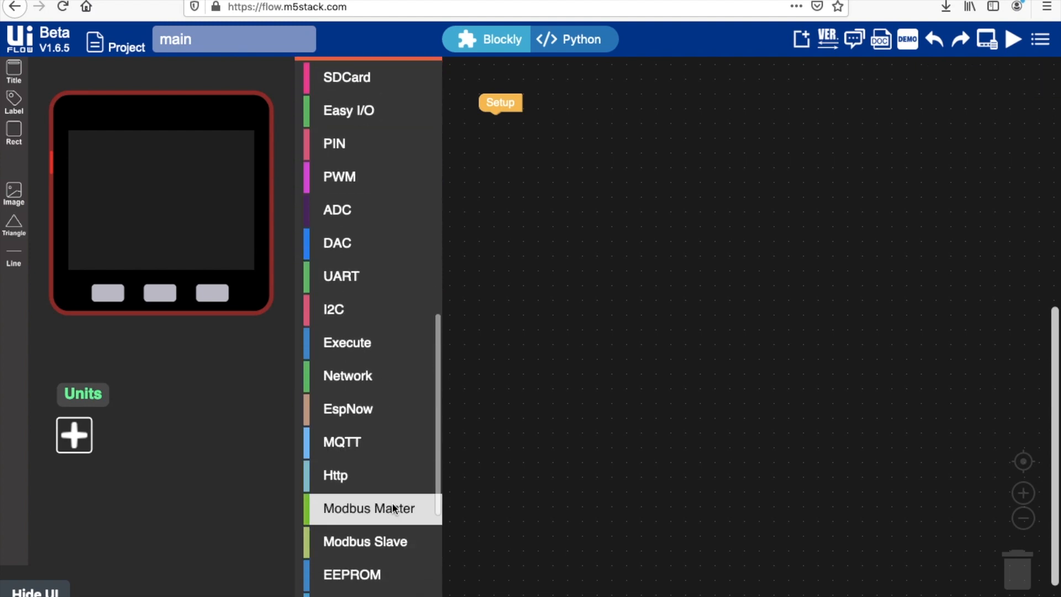
left_click(355, 429)
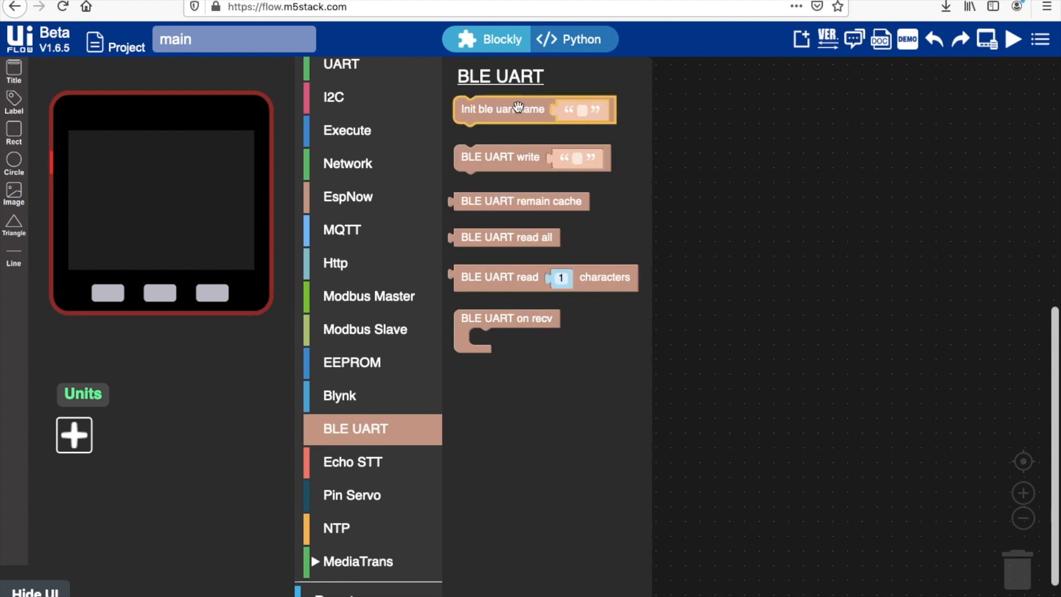
left_click_drag(534, 109, 548, 129)
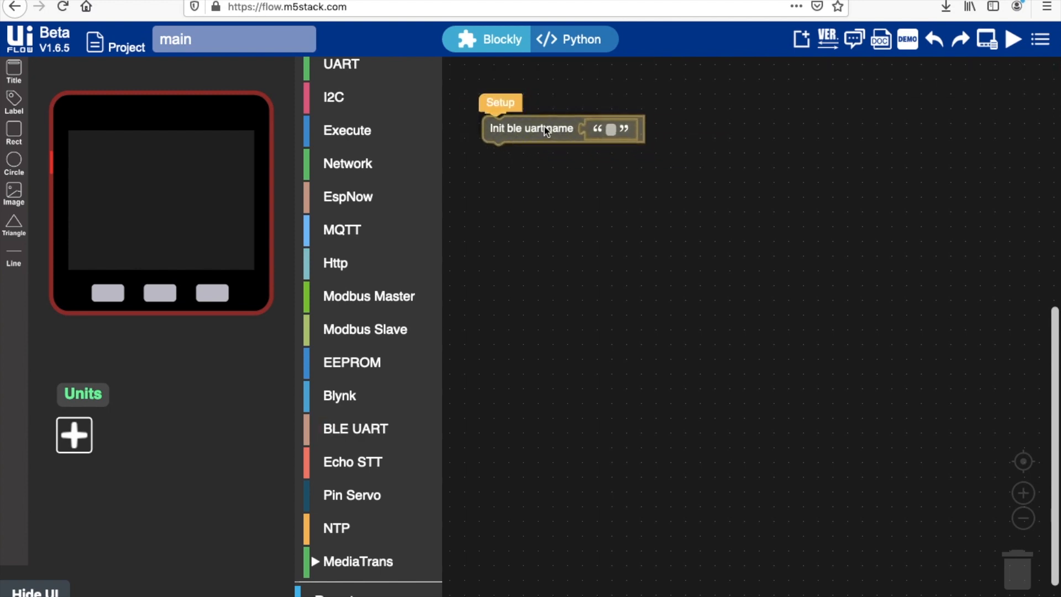
left_click(610, 128)
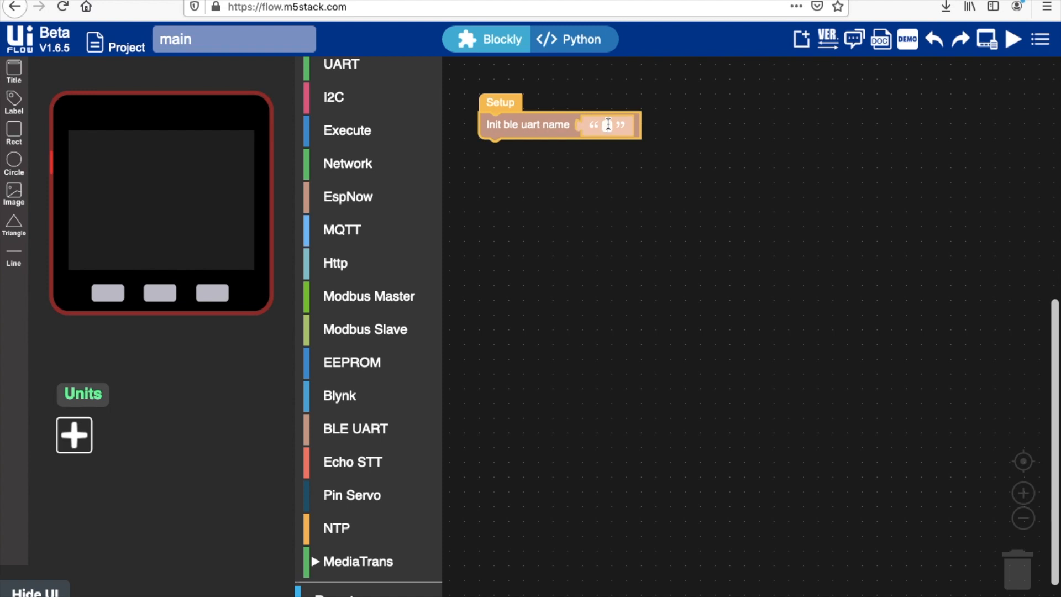
type("M5Stac")
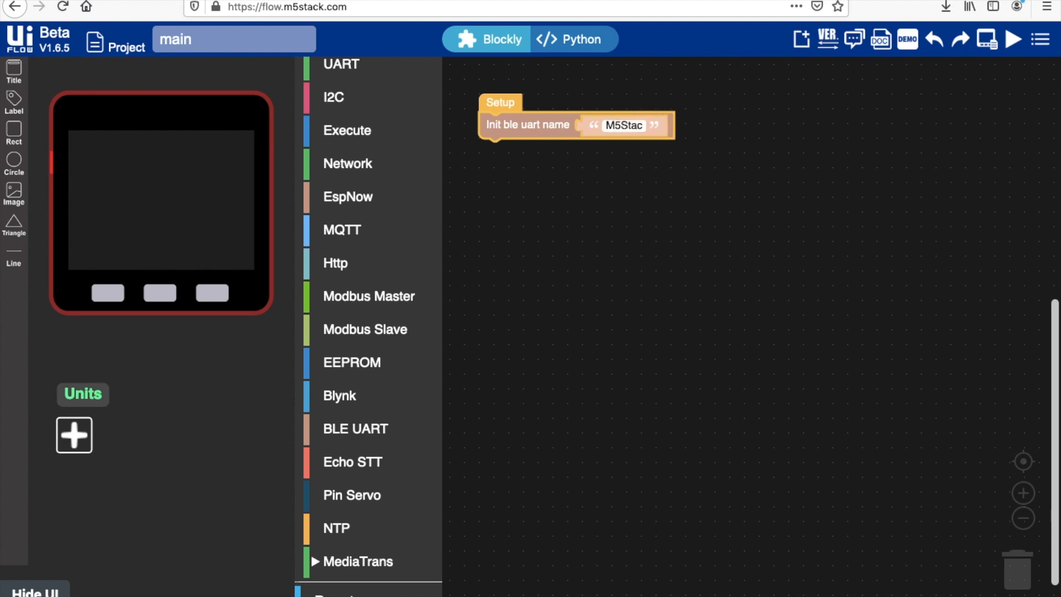
type("fire")
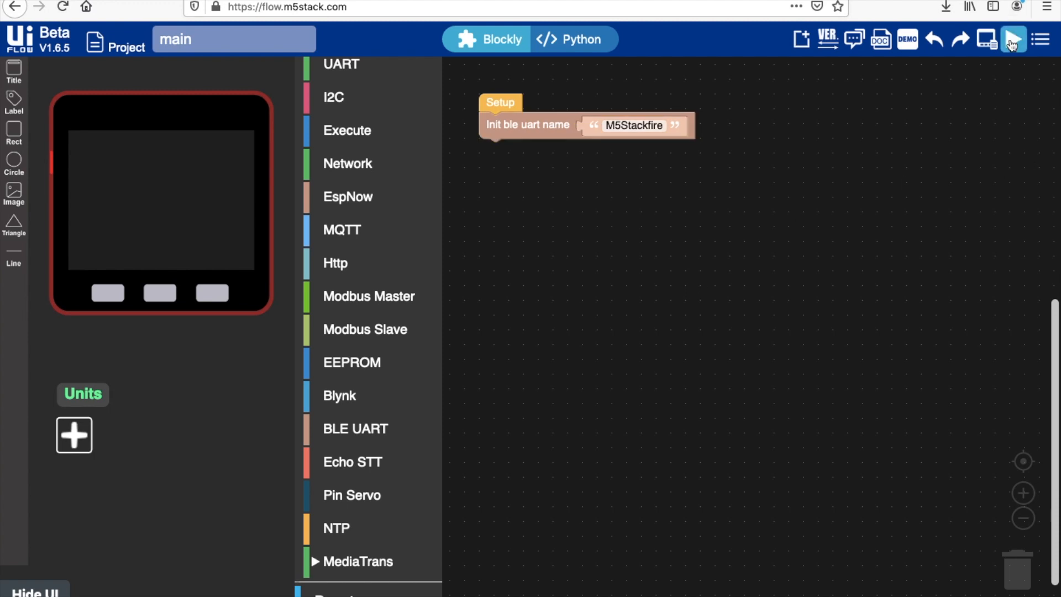
Run the BLE UART setup program on the M5Stack device.
left_click(1013, 40)
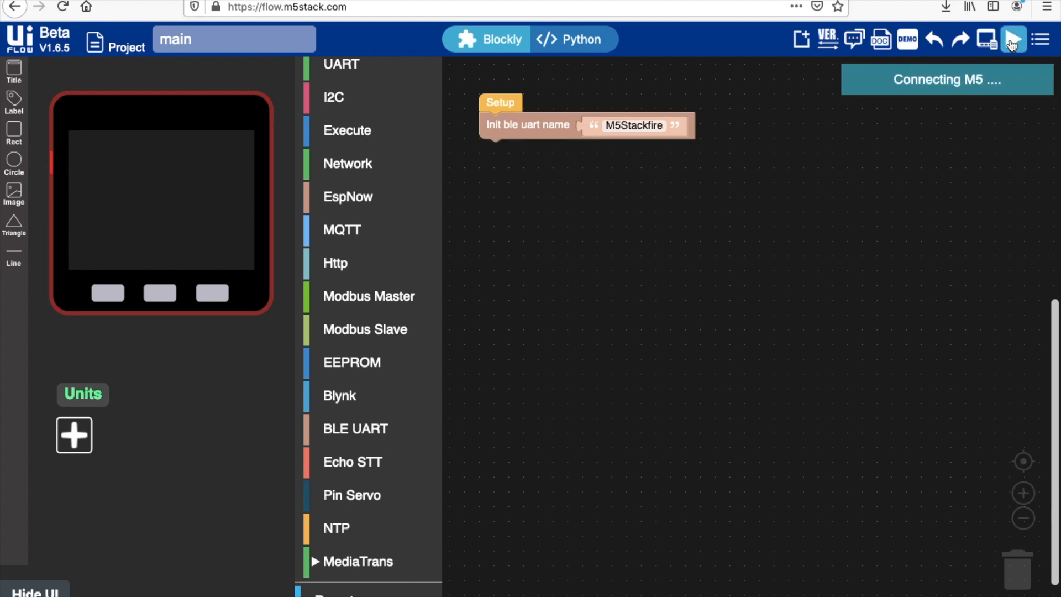
left_click(1013, 39)
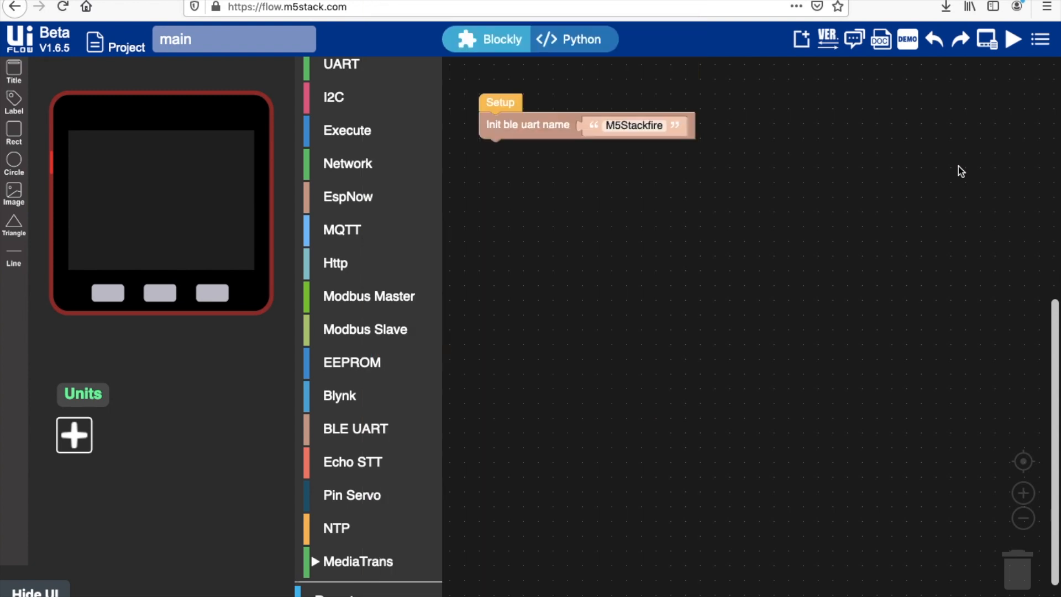
mouse_move(631, 318)
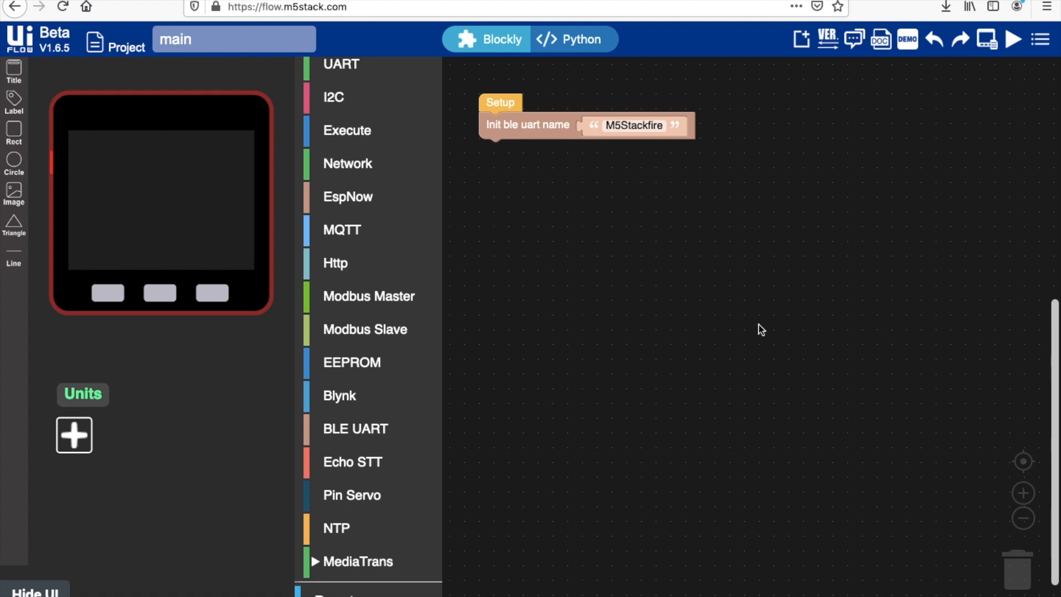
mouse_move(661, 361)
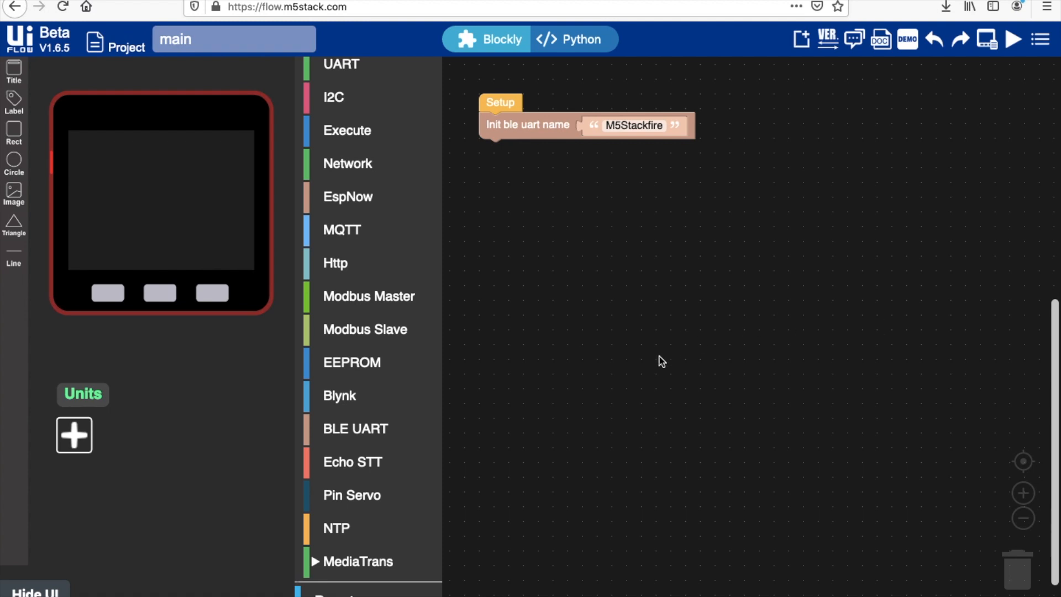
mouse_move(673, 322)
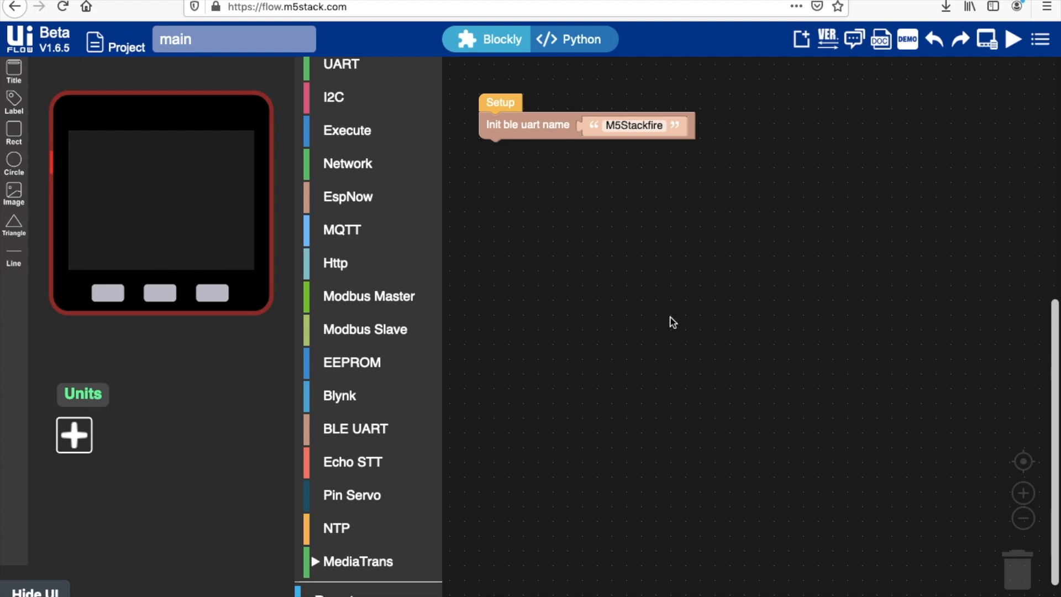
mouse_move(745, 321)
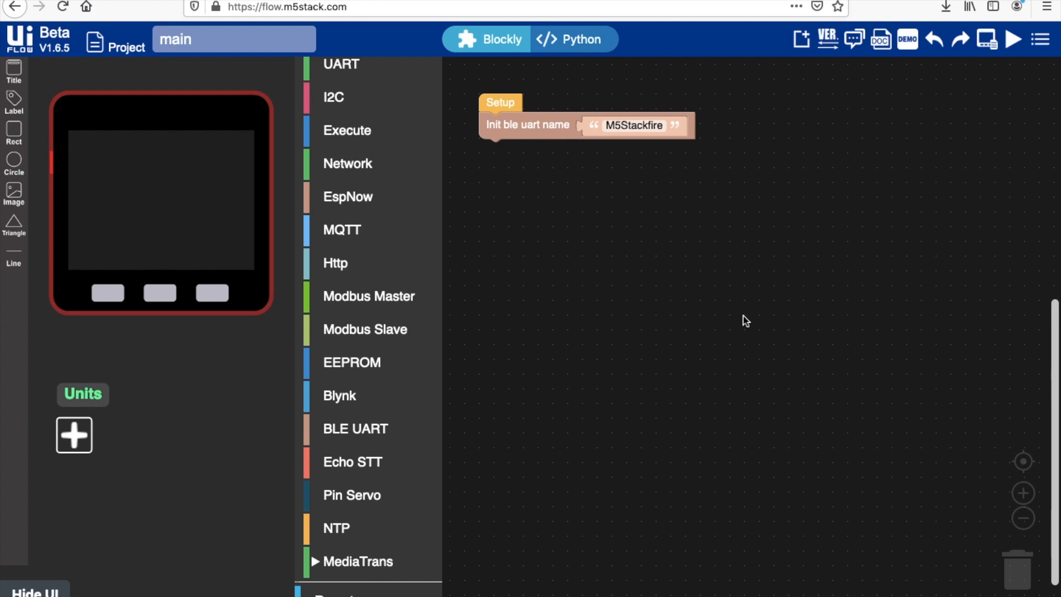
mouse_move(795, 272)
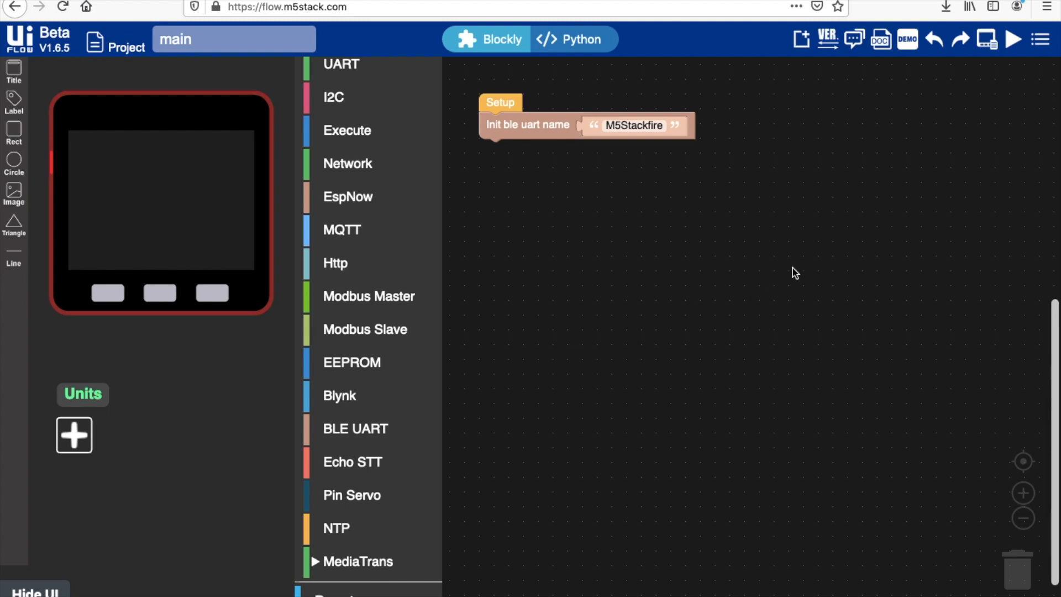
mouse_move(817, 230)
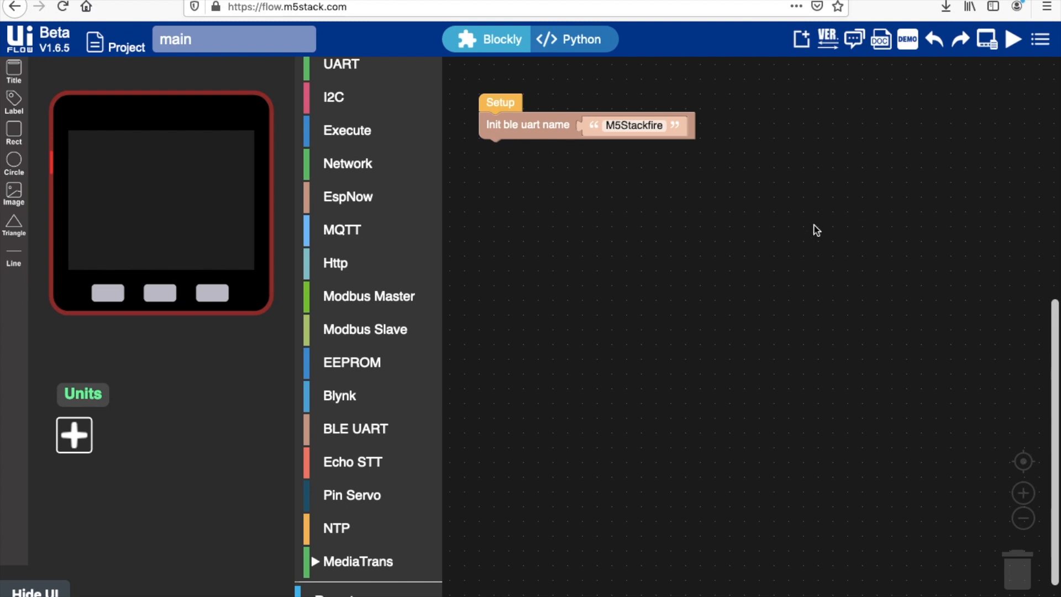
mouse_move(694, 246)
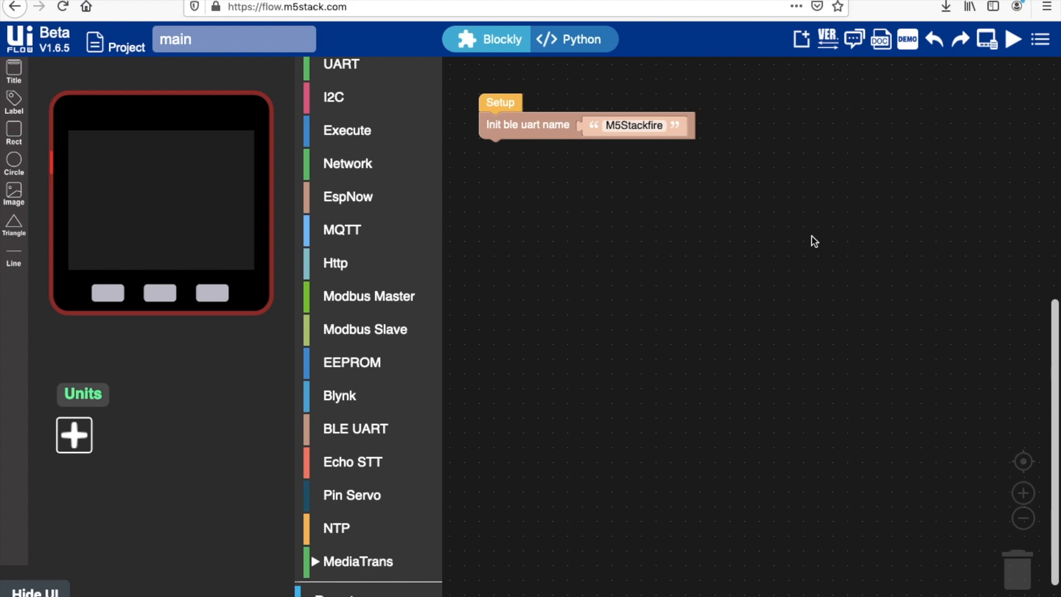
mouse_move(518, 305)
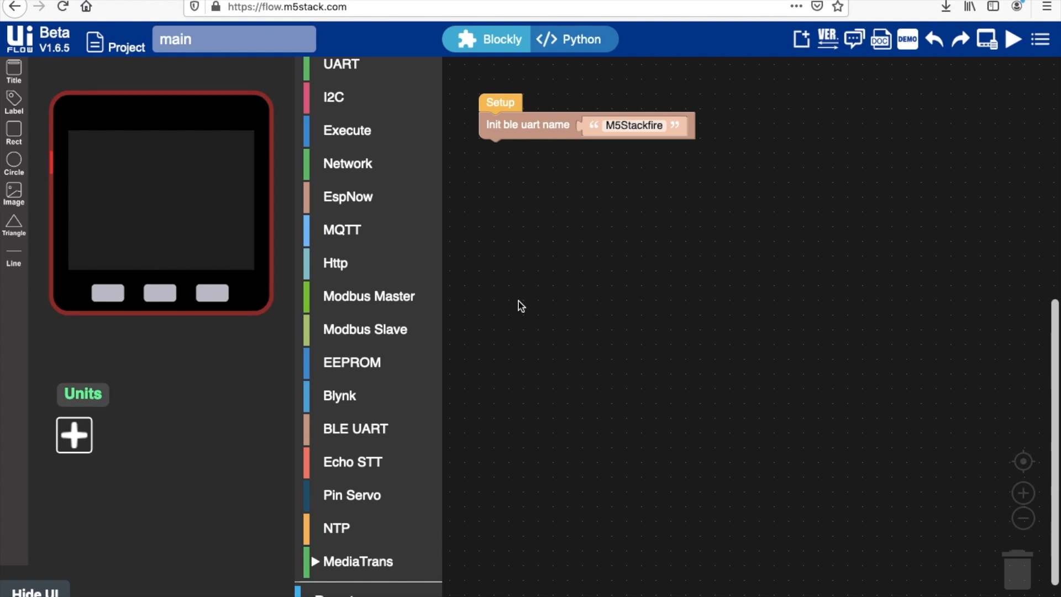
mouse_move(650, 330)
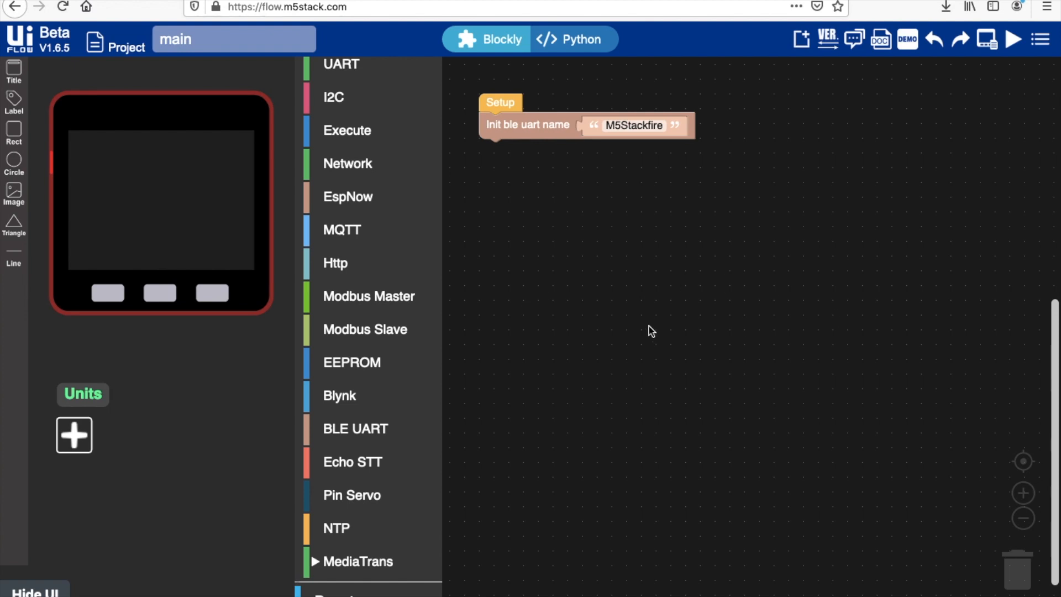
mouse_move(834, 419)
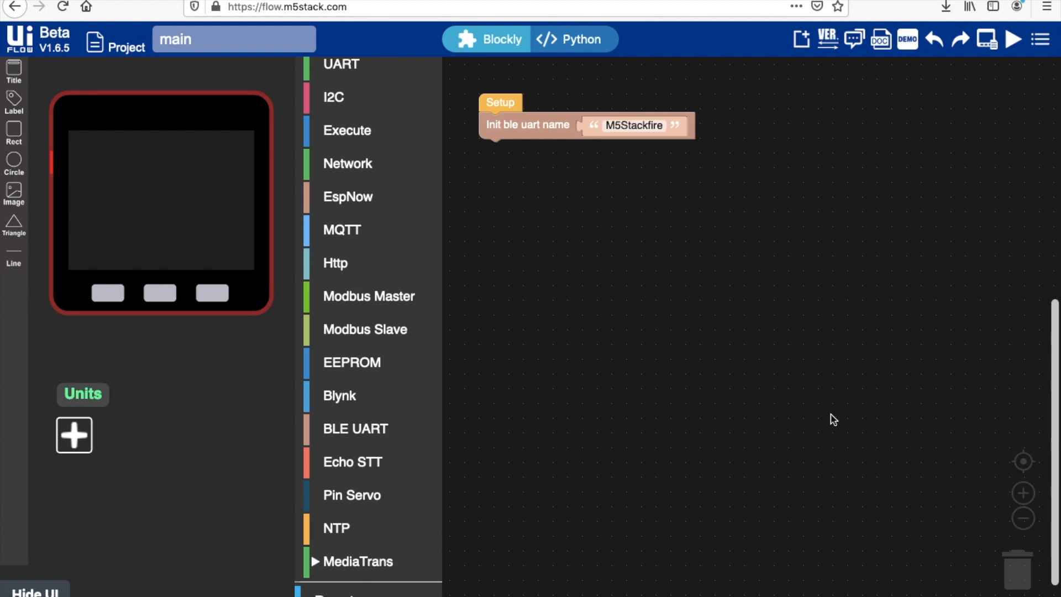
mouse_move(649, 225)
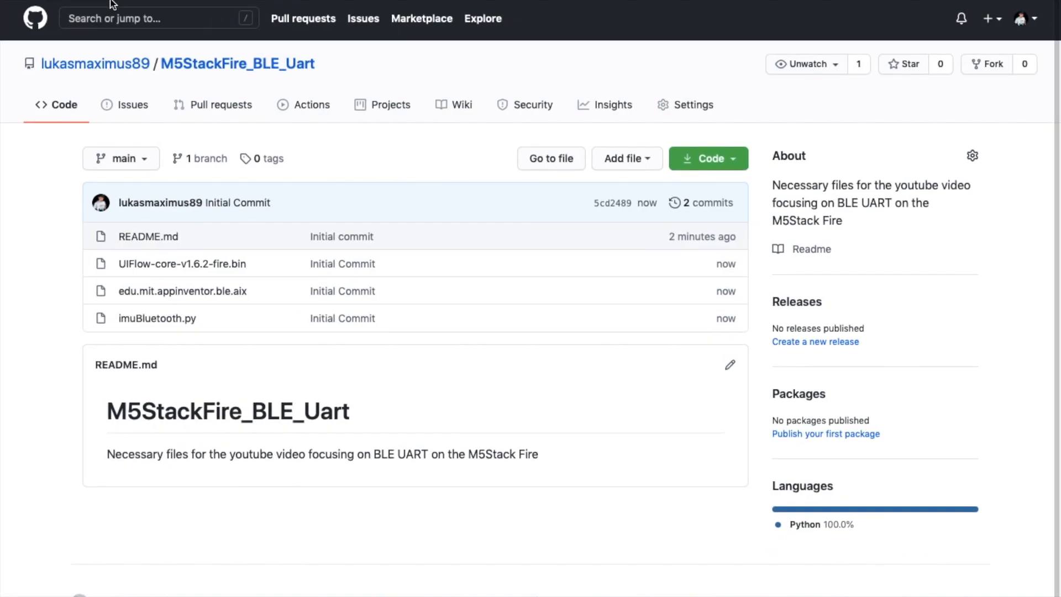
mouse_move(350, 186)
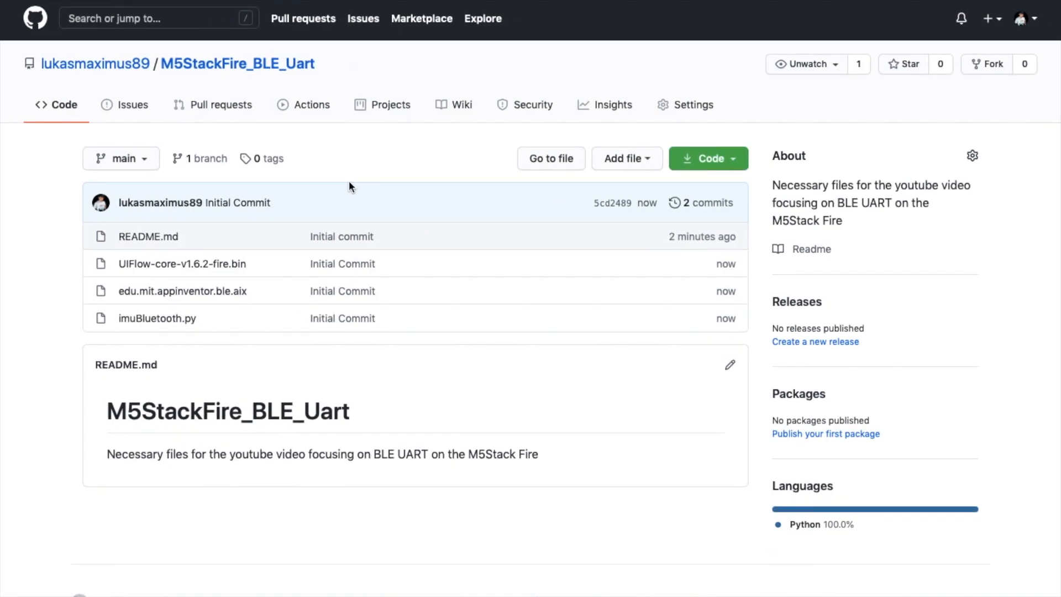
Show the Code dropdown with clone and ZIP download options for M5StackFire_BLE_Uart.
left_click(707, 158)
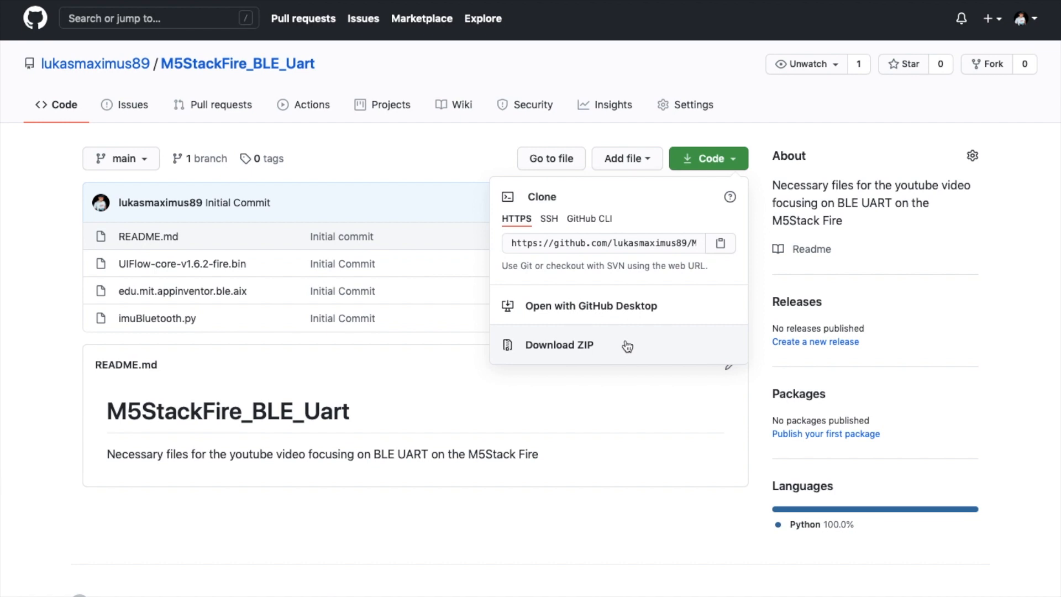
mouse_move(645, 471)
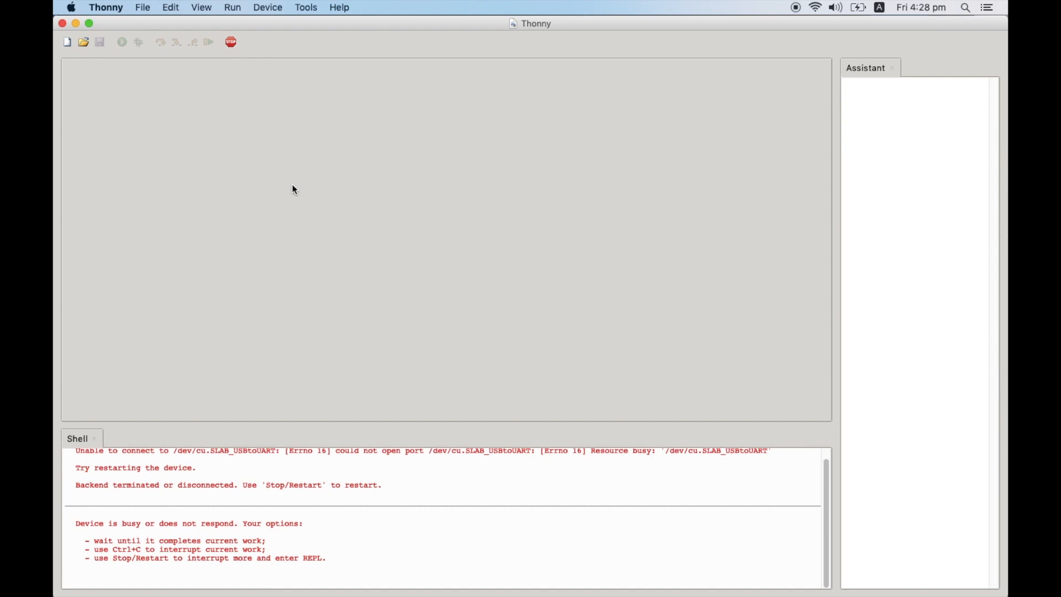
Reach the esptool MicroPython firmware installer from Thonny's Interpreter options.
left_click(232, 8)
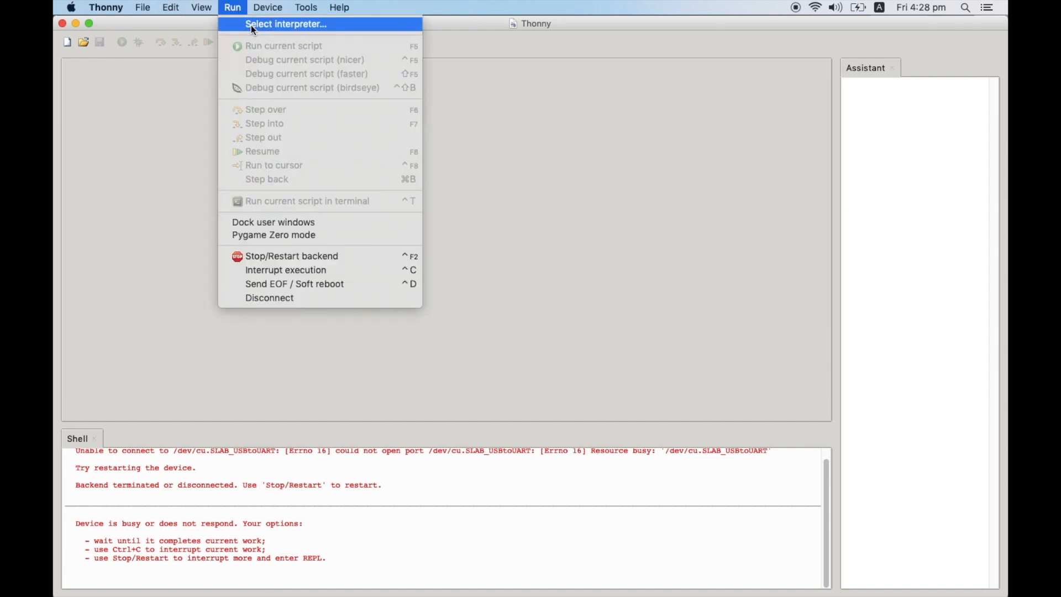
left_click(286, 23)
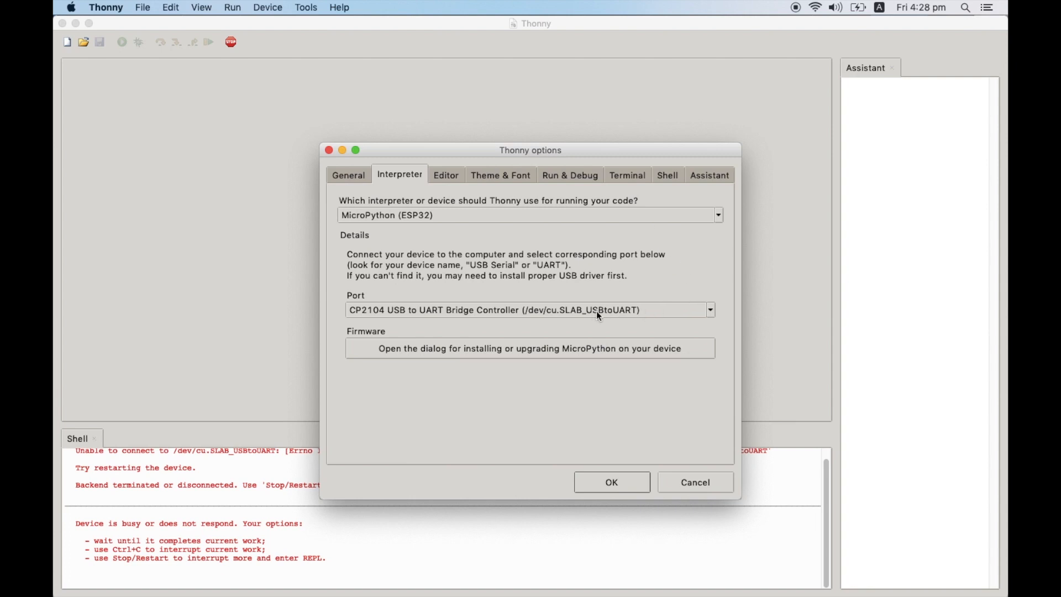
mouse_move(659, 322)
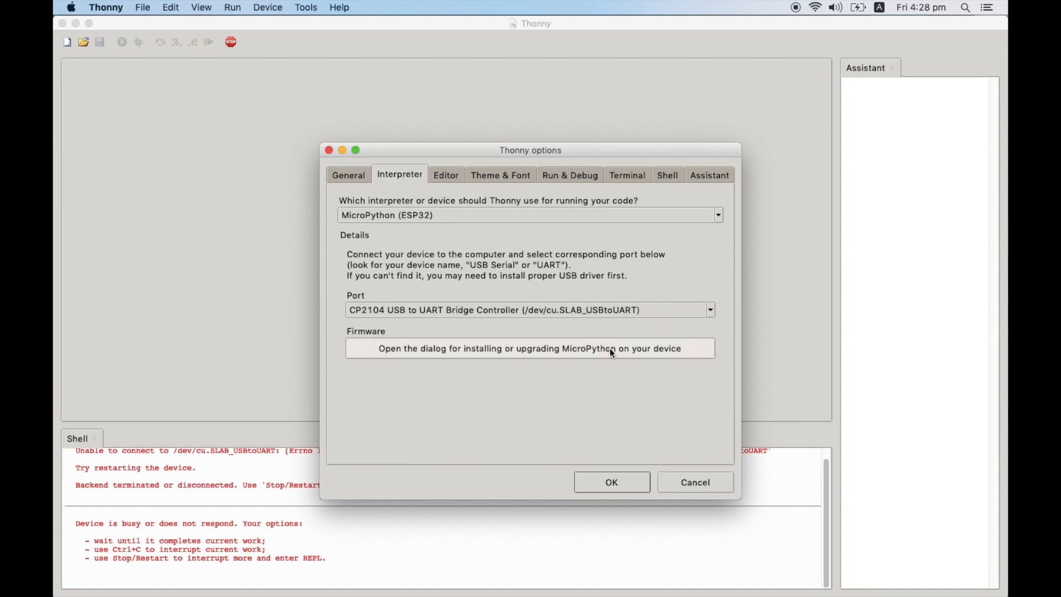
left_click(529, 349)
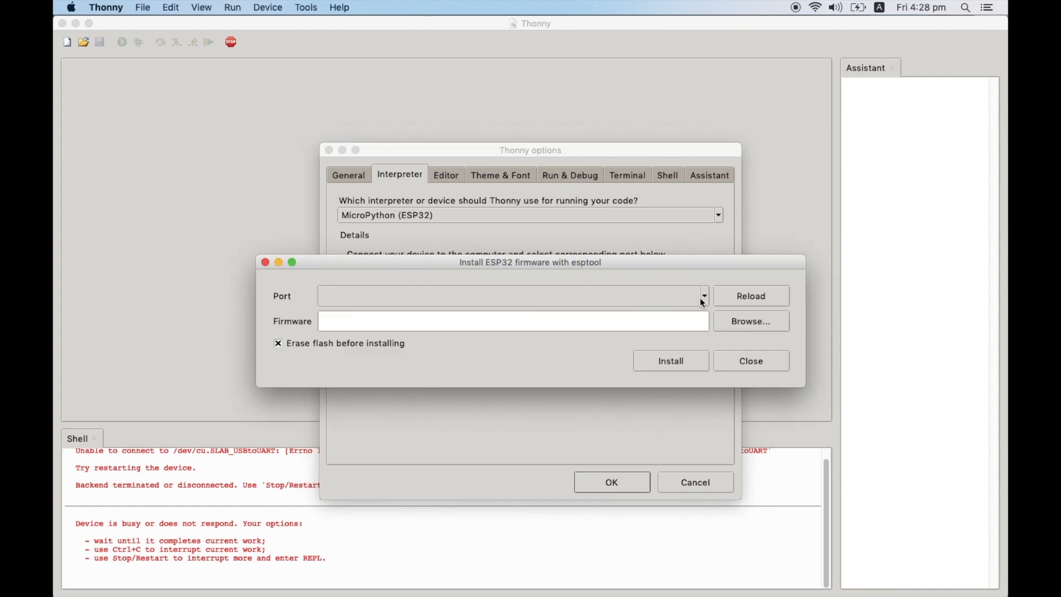
Flash UIFlow-core-v1.6.2-fire.bin onto the ESP32 over the CP2104 USB-to-UART port, erasing flash first.
left_click(703, 296)
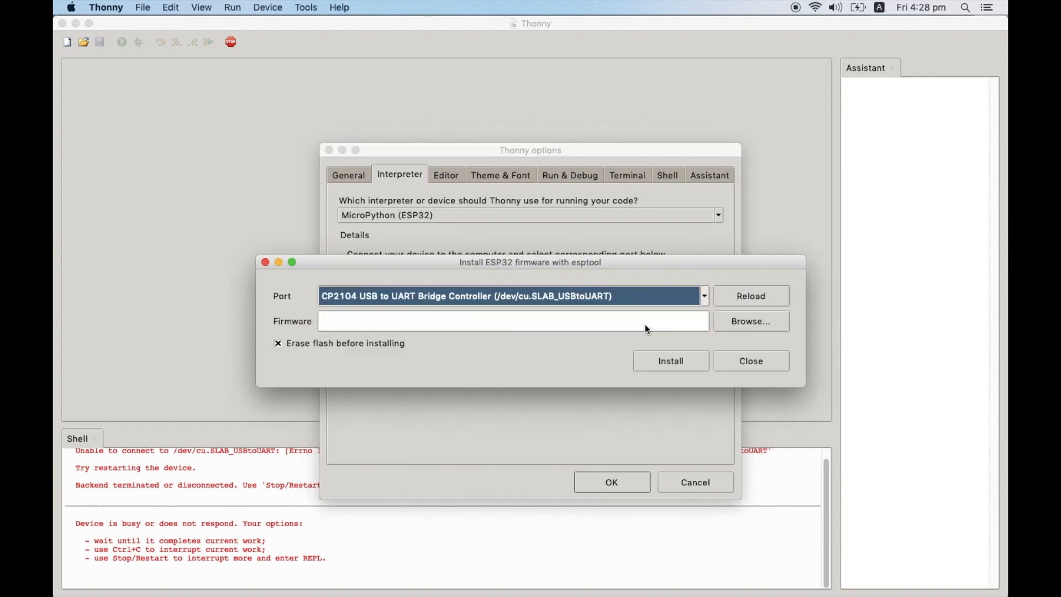
left_click(750, 321)
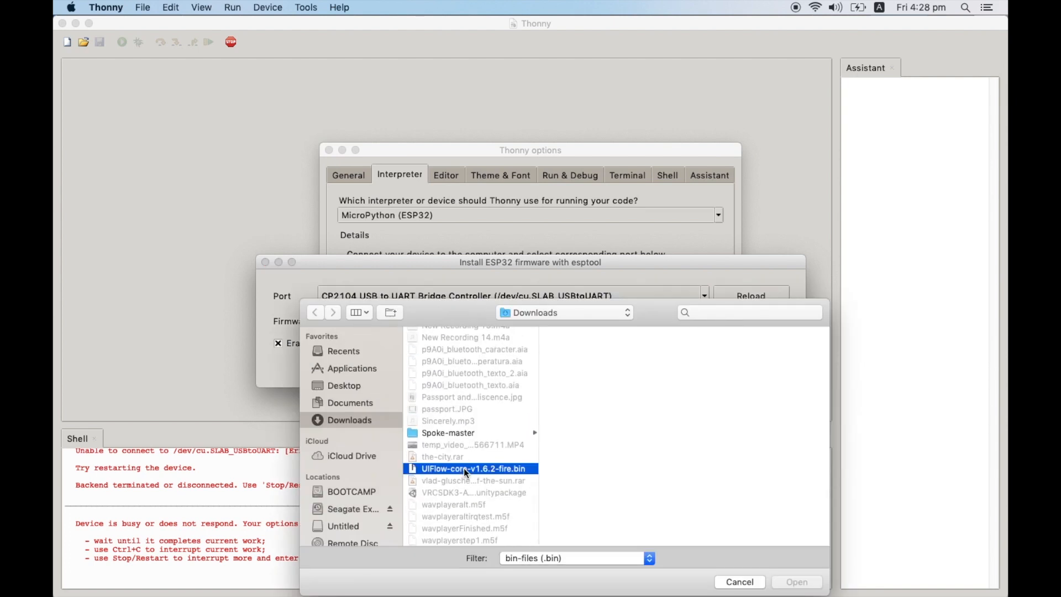
left_click(797, 581)
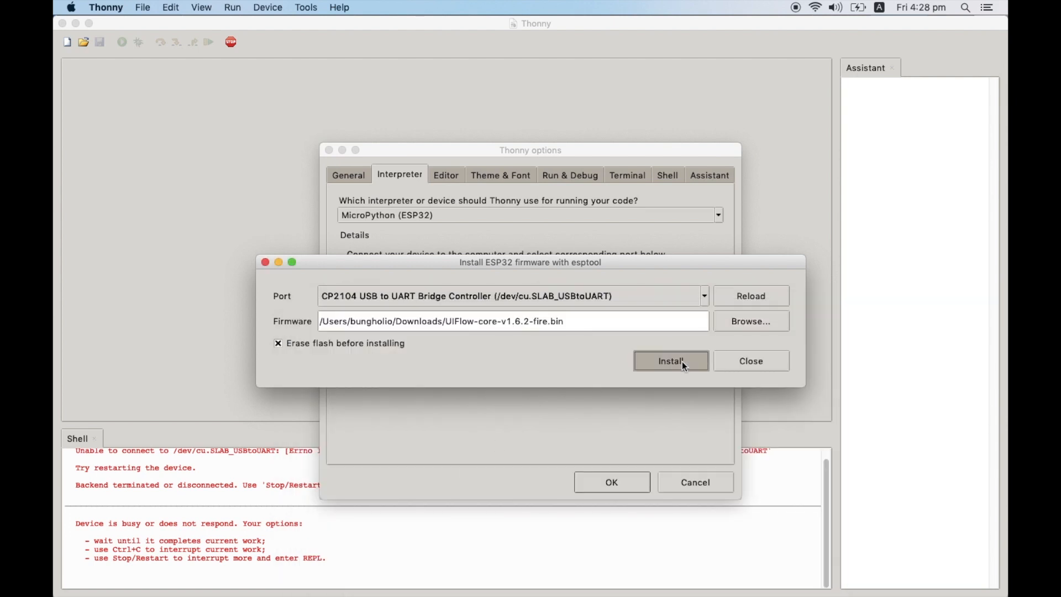
left_click(670, 361)
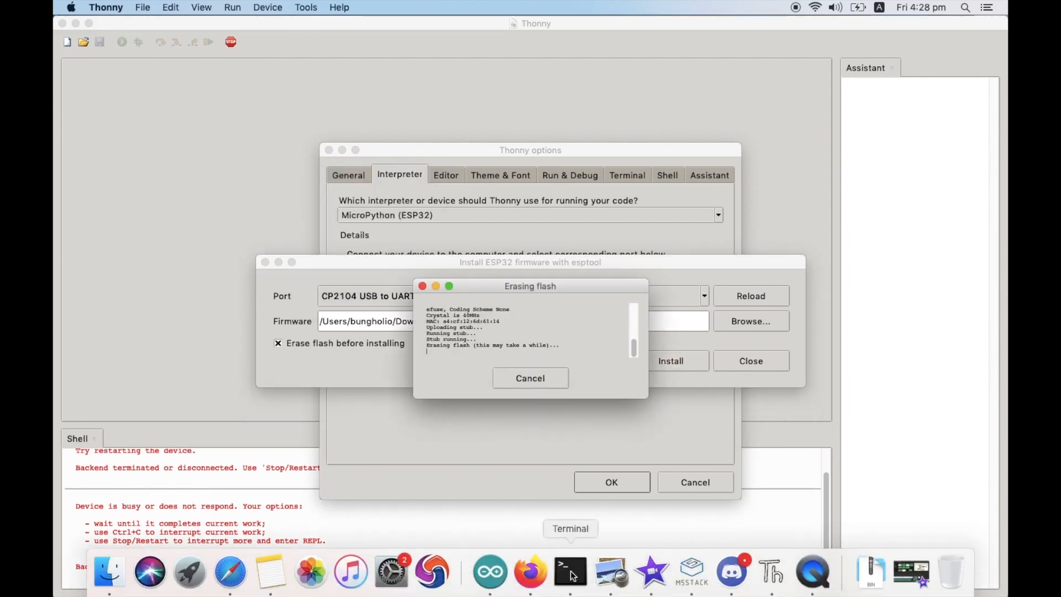
left_click(570, 572)
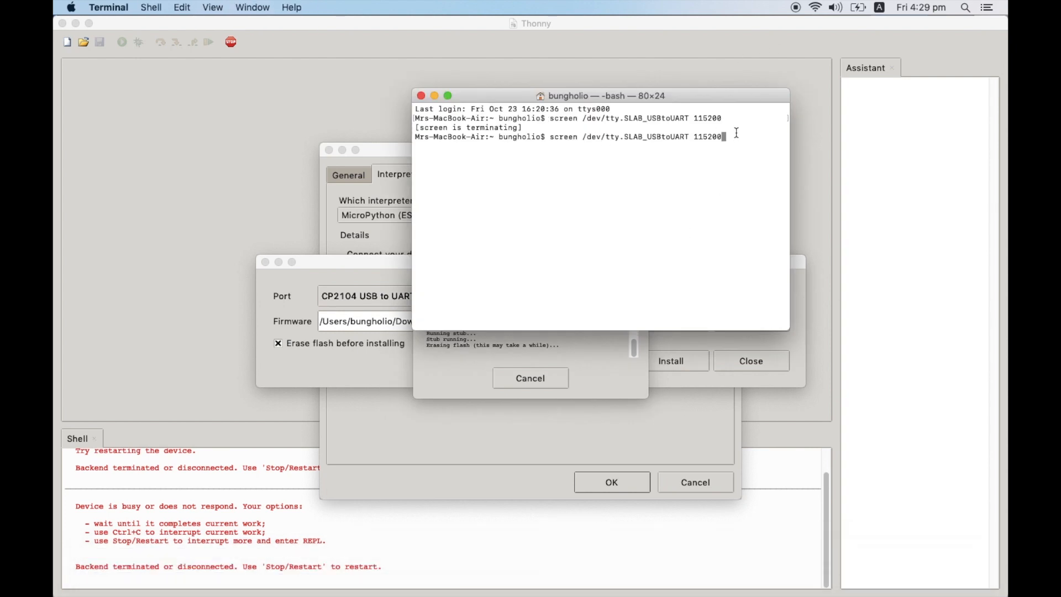
Start a serial screen session on /dev/tty.SLAB_USBtoUART at 115200 baud.
left_click_drag(596, 95, 768, 65)
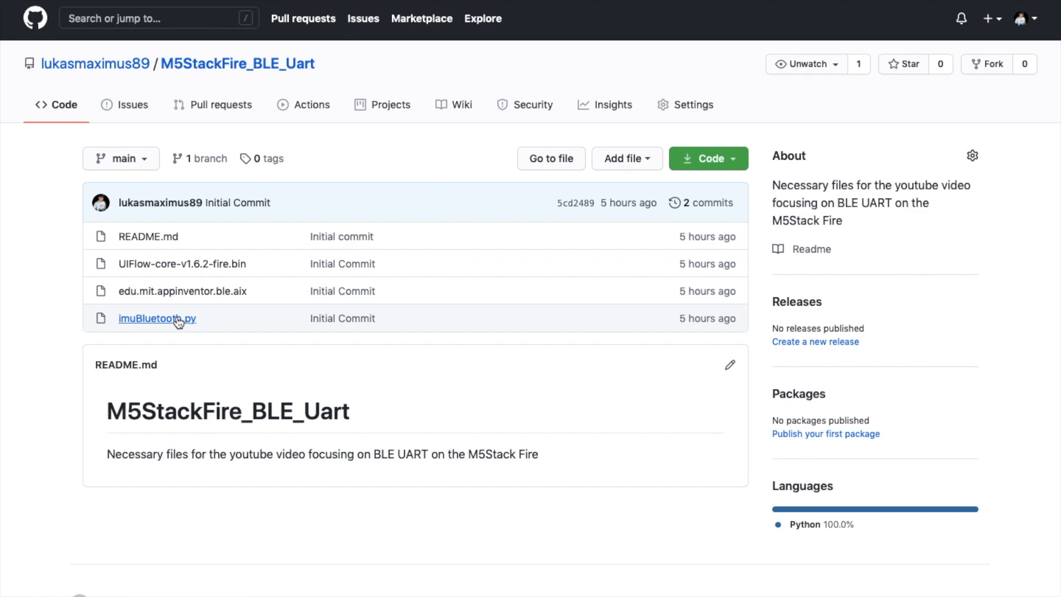
Open imuBluetooth.py from the repository's file list.
left_click(157, 318)
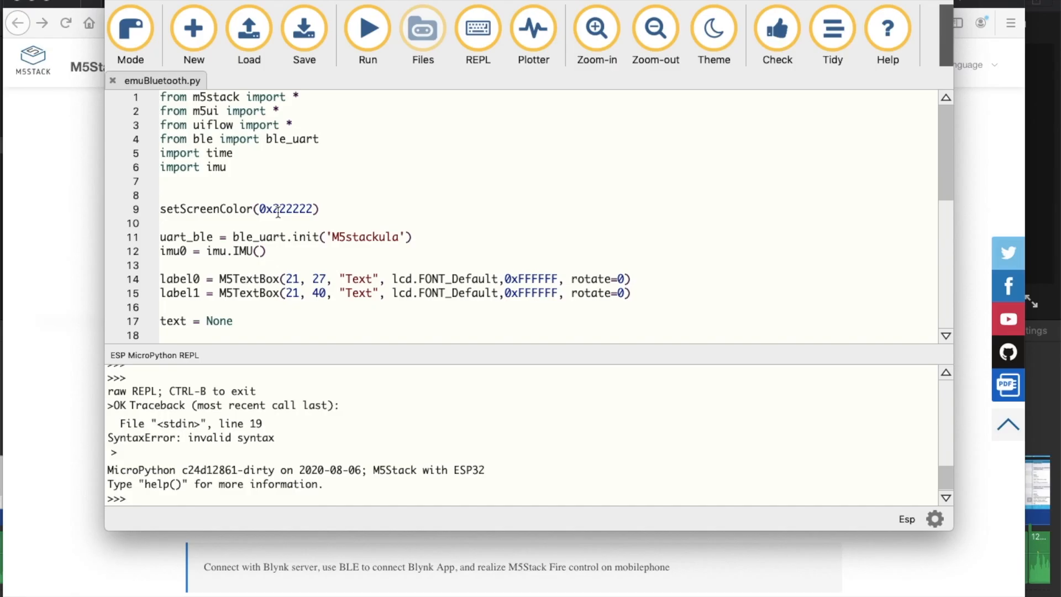
Scroll through the M5stackula BLE UART script and enlarge the Mu window.
scroll("down", 3)
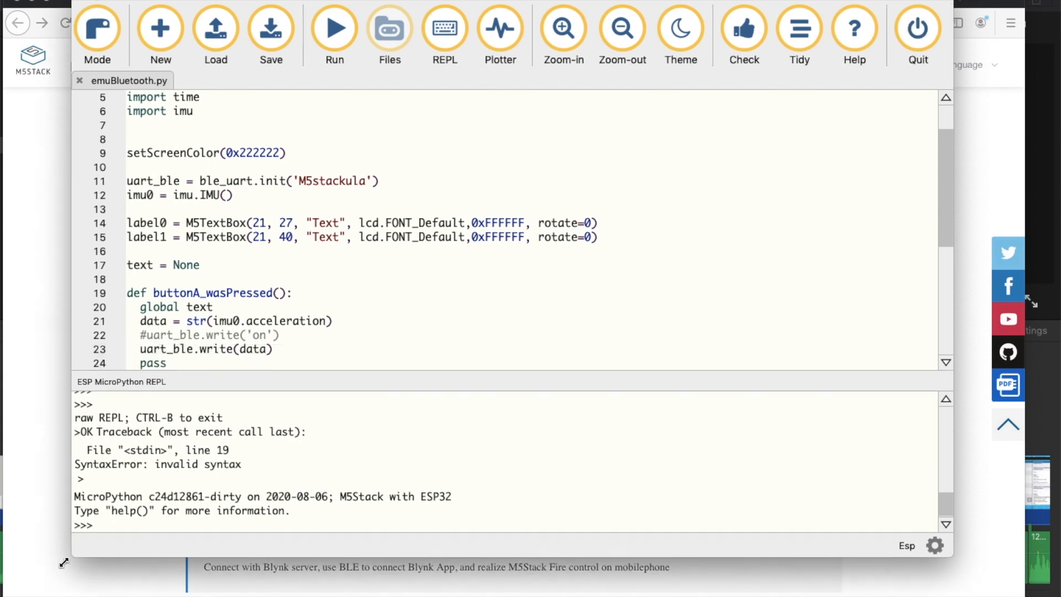
left_click(307, 27)
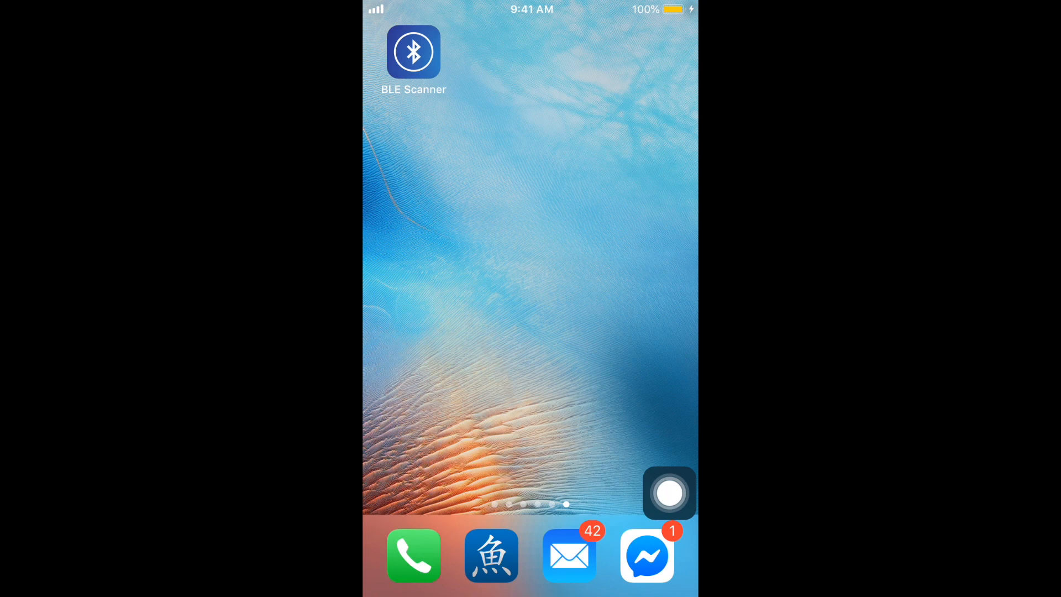
Inspect the ESP32's M5stackula advertisement in BLE Scanner and return to the Near By list.
left_click(414, 52)
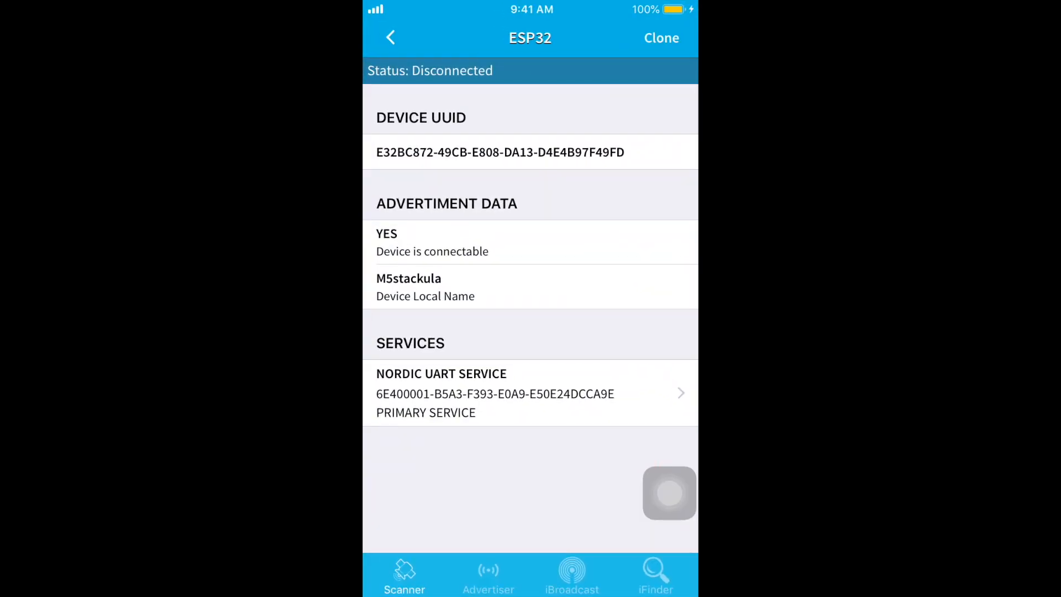
left_click(390, 38)
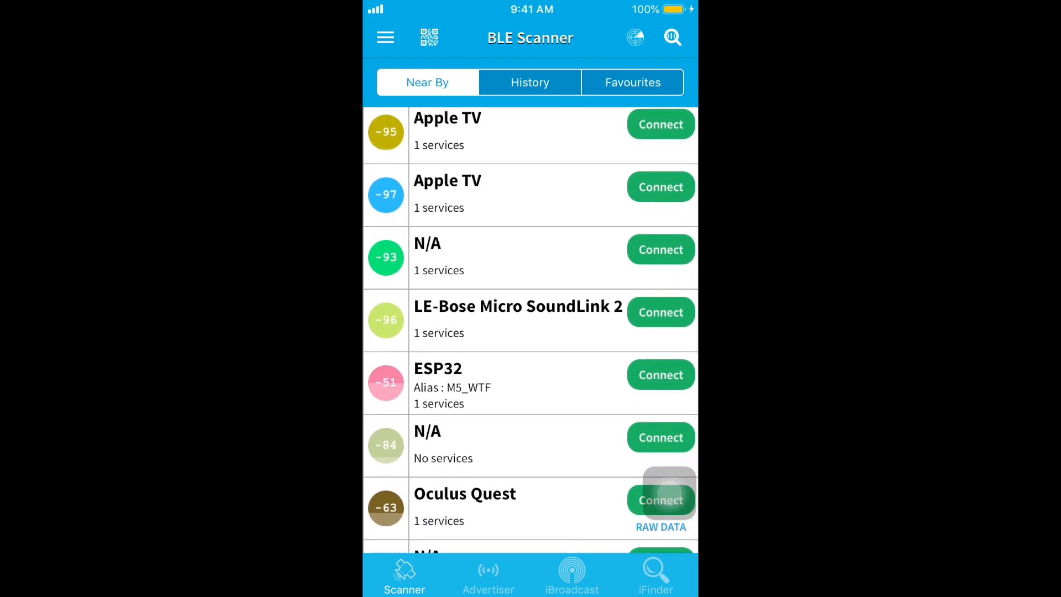
left_click(660, 374)
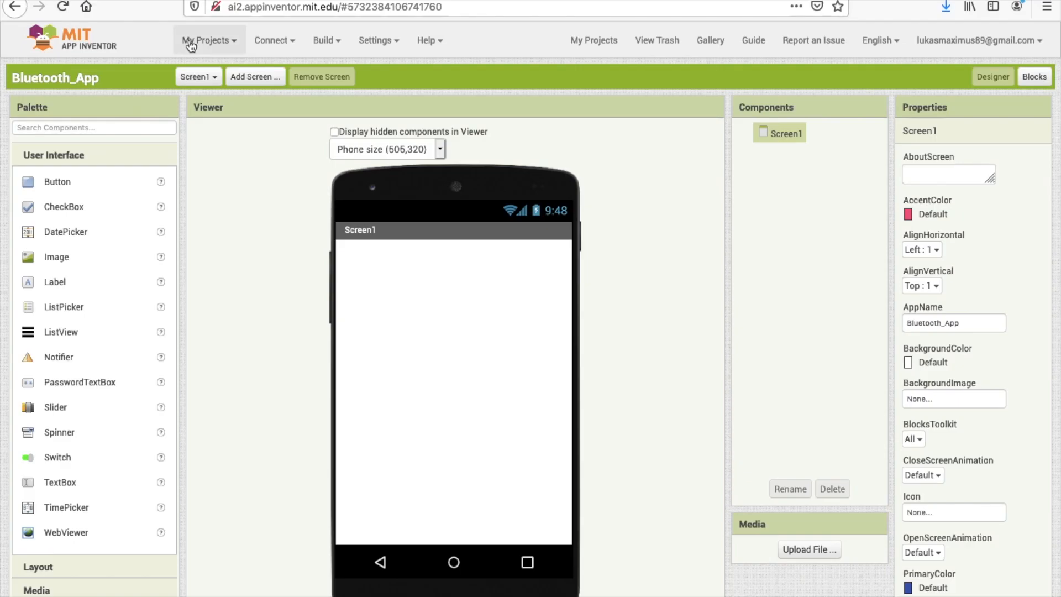
mouse_move(245, 205)
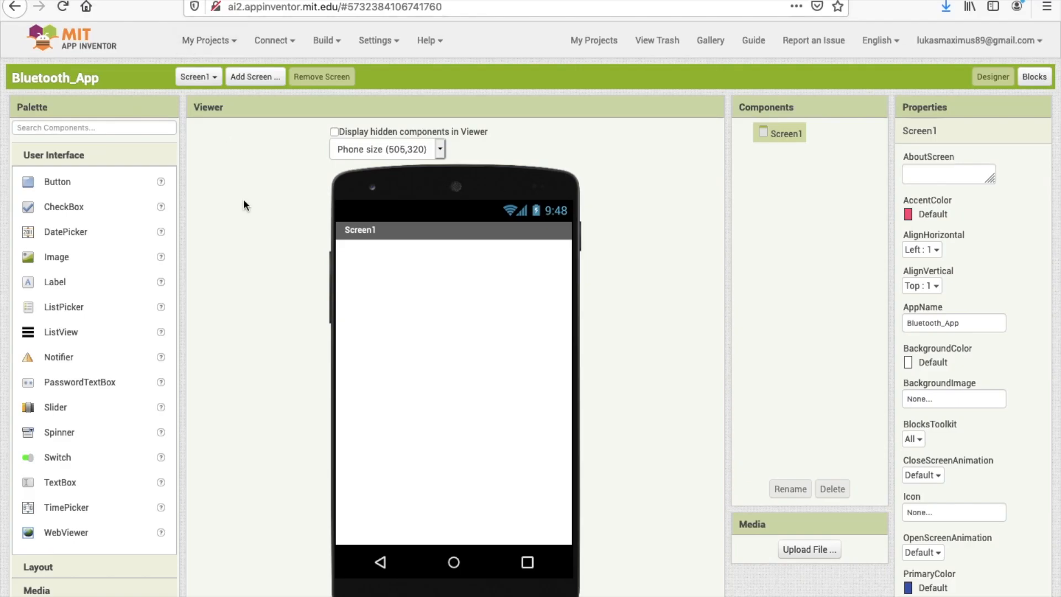
mouse_move(452, 187)
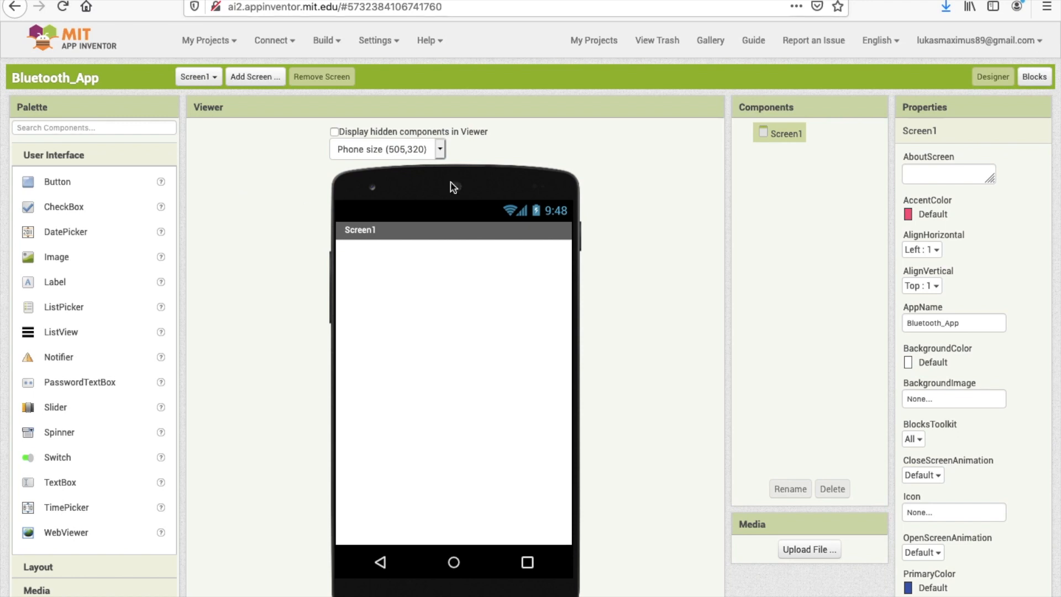
mouse_move(142, 80)
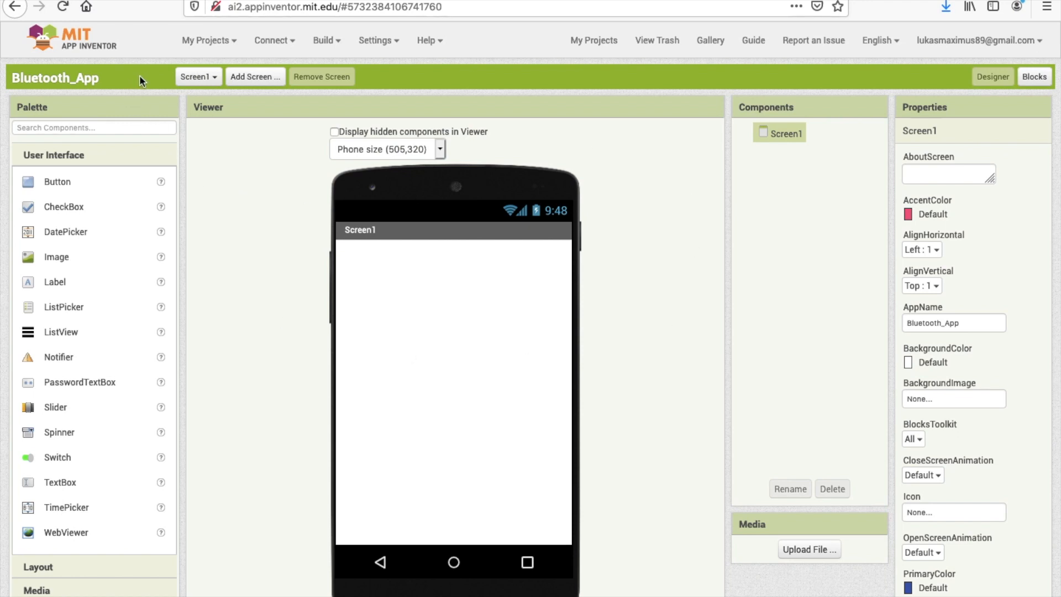
Show the My Projects menu with save, import and export options for Bluetooth_App.
left_click(207, 40)
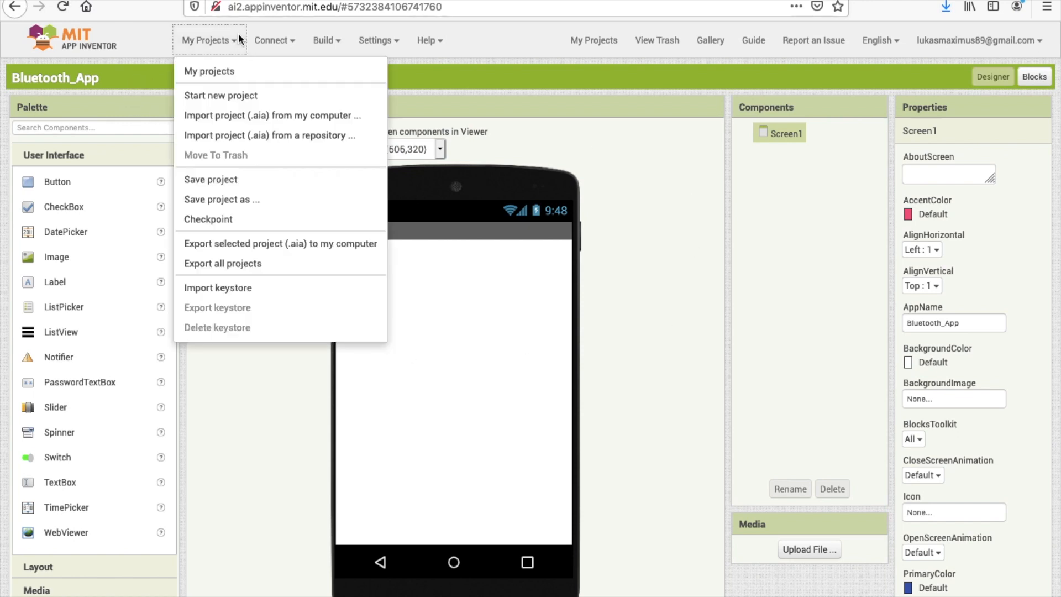
mouse_move(221, 95)
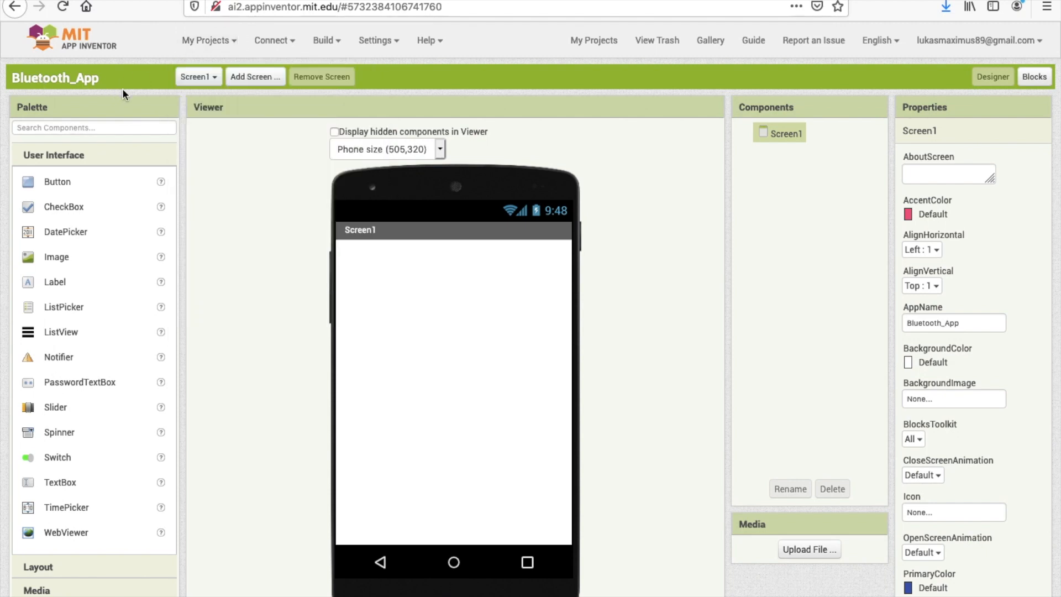
mouse_move(285, 394)
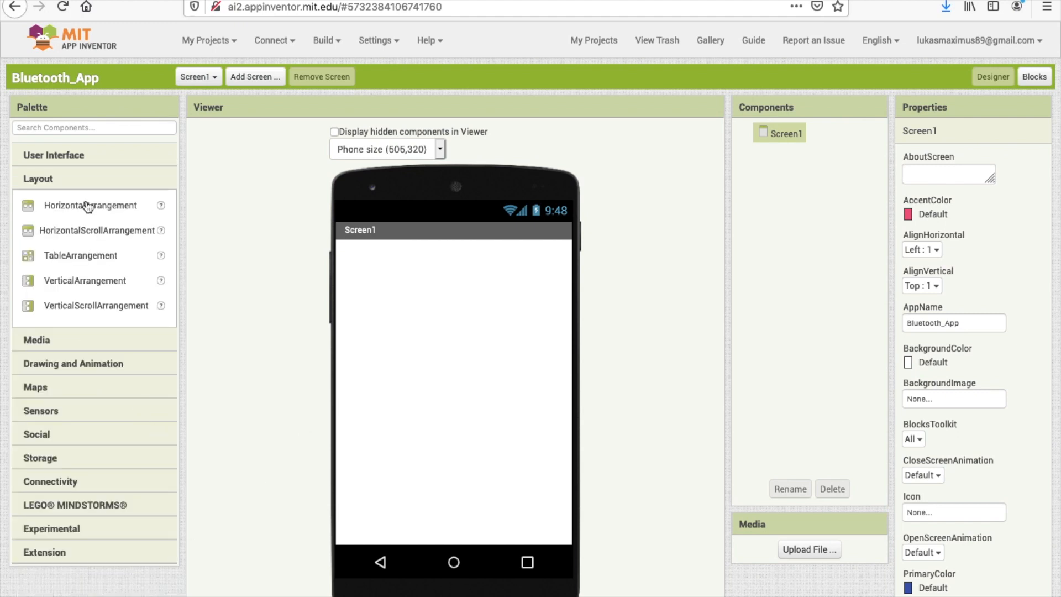
Add a HorizontalArrangement holding Button1 to Button4 on Screen1 and select Button1.
left_click_drag(89, 205, 374, 282)
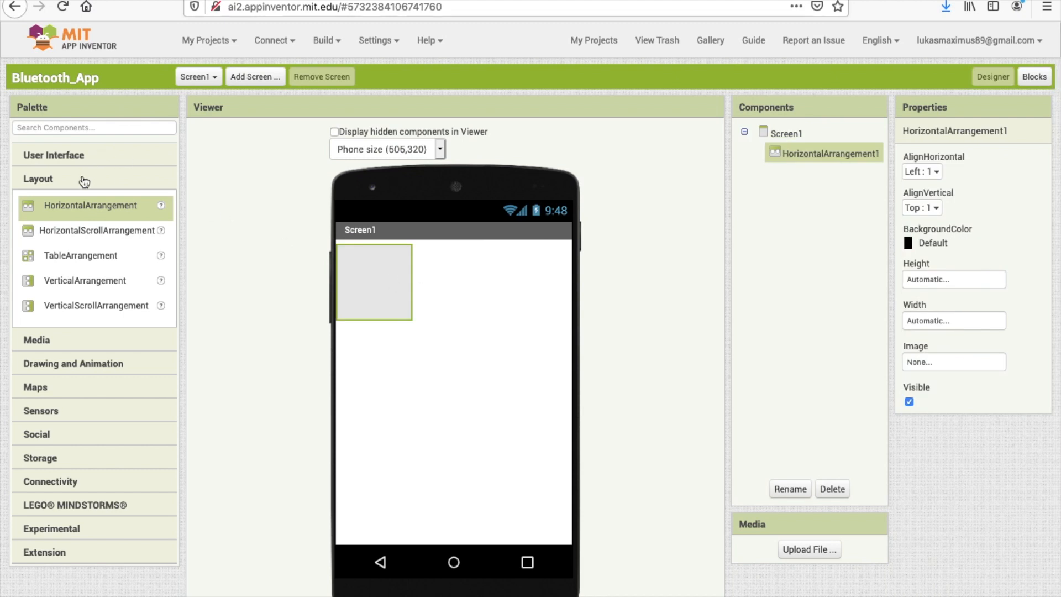
left_click(53, 155)
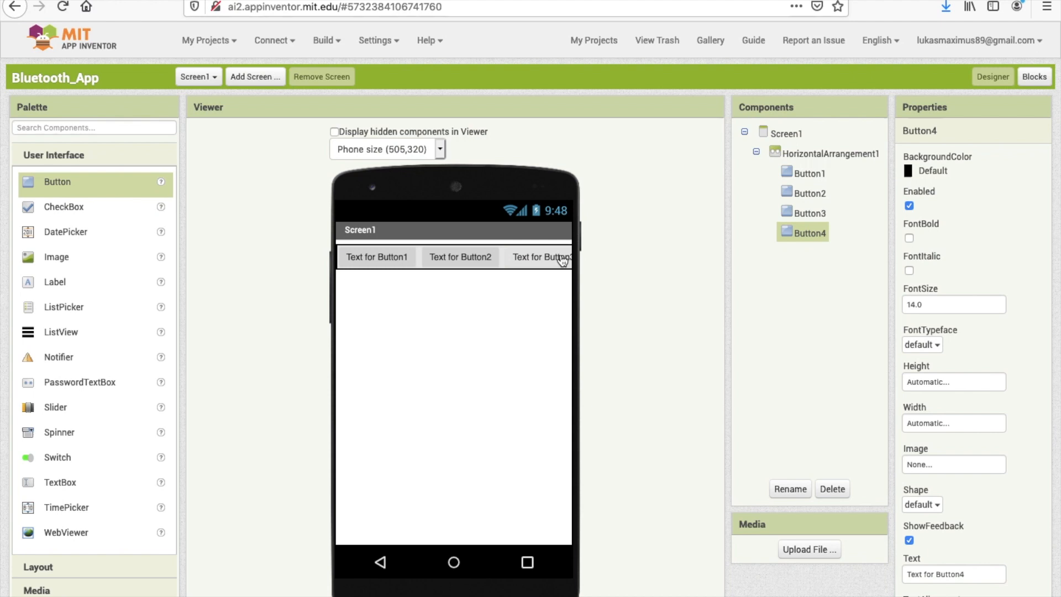
left_click(810, 173)
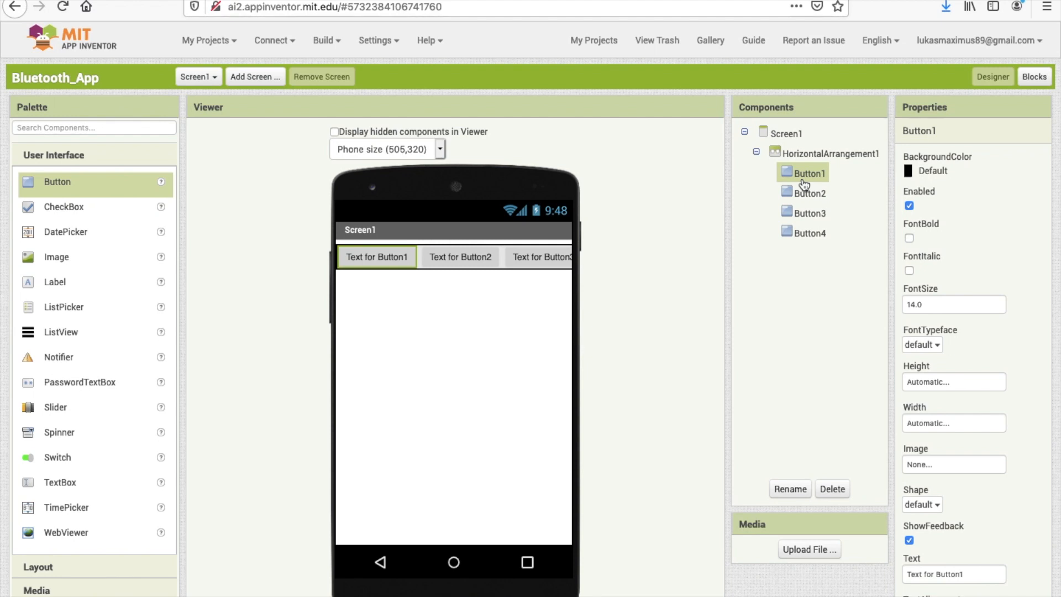
Rename Button1 to Scanbtn and Button2 to Scanstpbtn.
left_click(789, 489)
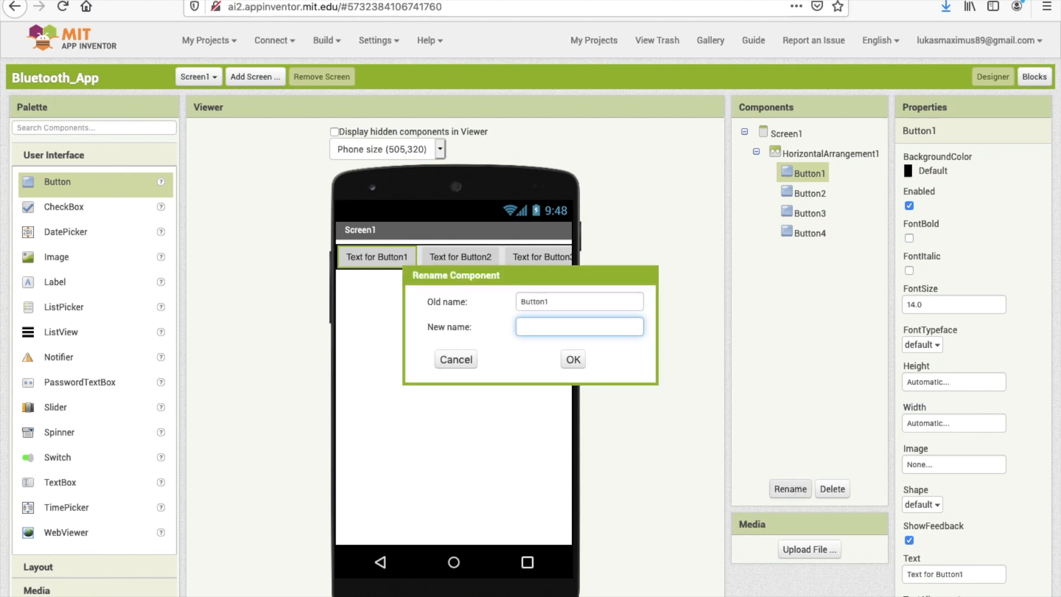
type("Scanbtn")
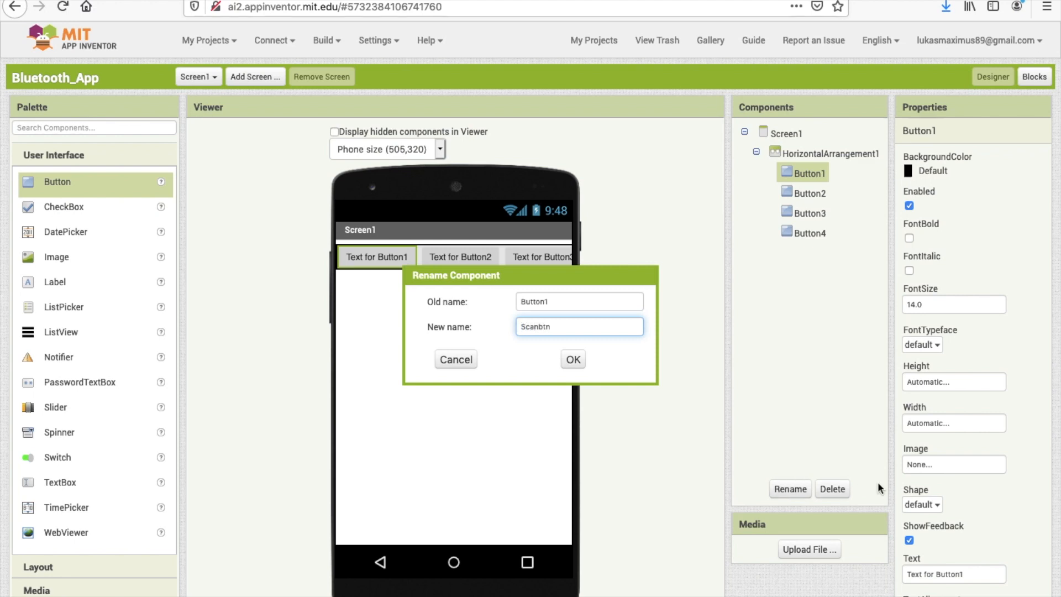
left_click(572, 359)
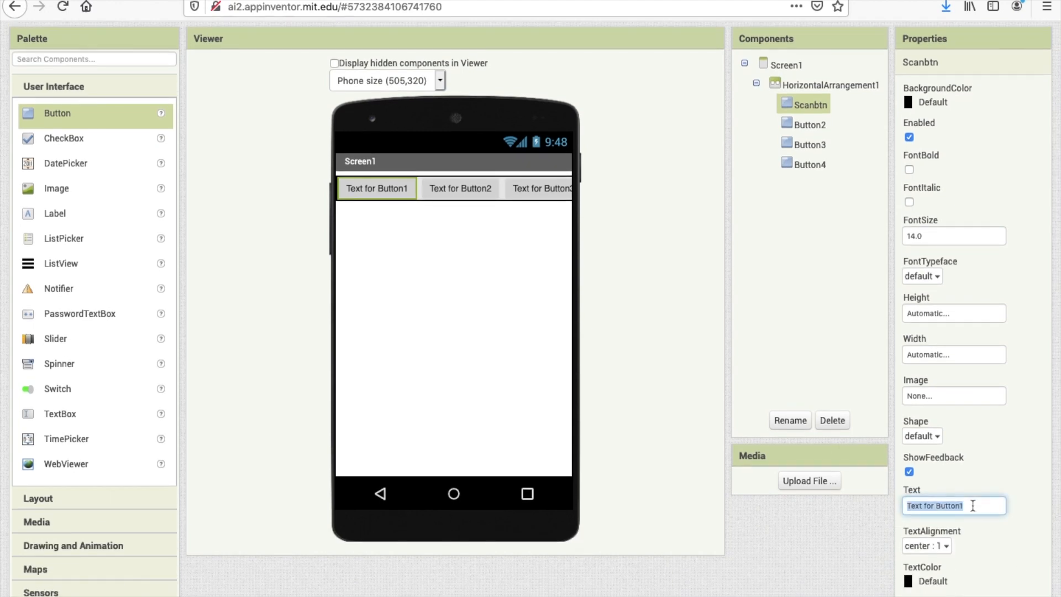
type("Scan")
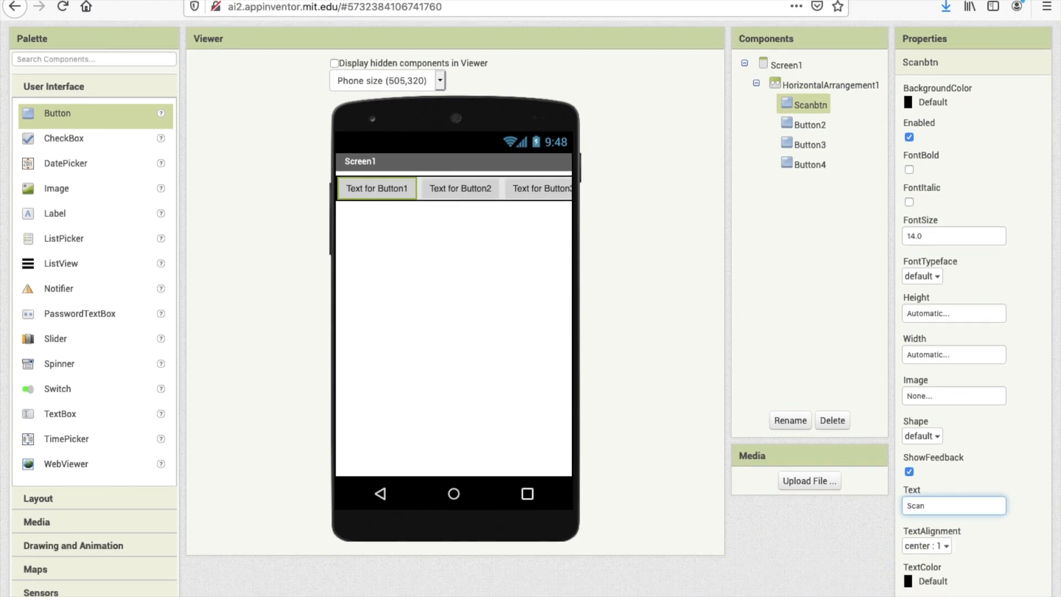
left_click(810, 124)
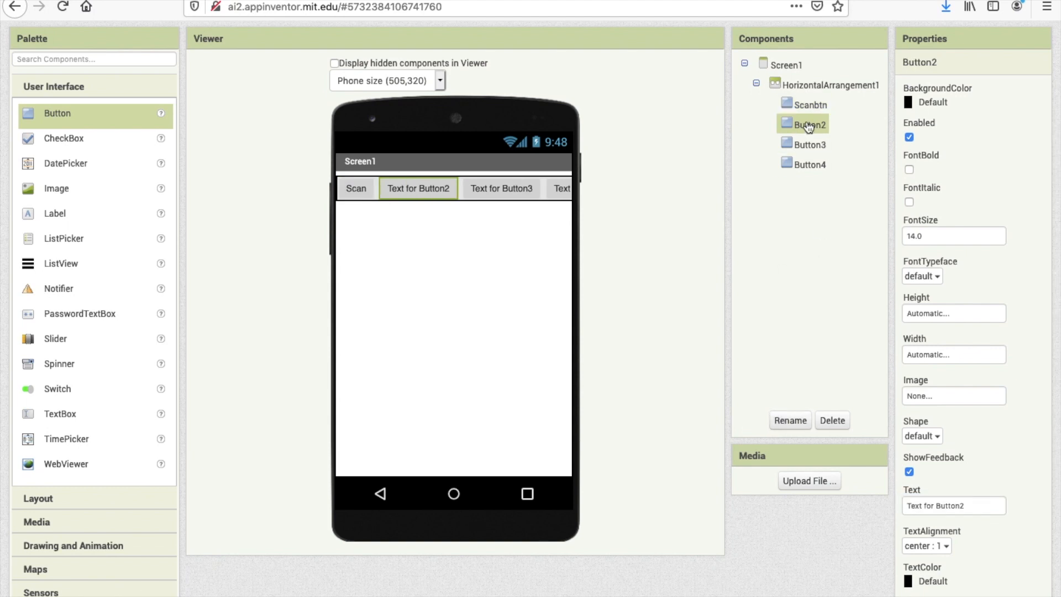
type("Scan")
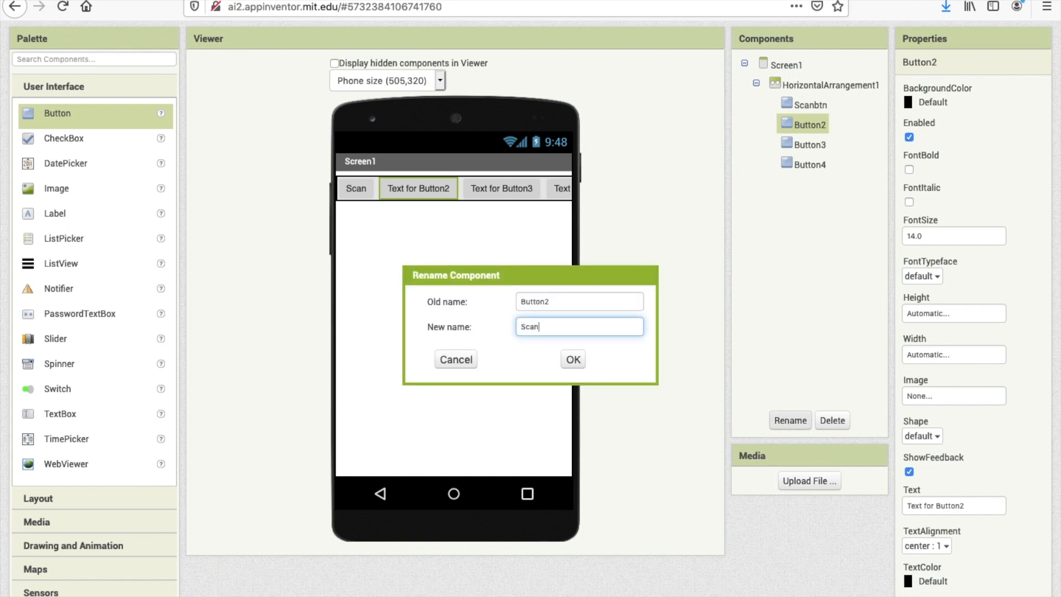
left_click(572, 359)
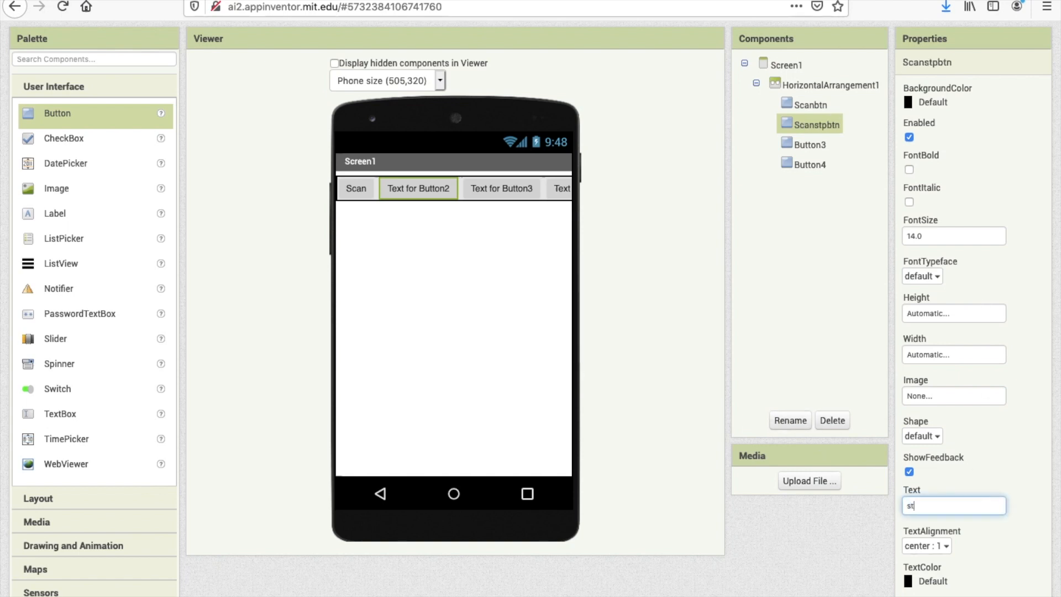
Rename Button3 to ConnectBtn and Button4 to DisconnectBtn, labelled Disconnect.
left_click(809, 143)
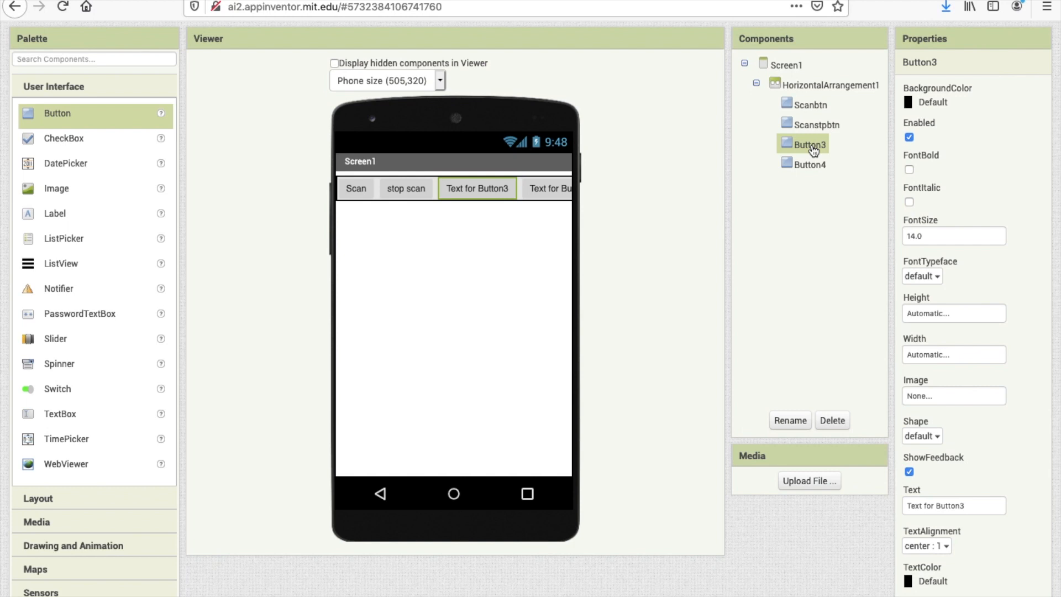
mouse_move(789, 420)
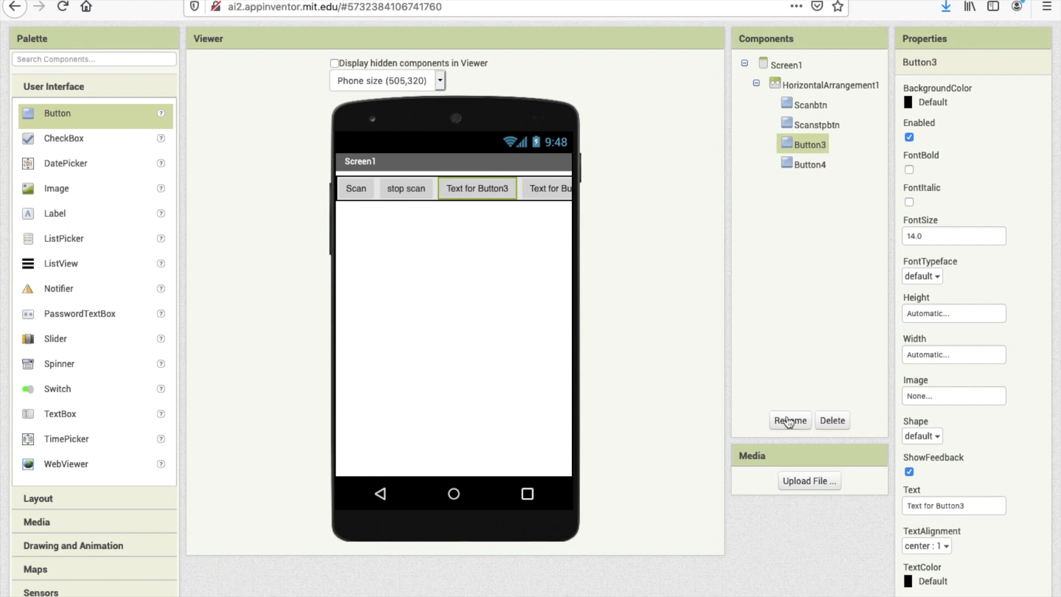
type("ConnectBtn")
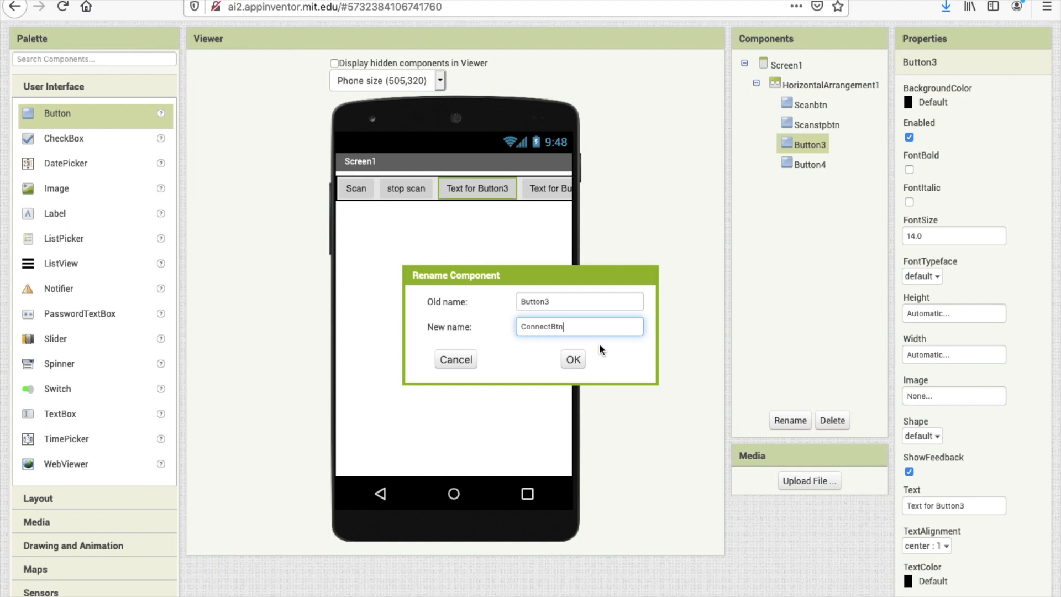
left_click(572, 358)
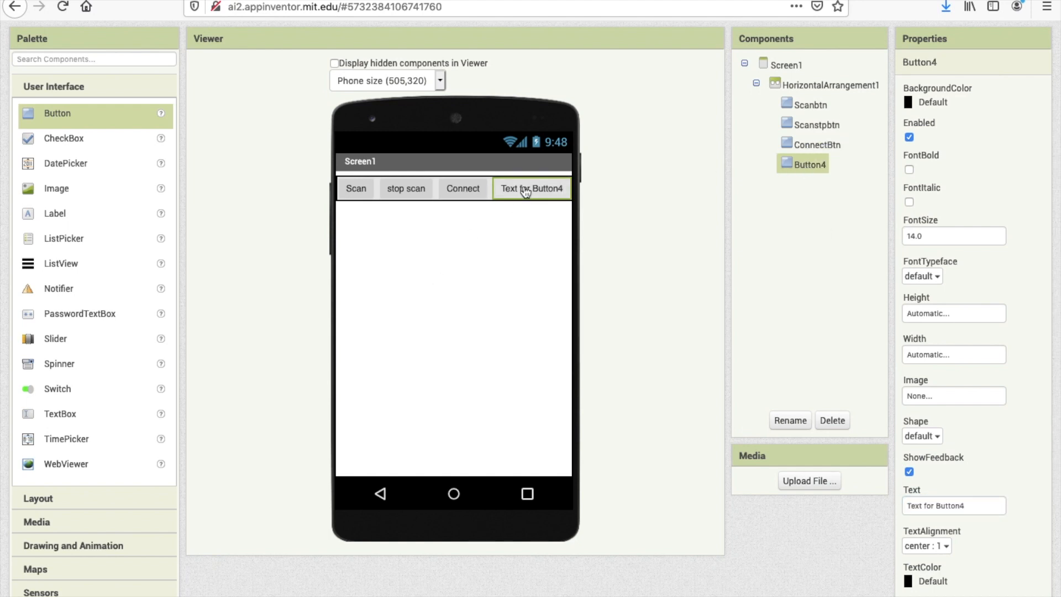
mouse_move(660, 267)
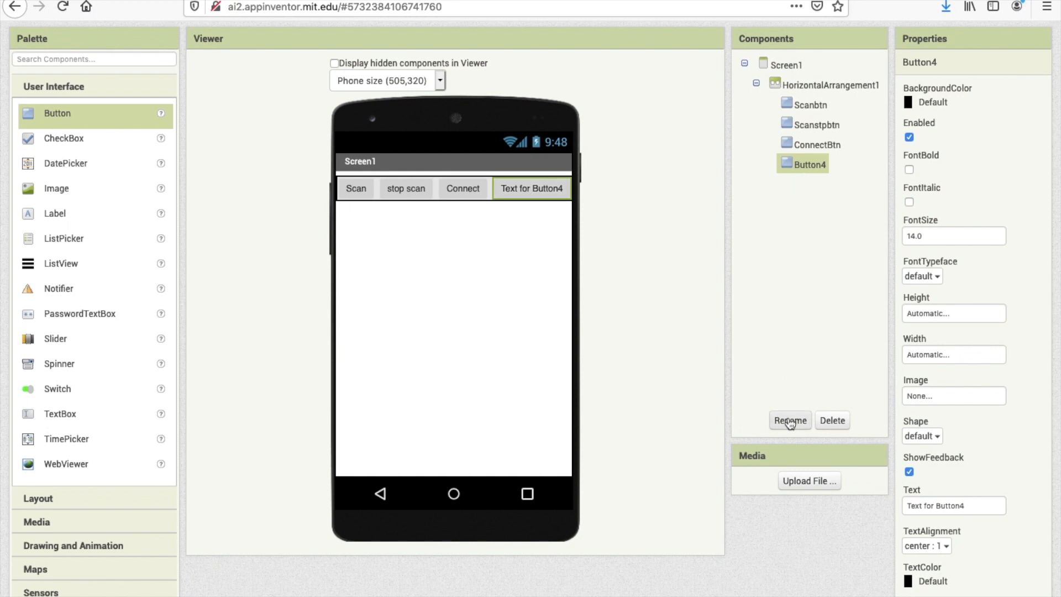
type("DisconnectB")
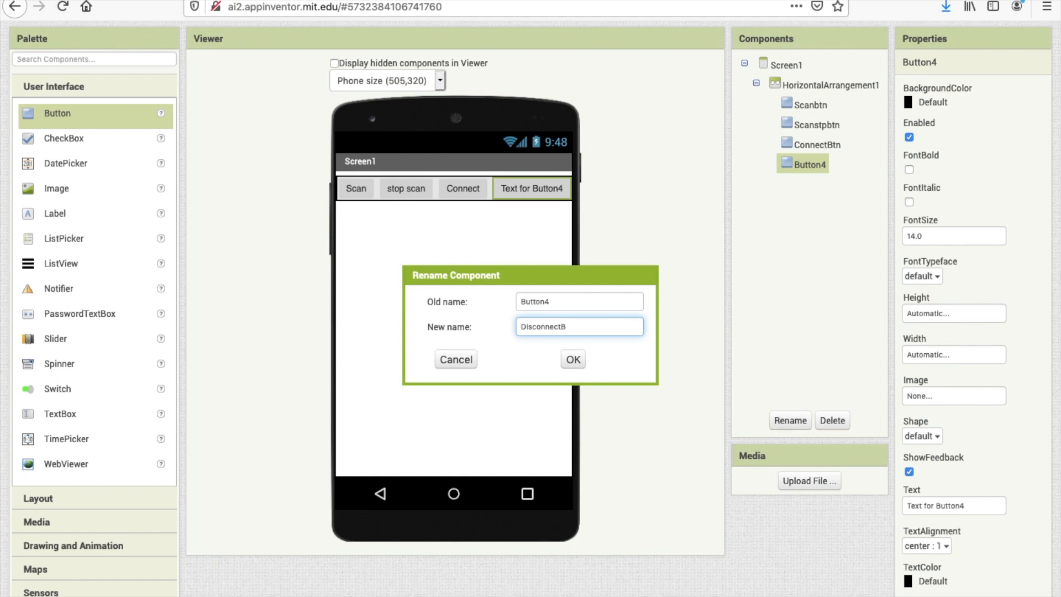
left_click(572, 360)
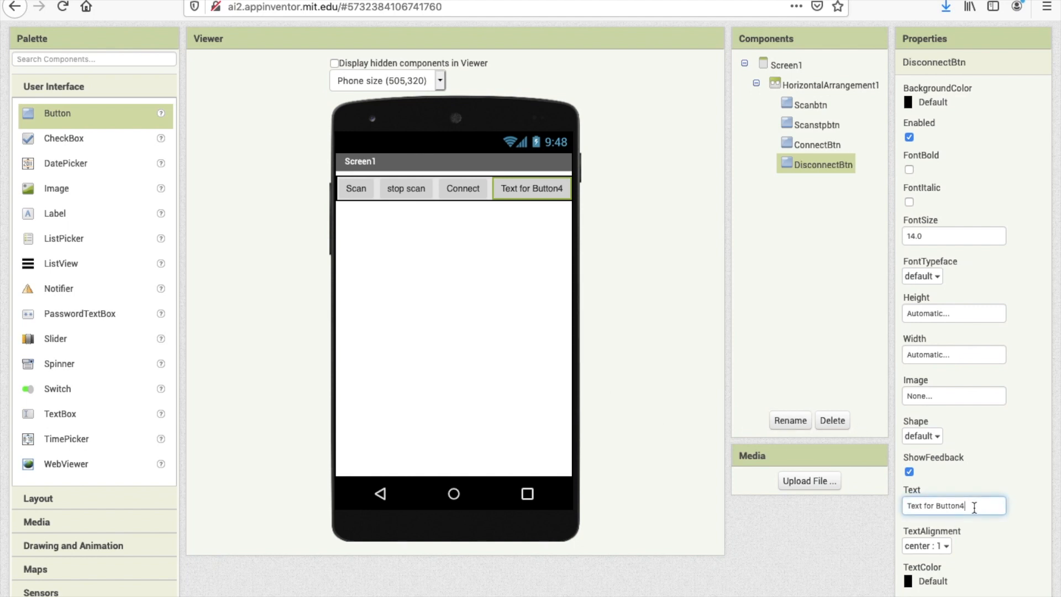
type("D")
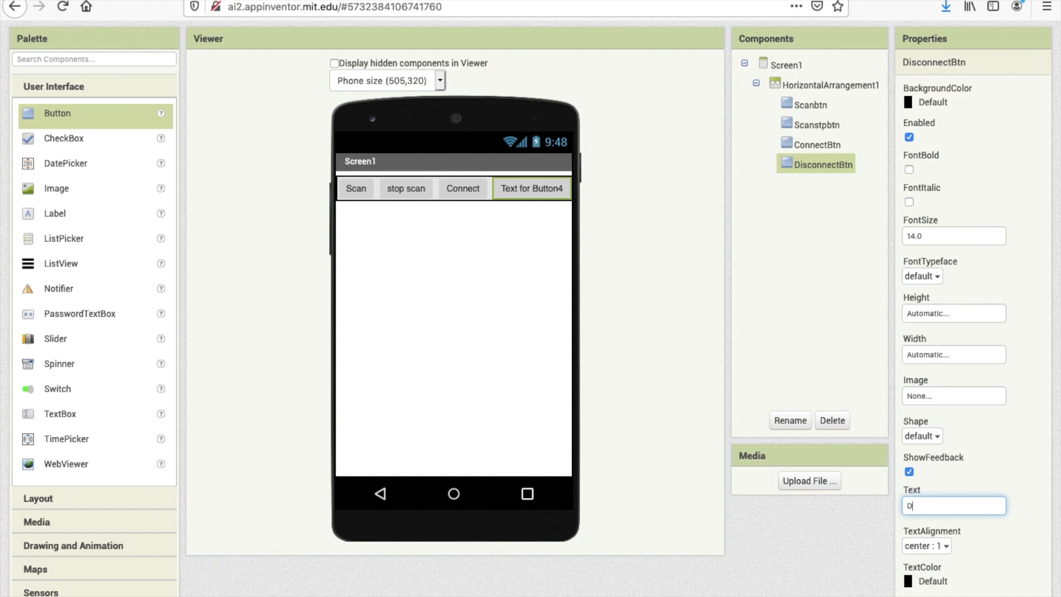
type("isconnect")
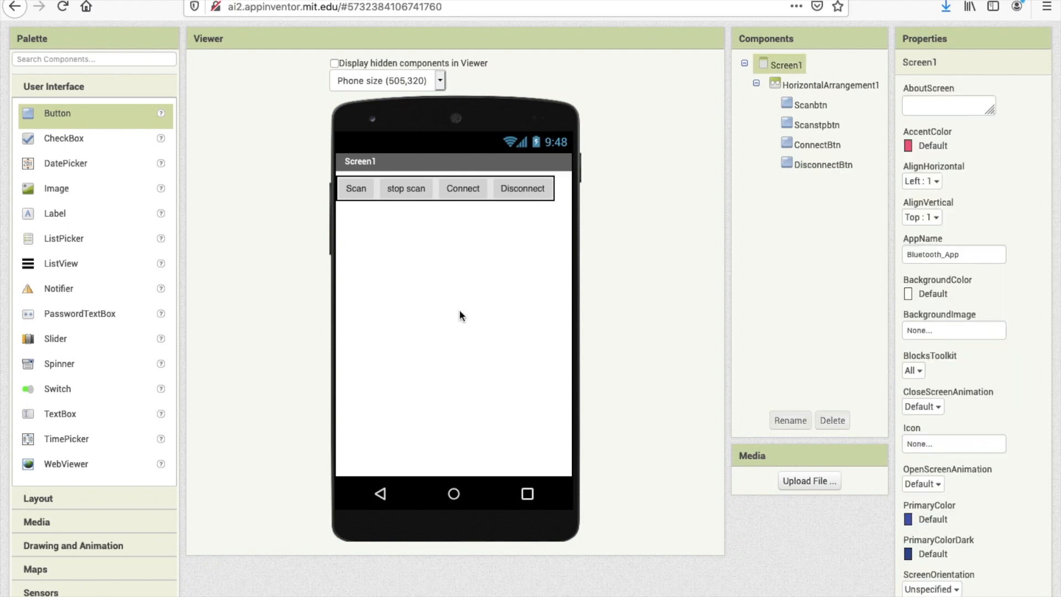
mouse_move(212, 228)
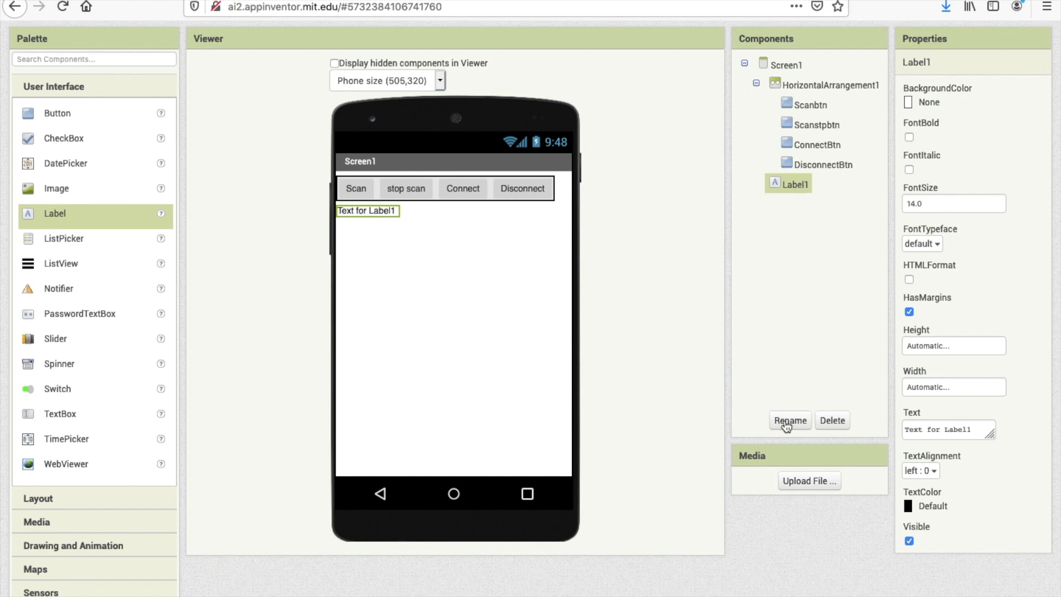
Rename the new label to LabelStatus and set its text to Status:.
left_click(790, 420)
type("LabelStatus")
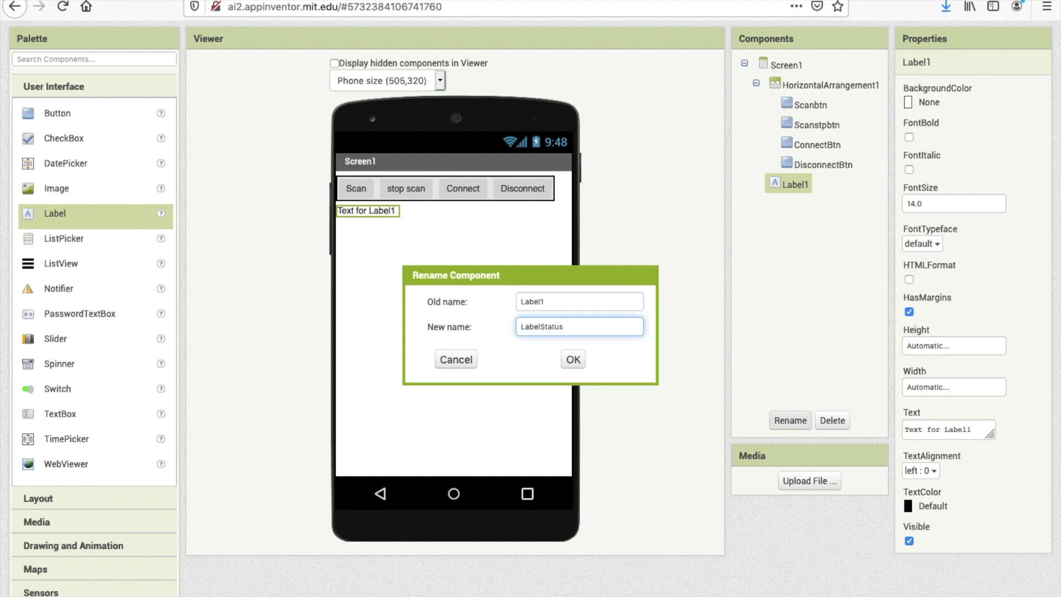
left_click(572, 359)
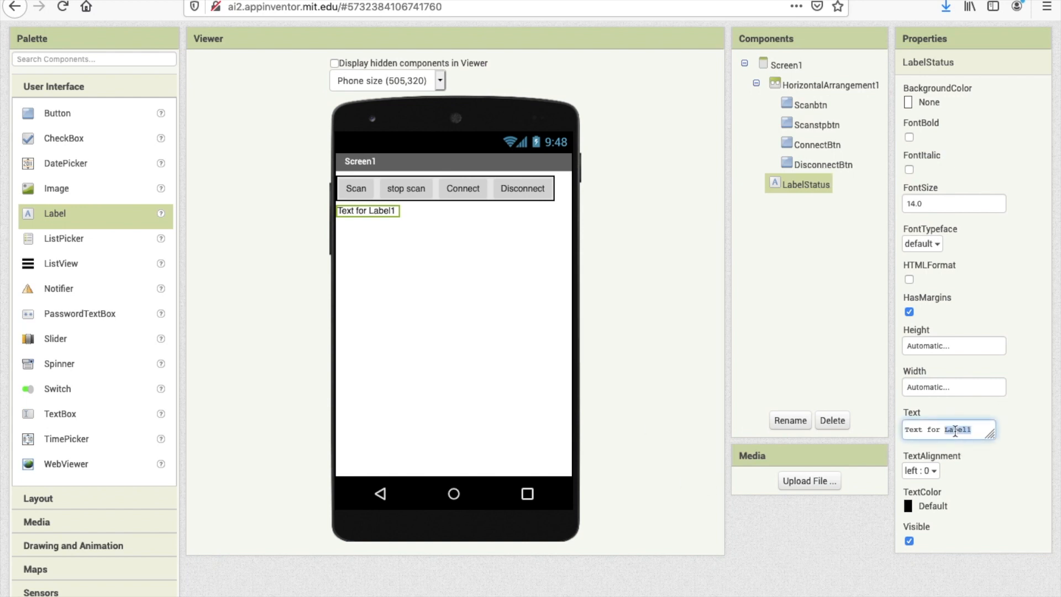
type("Status")
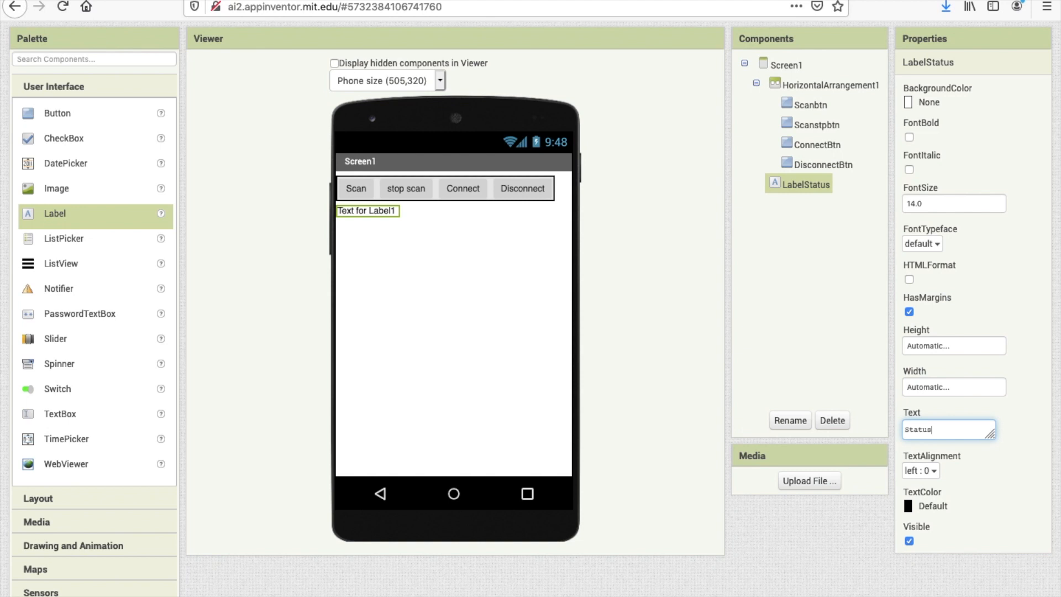
type(":")
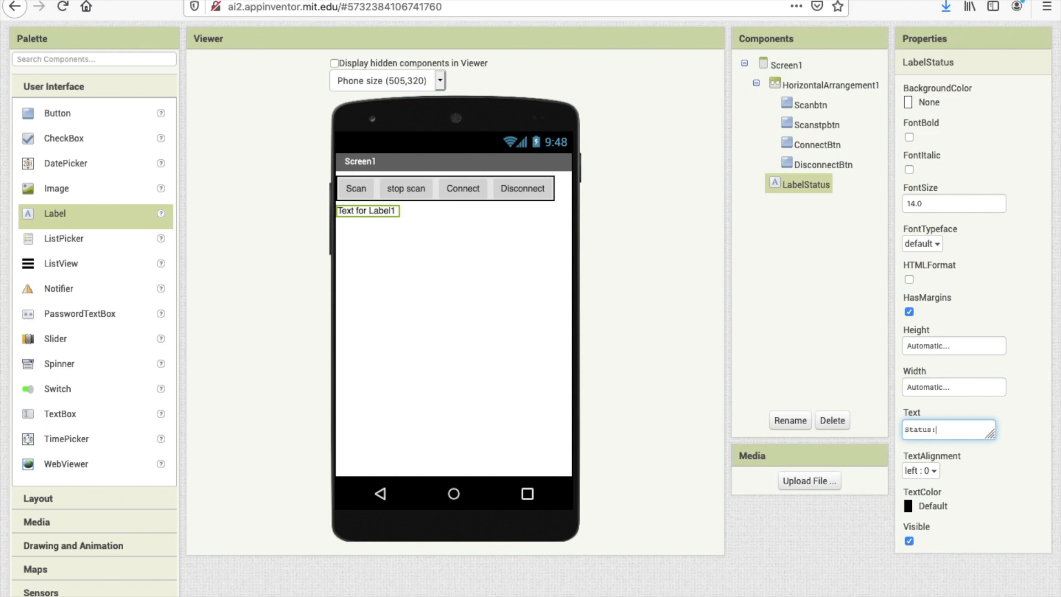
mouse_move(72, 264)
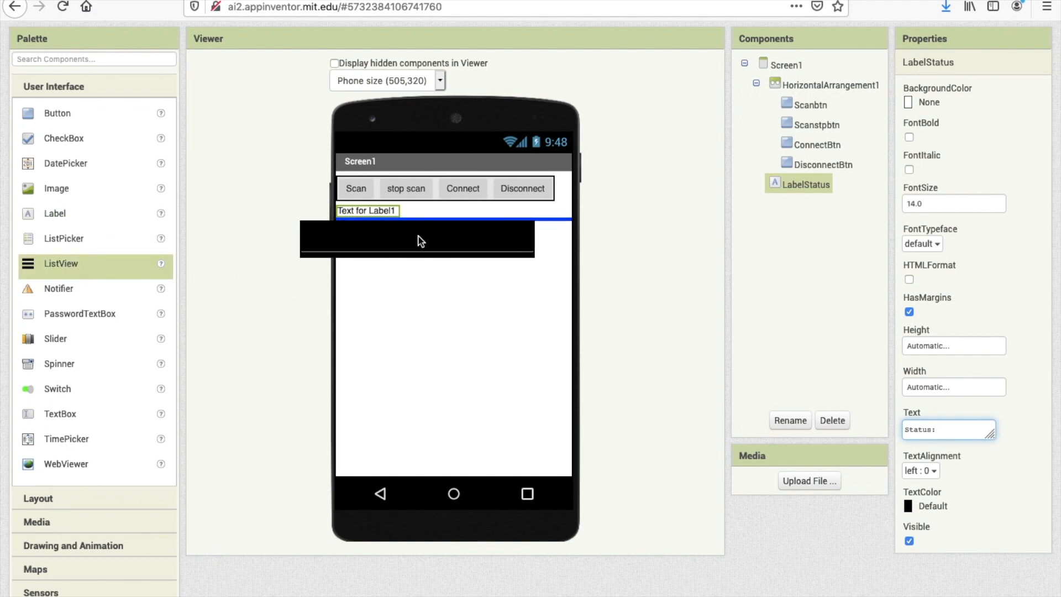
Place a ListView under the status label and rename it BLEList.
left_click(798, 203)
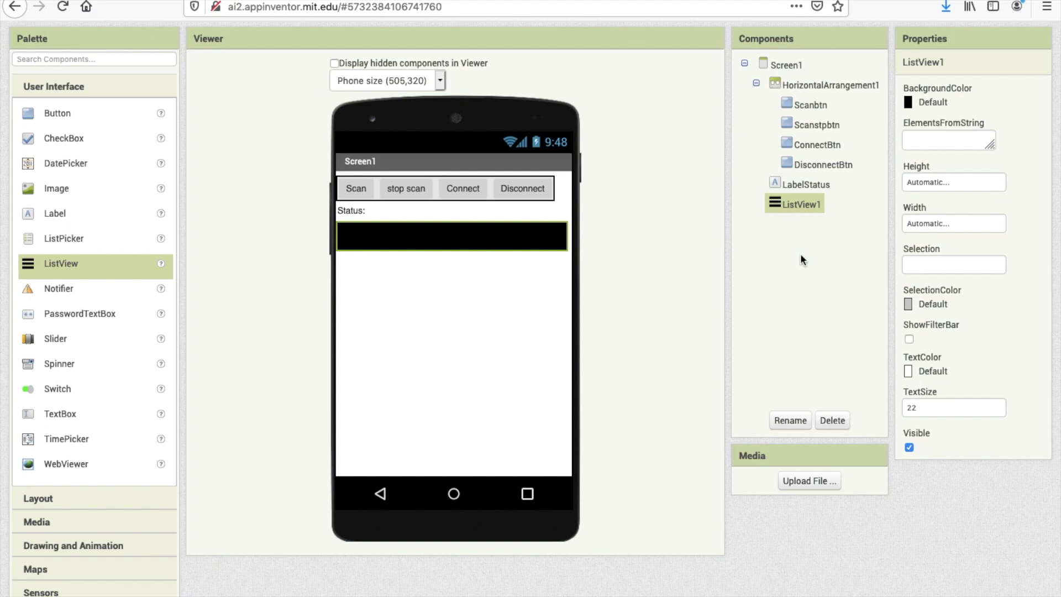
left_click(789, 420)
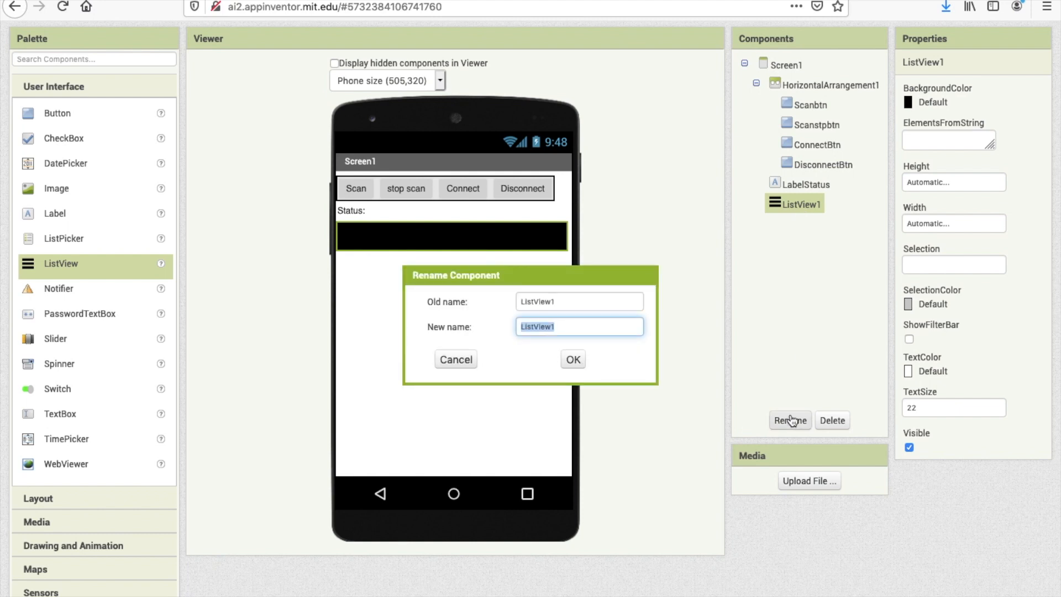
type("BLE")
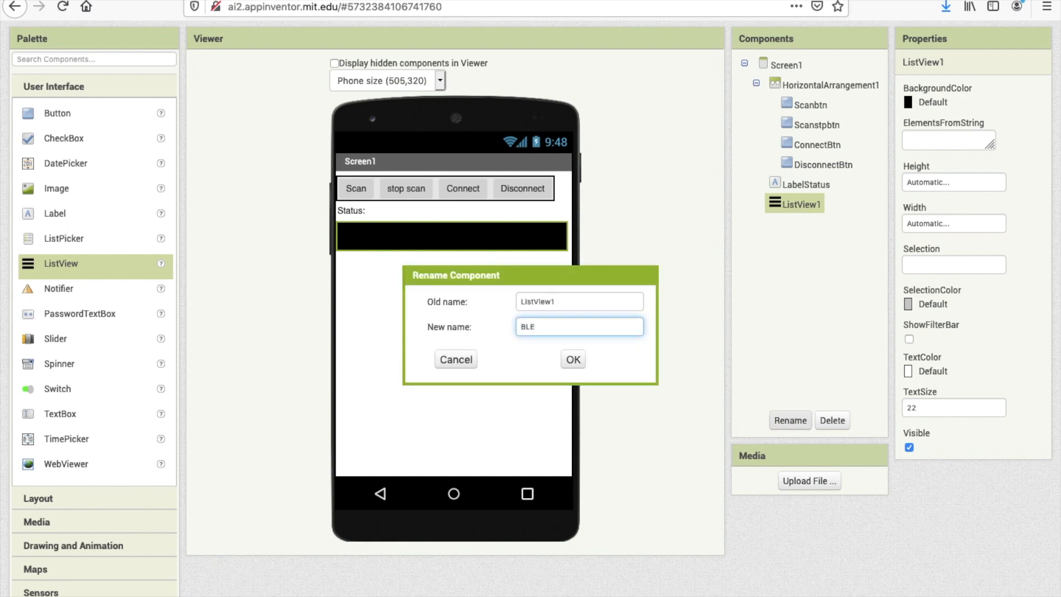
type("List")
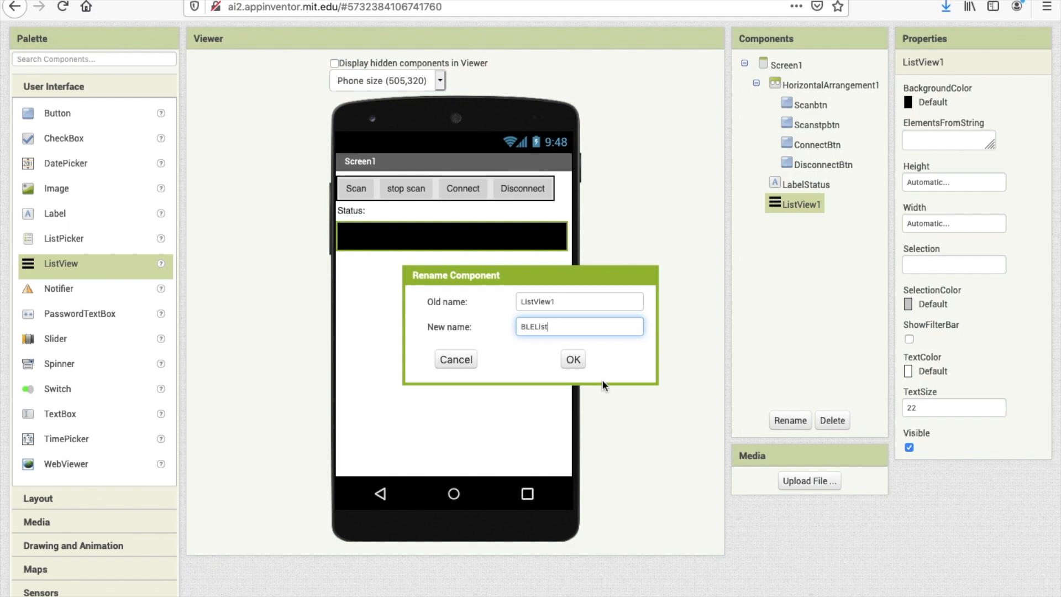
left_click(572, 360)
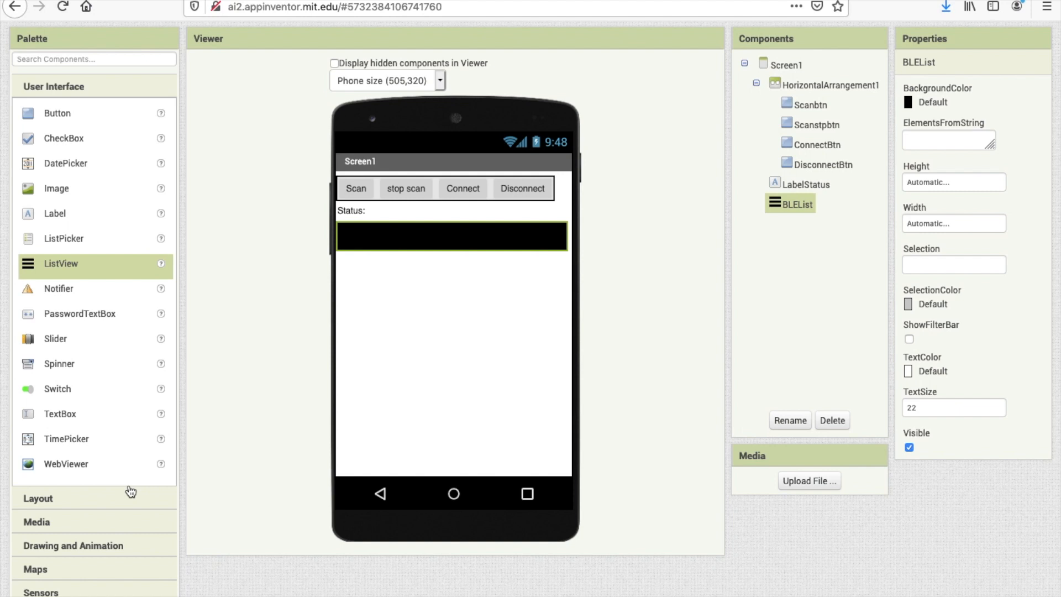
scroll("down", 3)
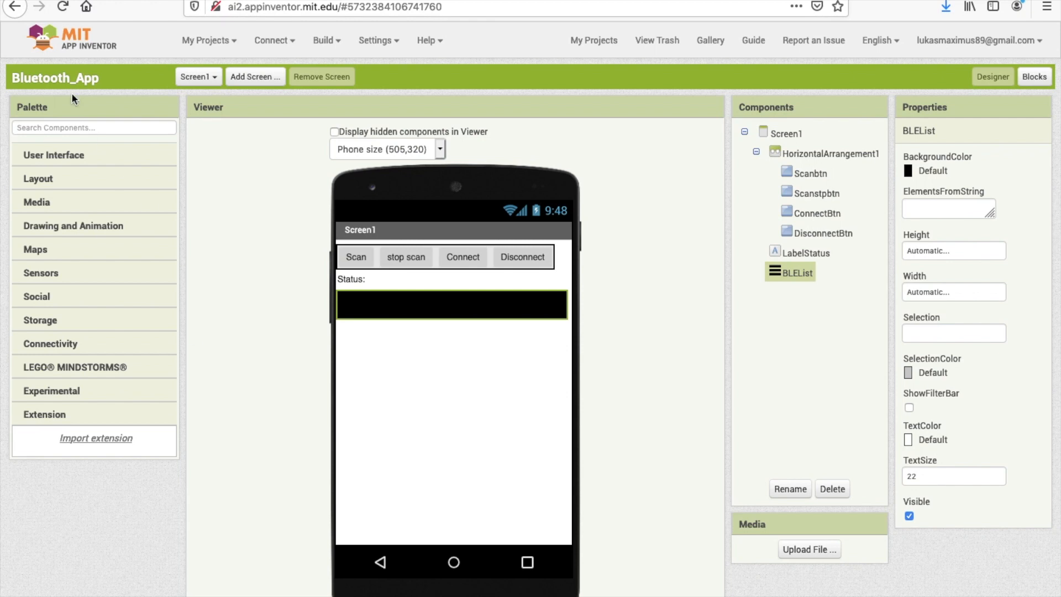
mouse_move(103, 225)
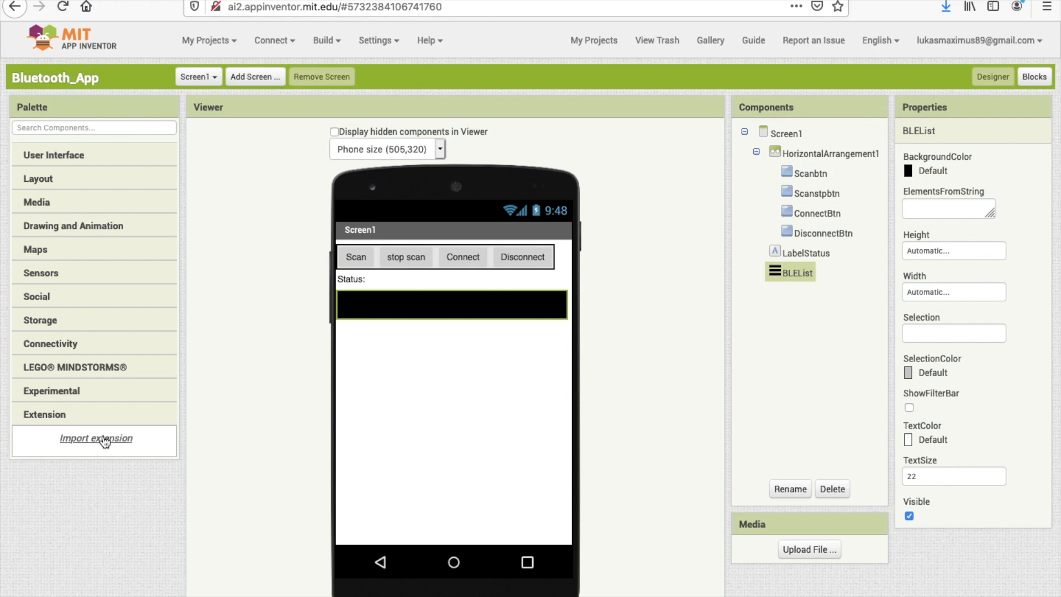
Import edu.mit.appinventor.ble.aix from Downloads so BluetoothLE appears under Extension.
left_click(95, 438)
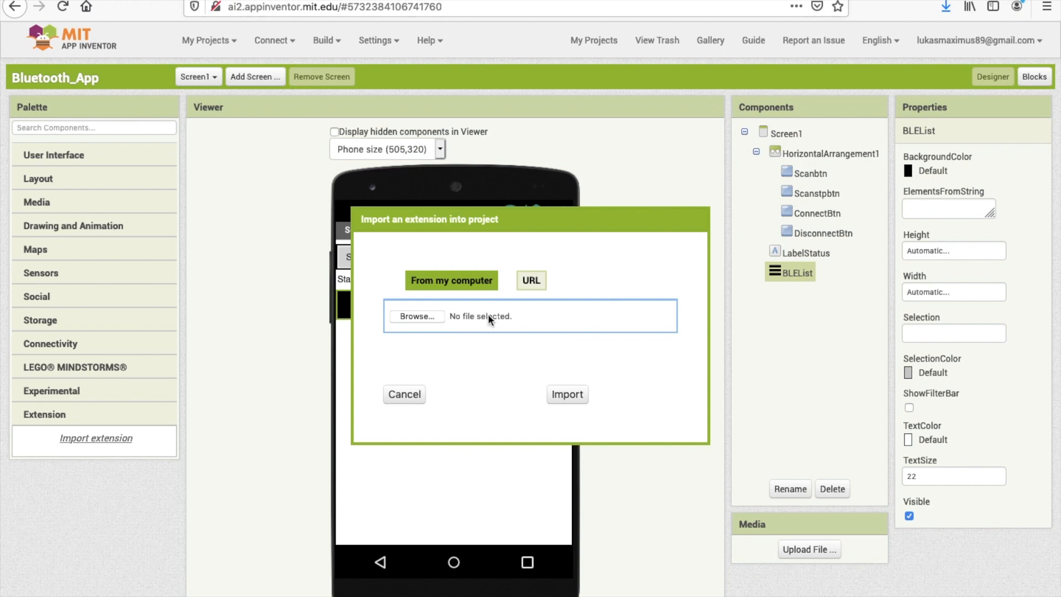
mouse_move(108, 422)
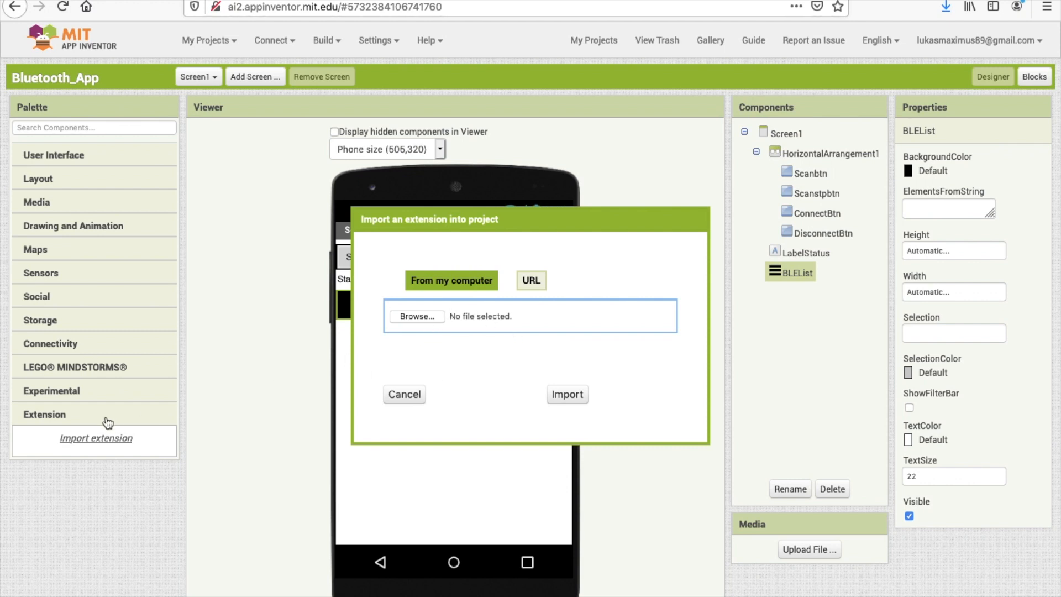
mouse_move(541, 348)
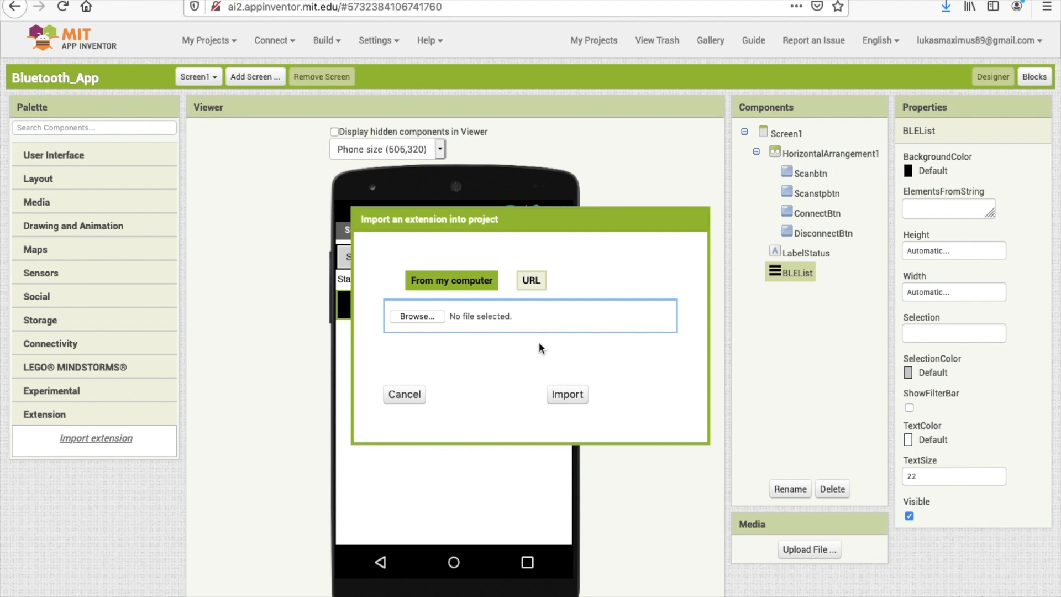
left_click(417, 316)
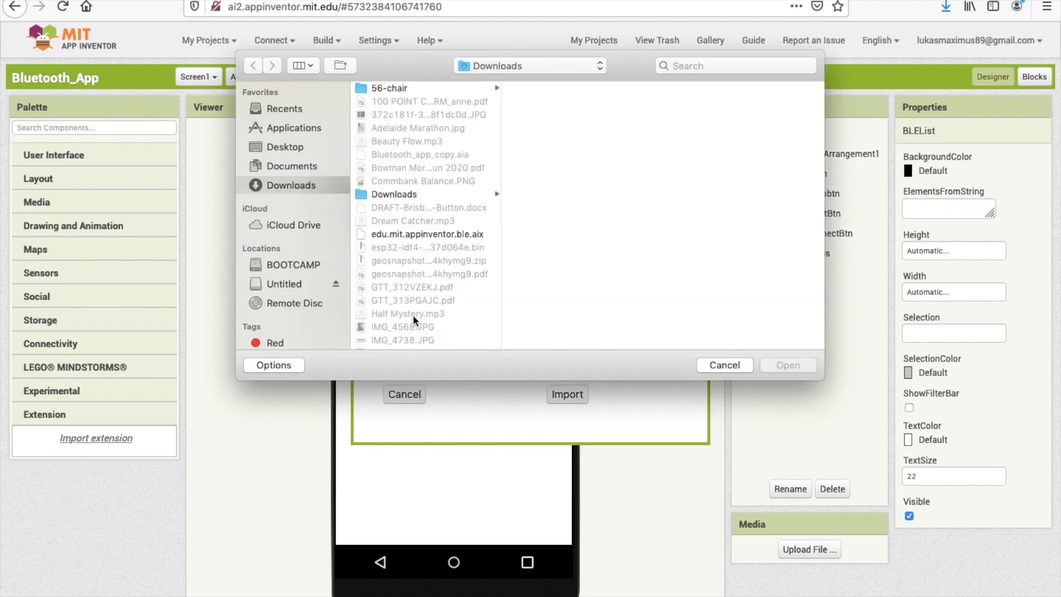
scroll("down", 3)
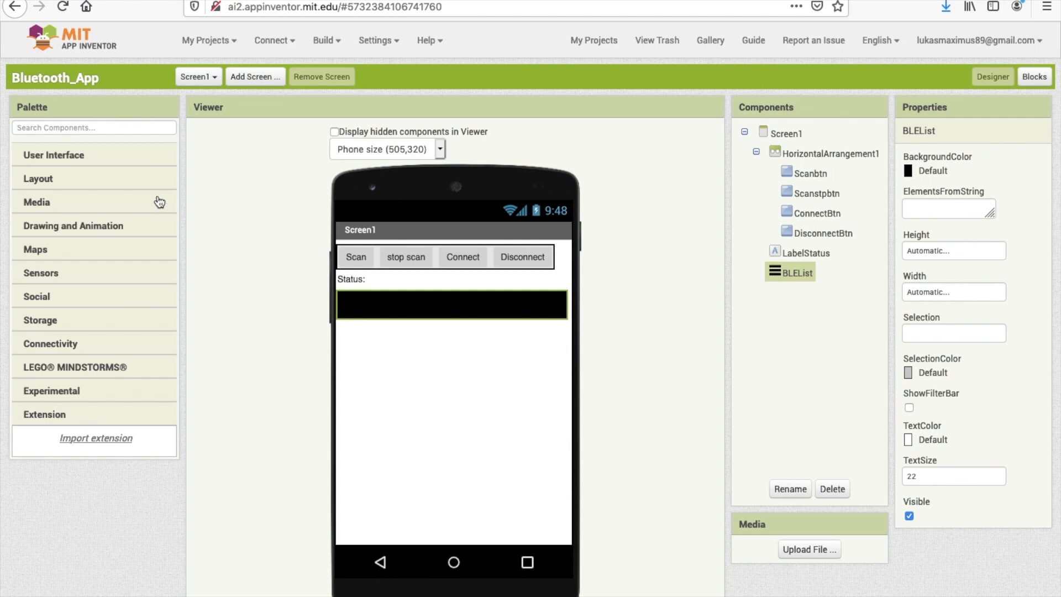
mouse_move(97, 427)
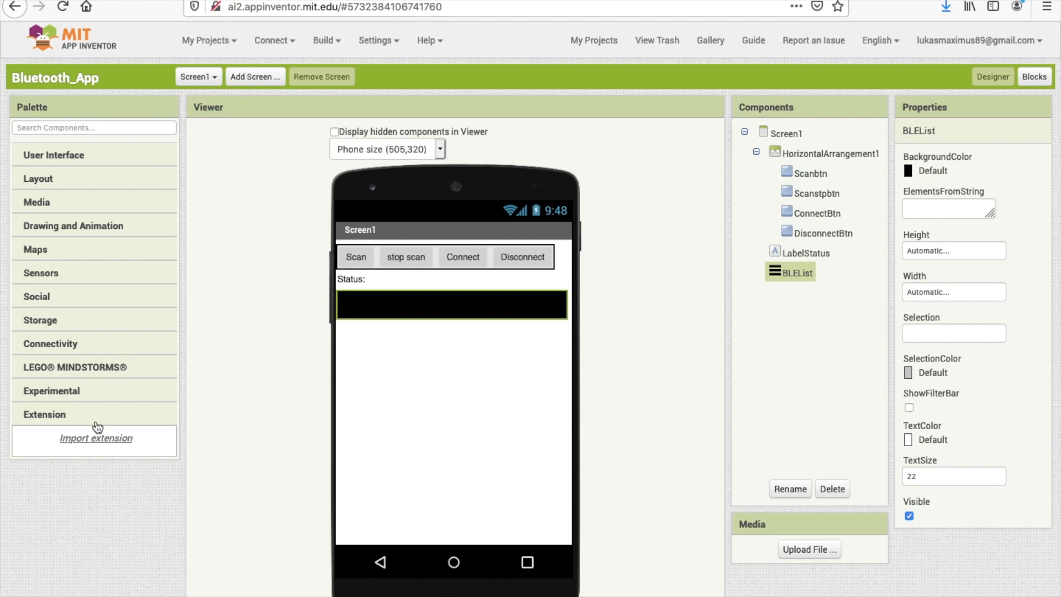
left_click(95, 438)
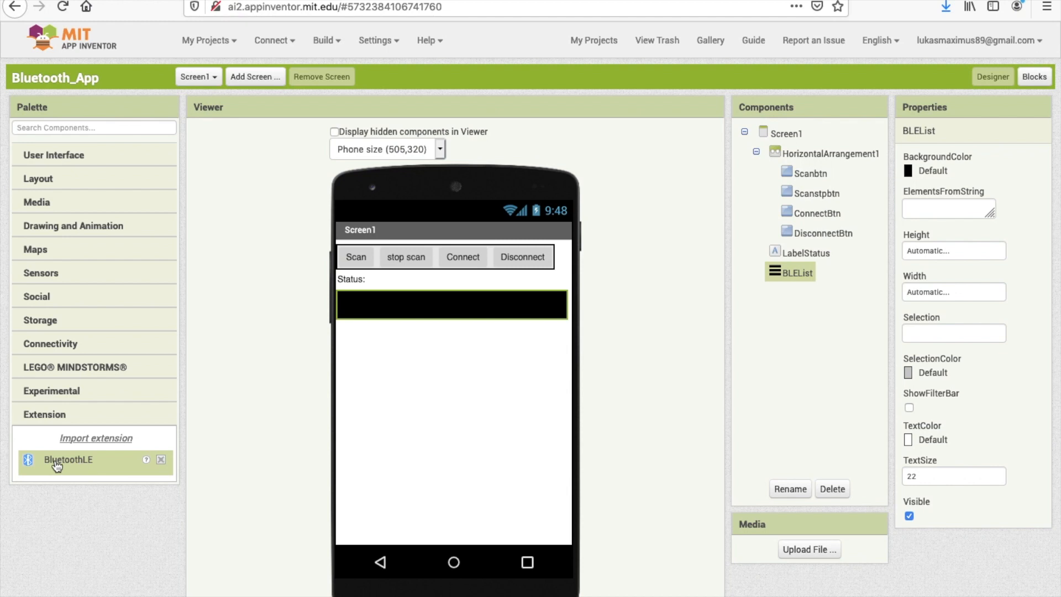
Drag a BluetoothLE component onto Screen1 as BluetoothLE1.
left_click_drag(56, 466, 305, 440)
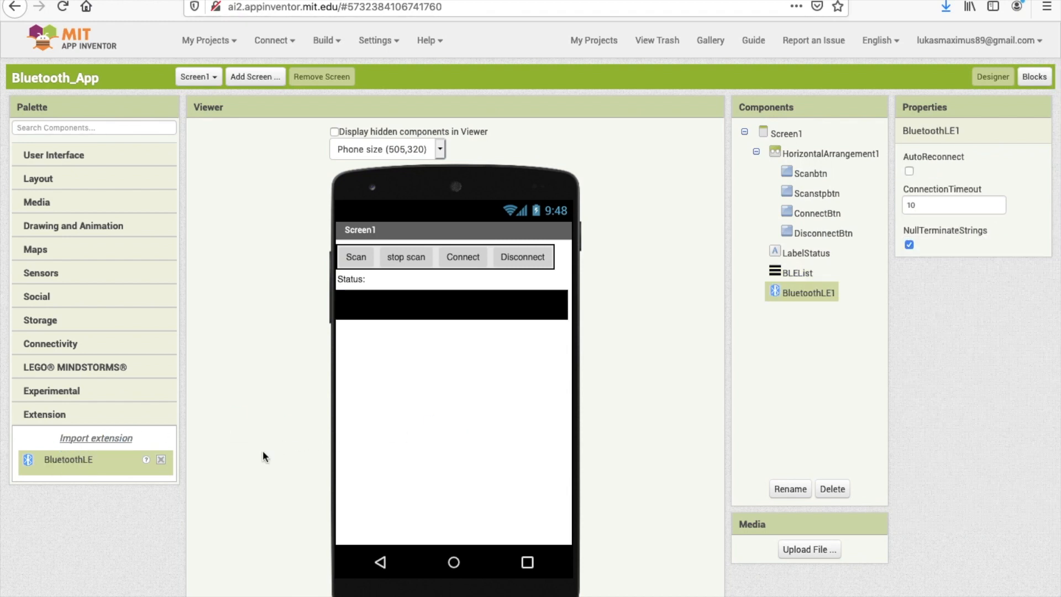
mouse_move(195, 490)
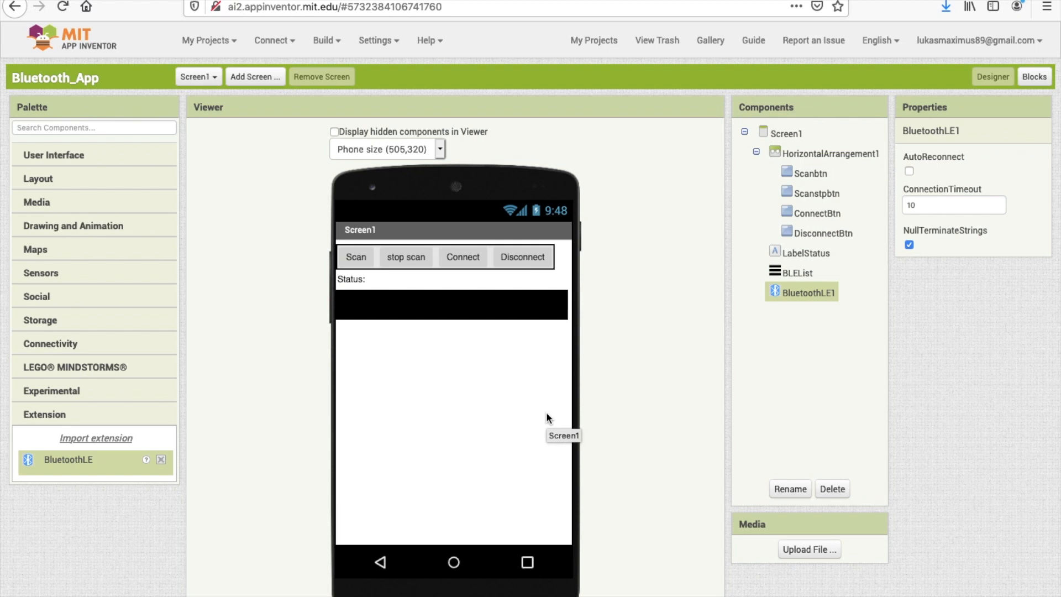
mouse_move(419, 385)
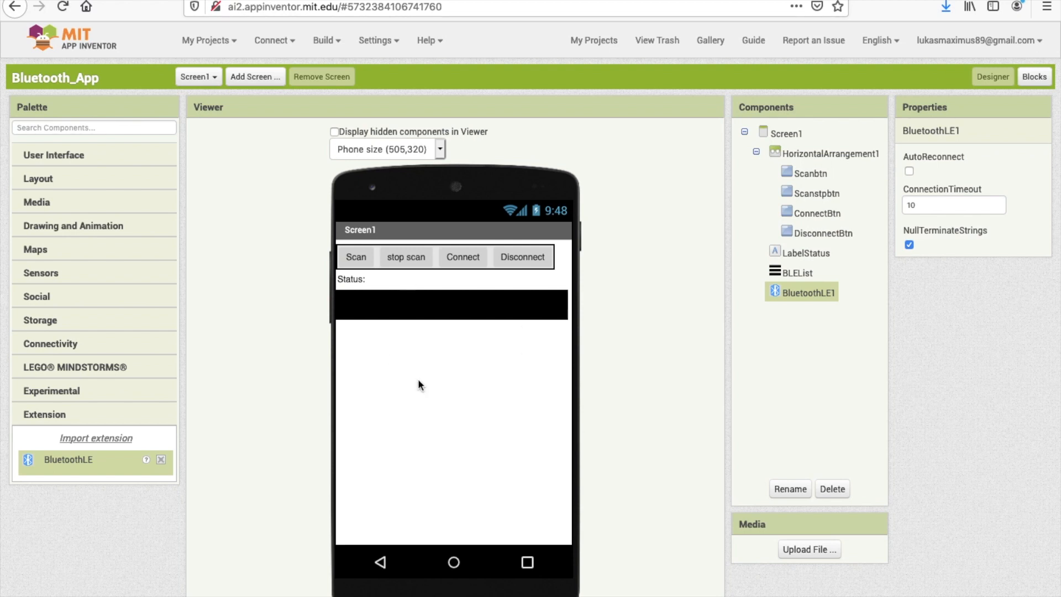
mouse_move(58, 173)
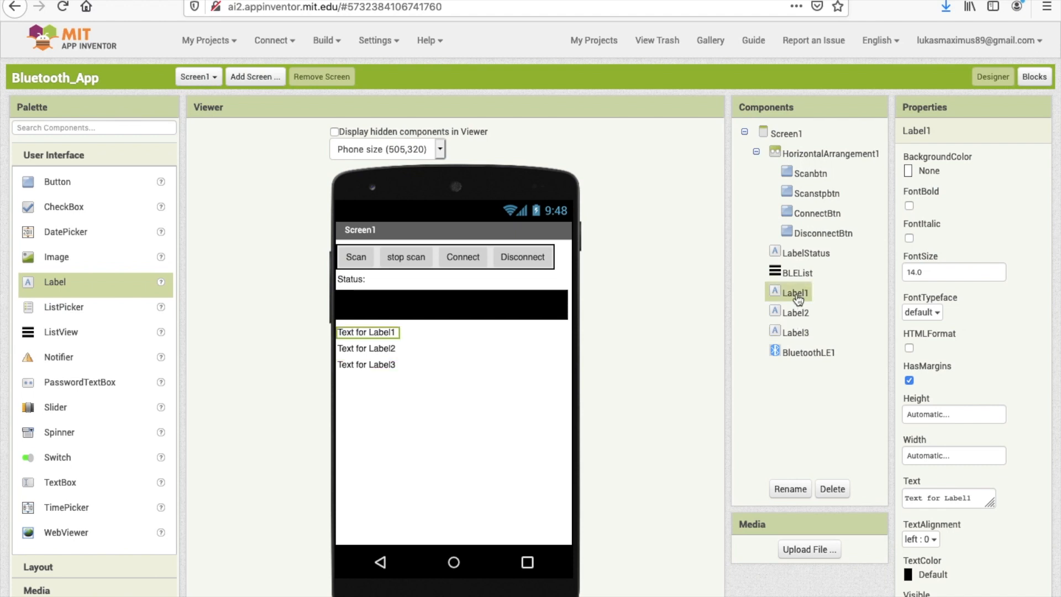
Rename the first label DeviceName and set its text to Device:.
type("D")
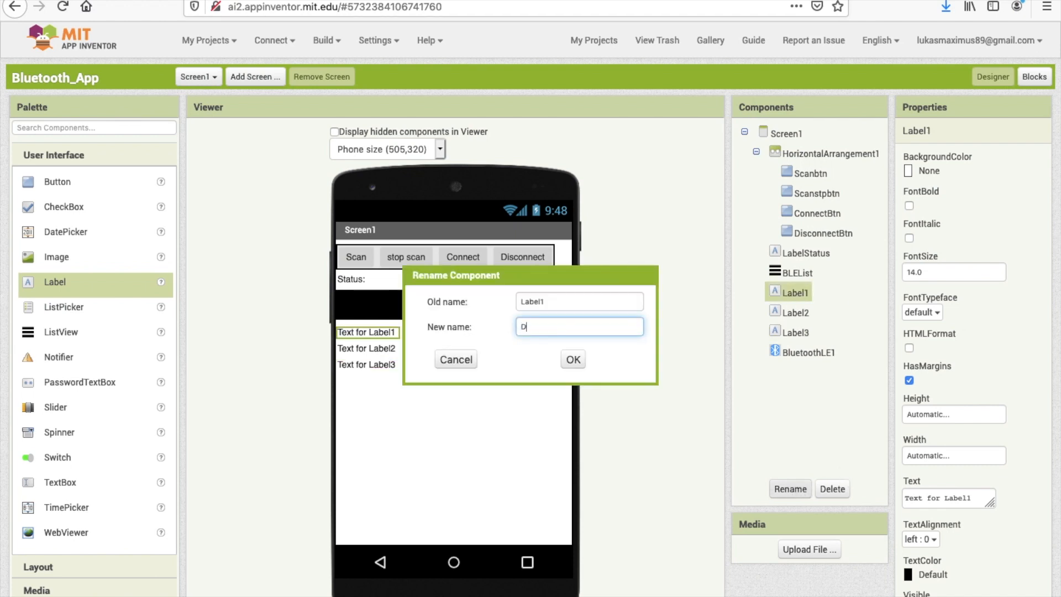
left_click(571, 360)
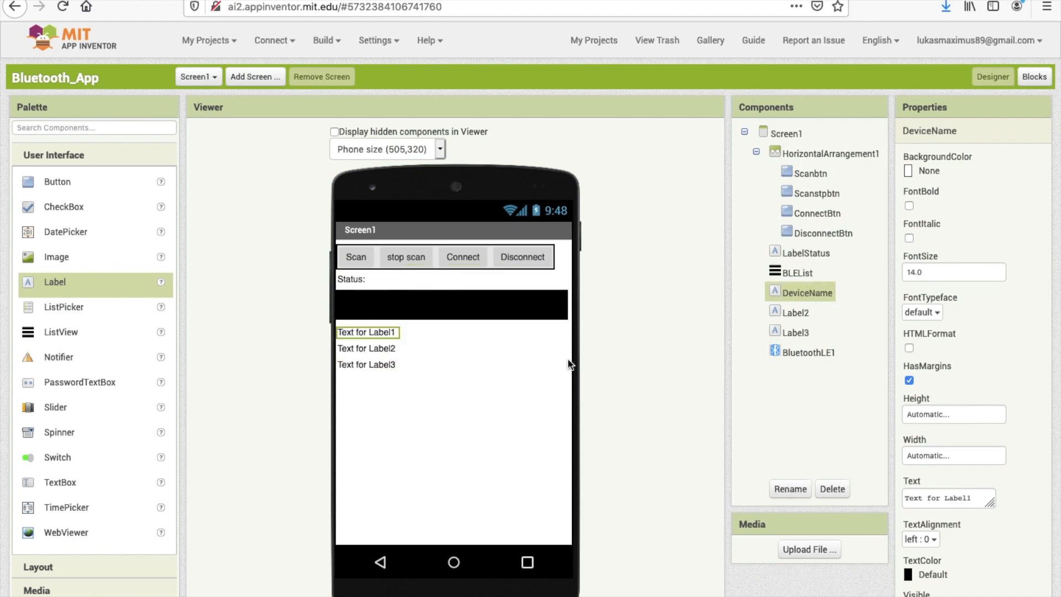
left_click(948, 498)
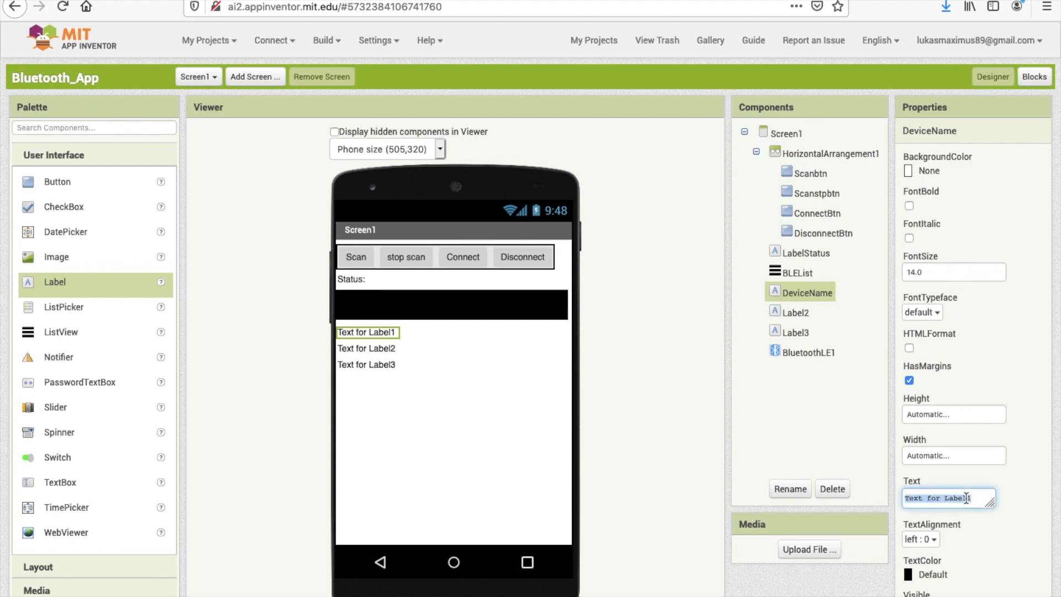
left_click(787, 133)
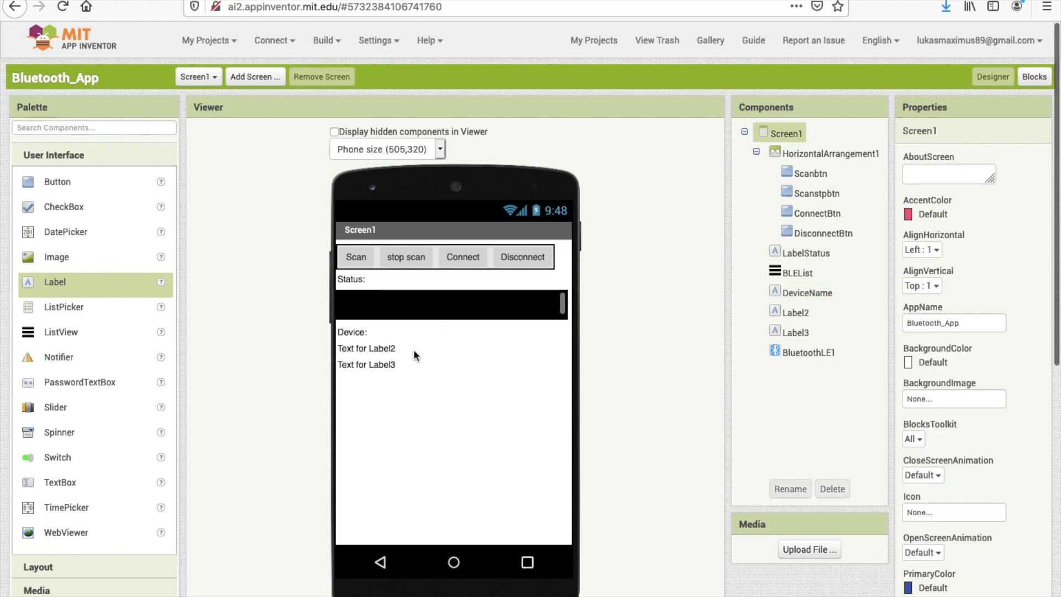
left_click(366, 348)
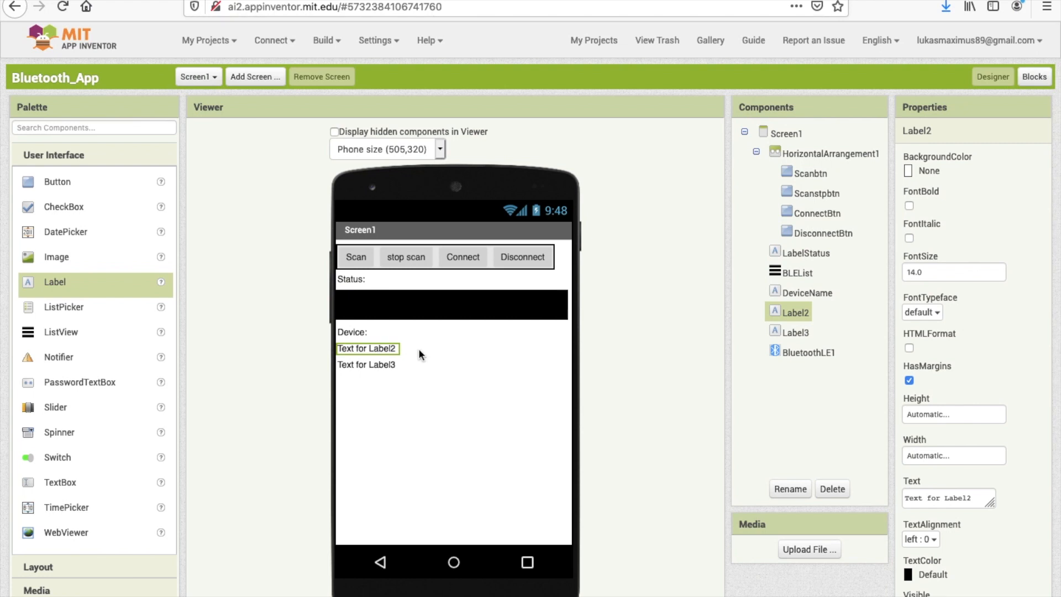
mouse_move(390, 408)
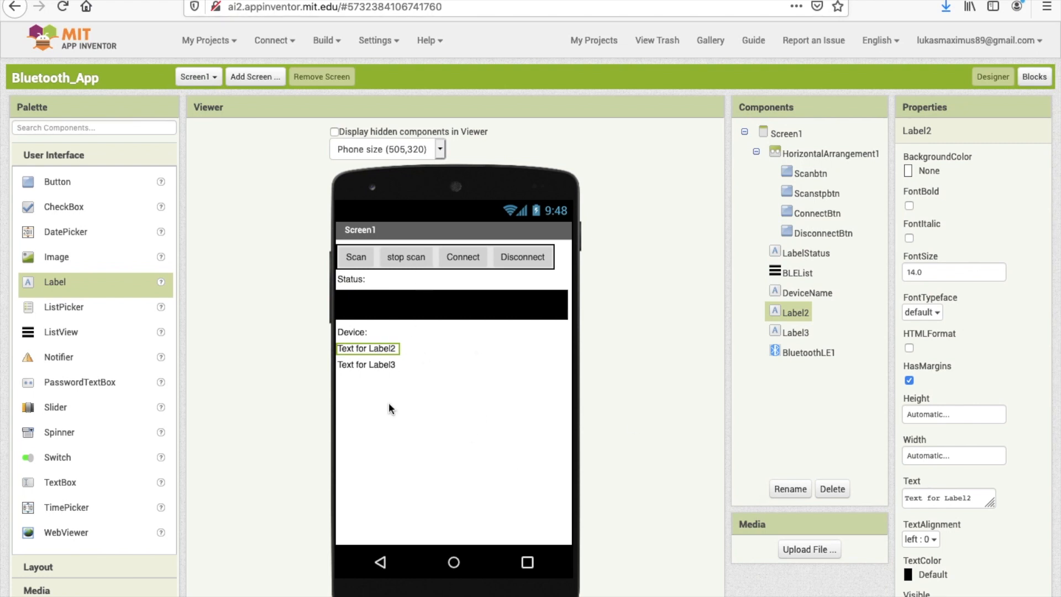
mouse_move(583, 248)
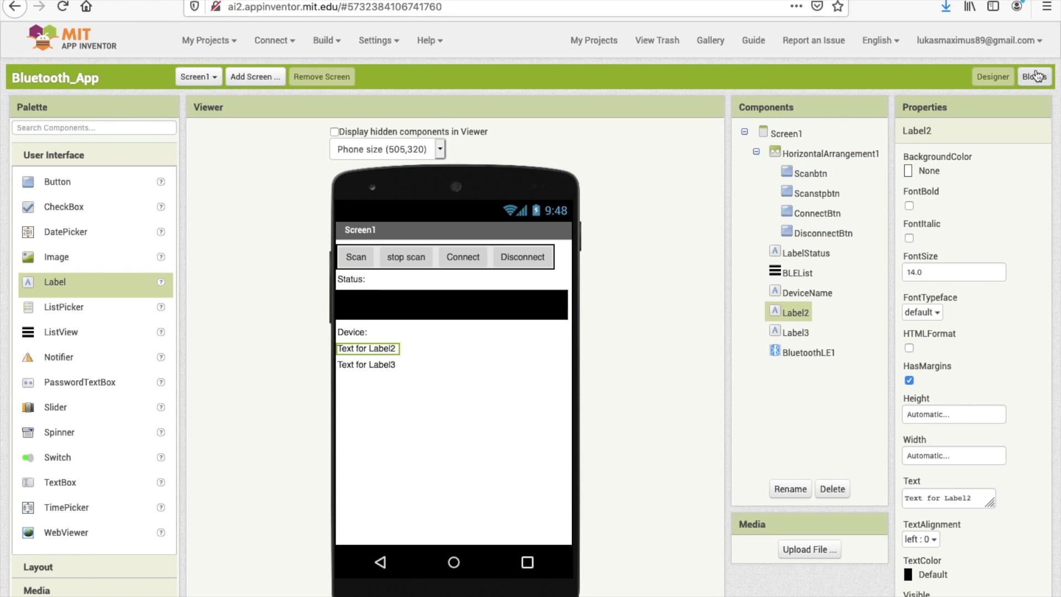
In the Blocks editor, place a when Scanbtn.Click event on the workspace.
left_click(1034, 77)
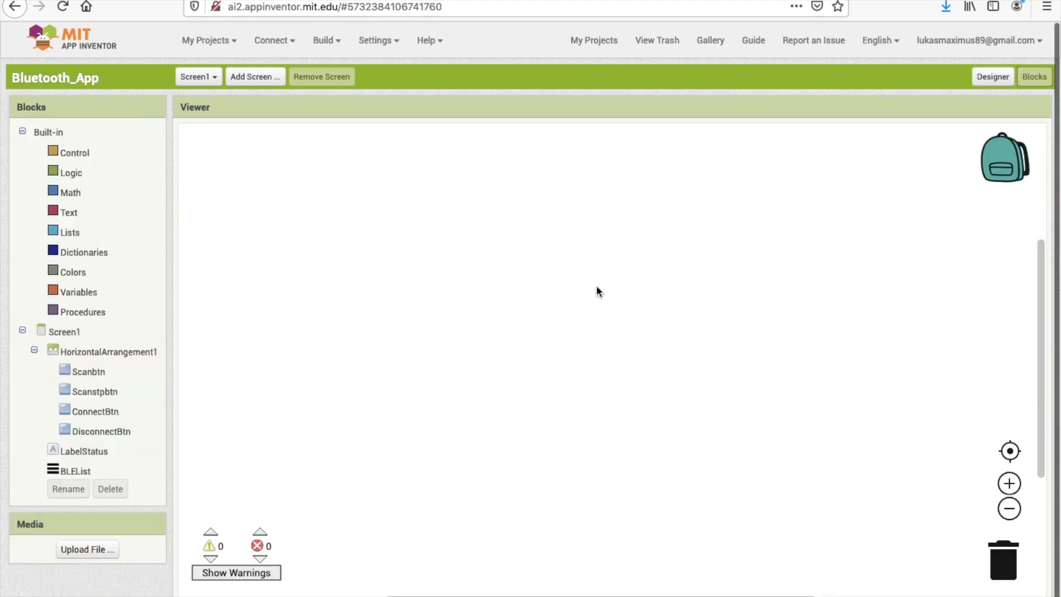
mouse_move(465, 270)
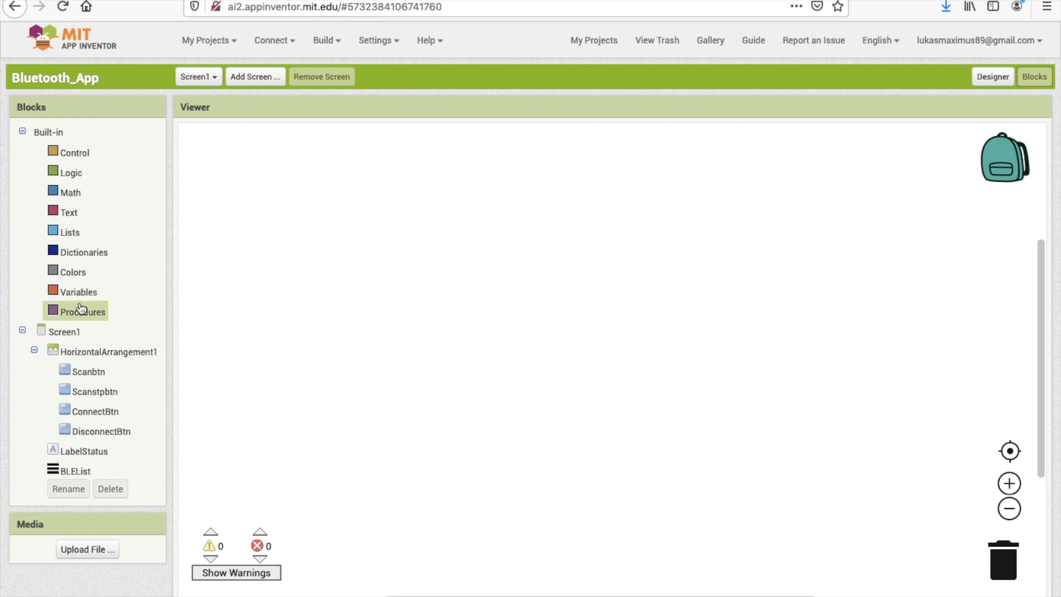
mouse_move(93, 188)
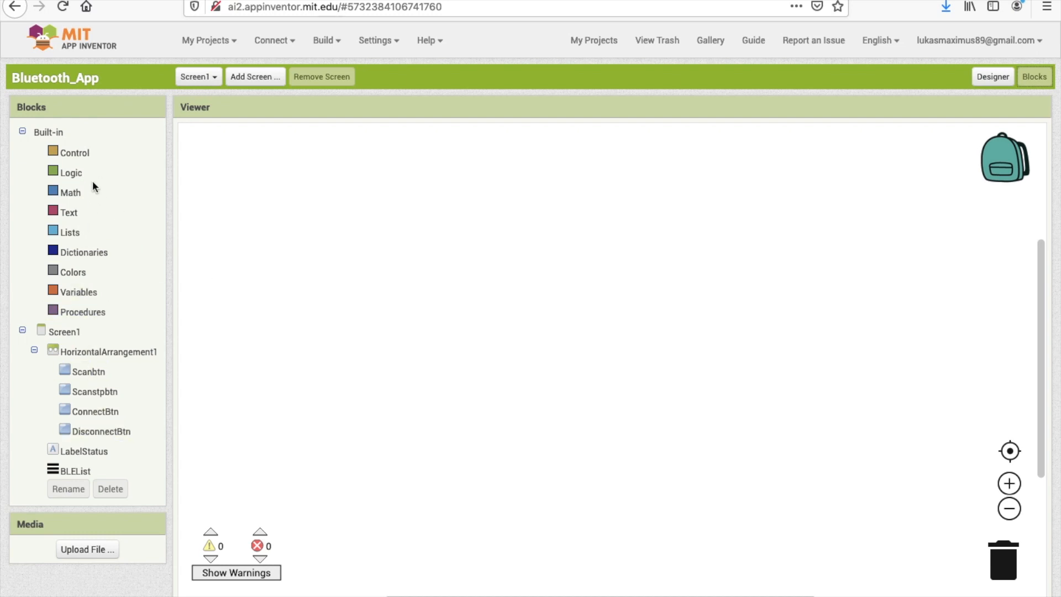
left_click(93, 361)
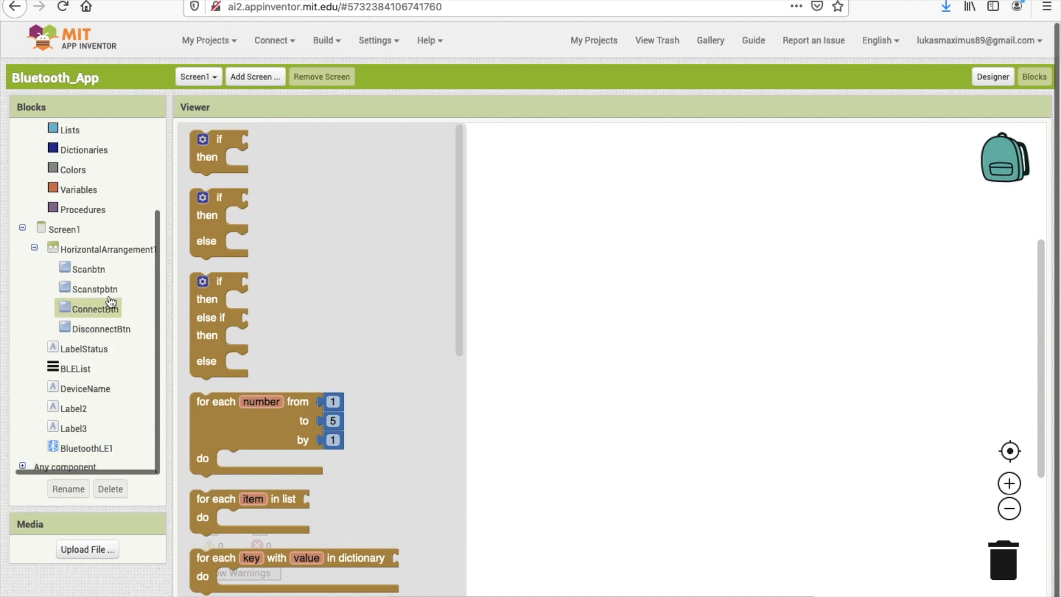
left_click(89, 268)
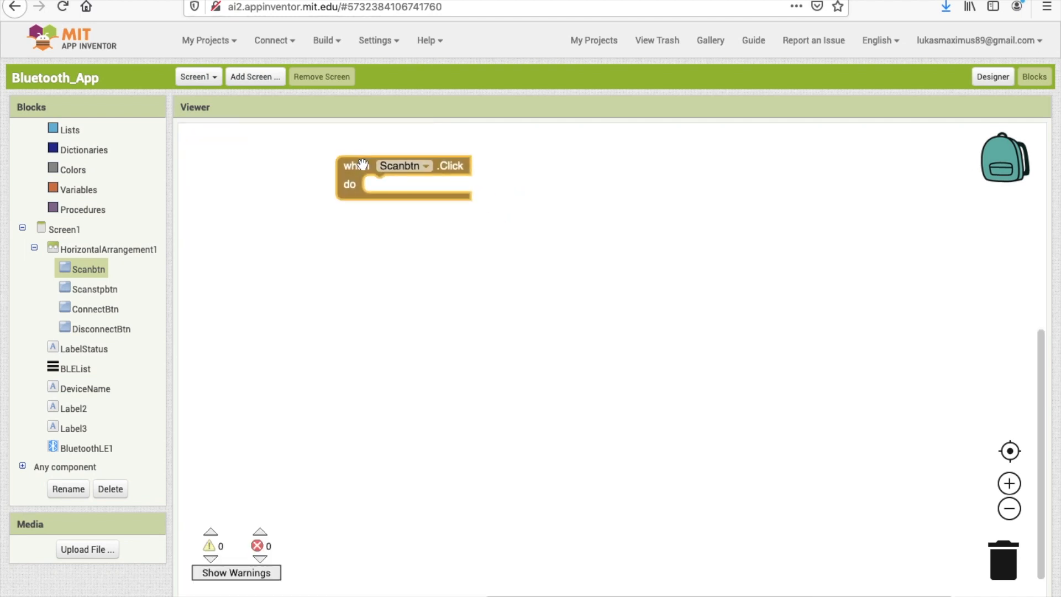
left_click(87, 448)
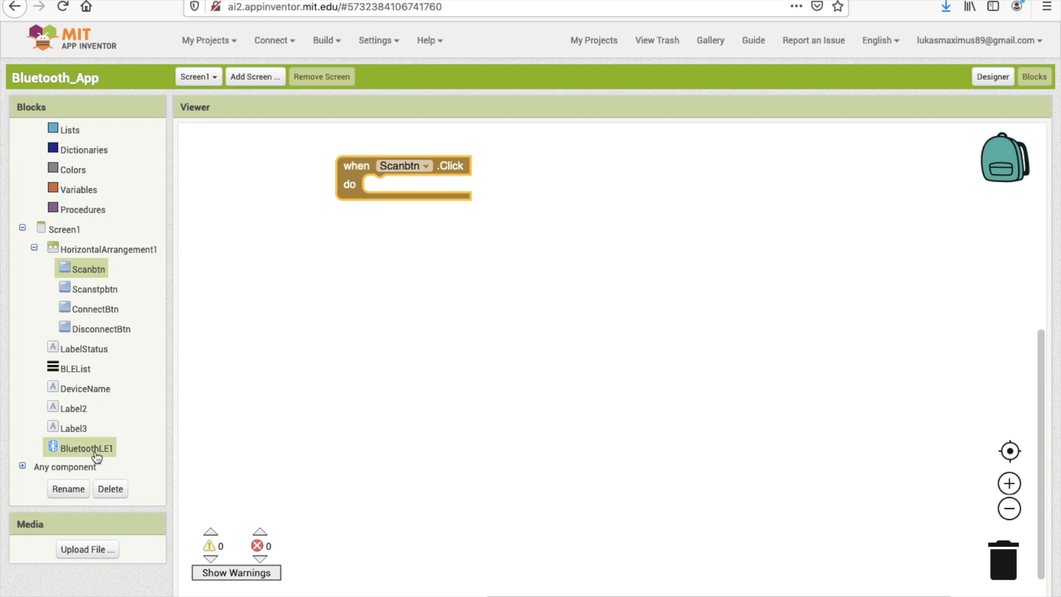
Add call BluetoothLE1.StartScanning inside the Scanbtn.Click event.
left_click(88, 446)
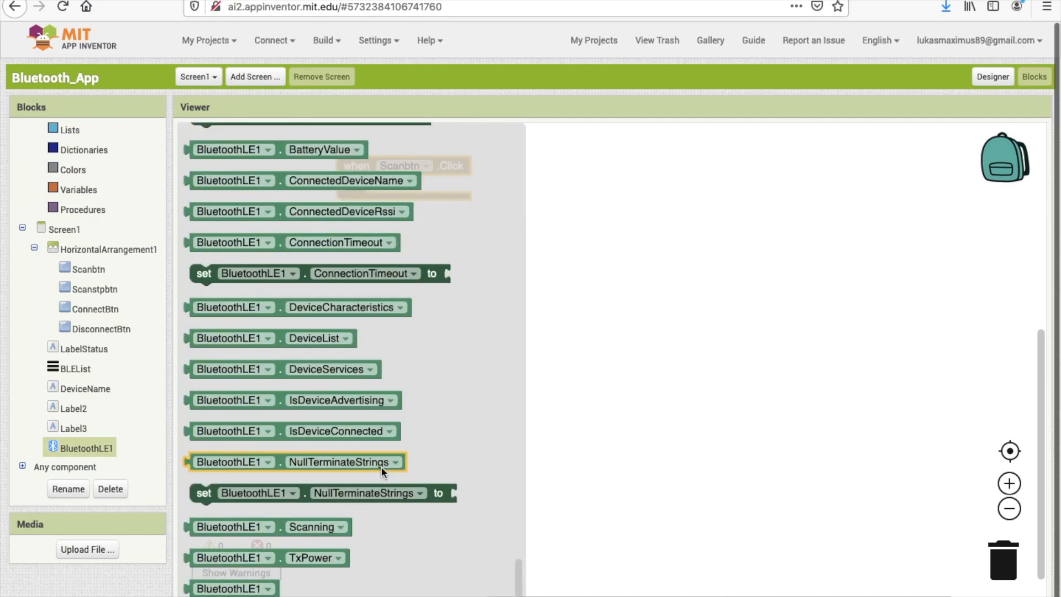
scroll("down", 3)
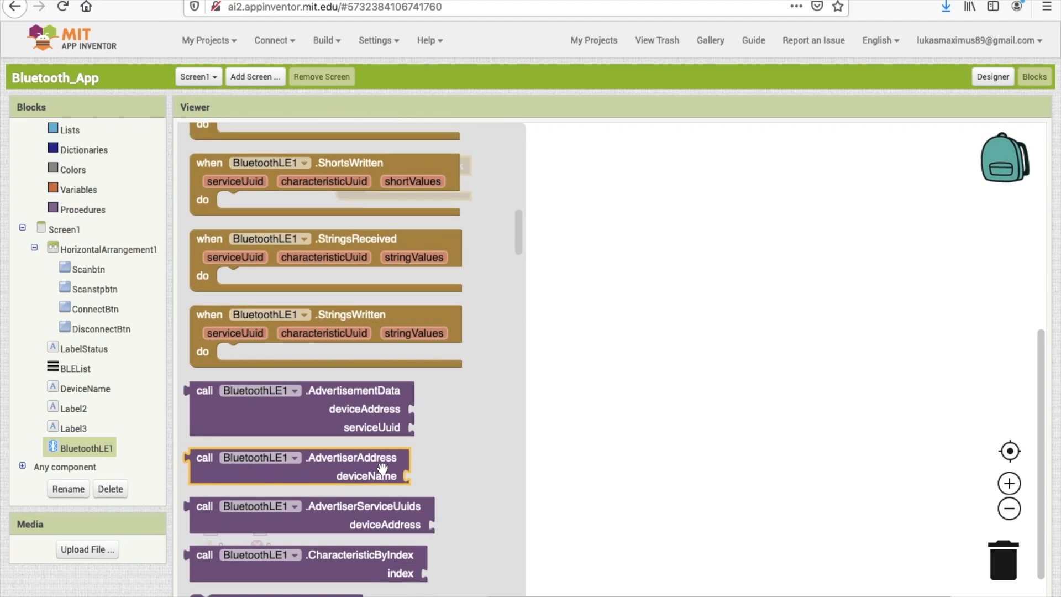
scroll("down", 3)
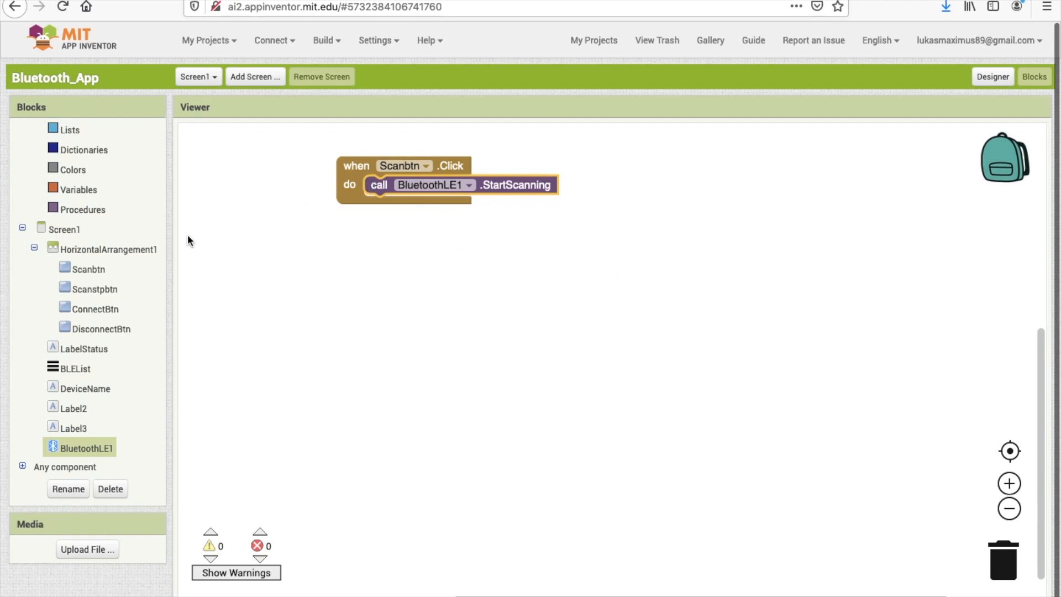
mouse_move(113, 277)
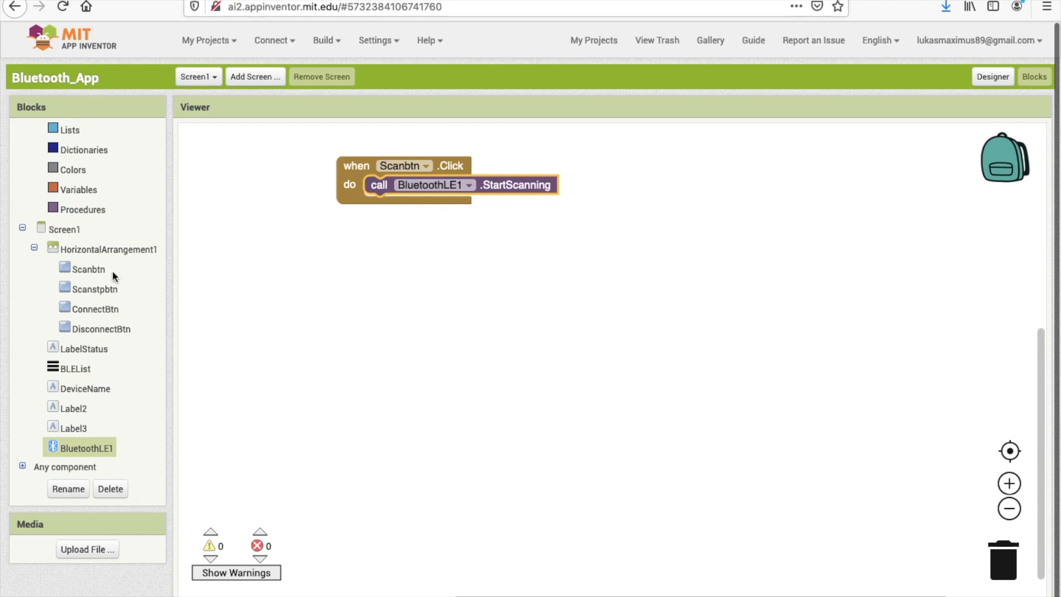
scroll("down", 3)
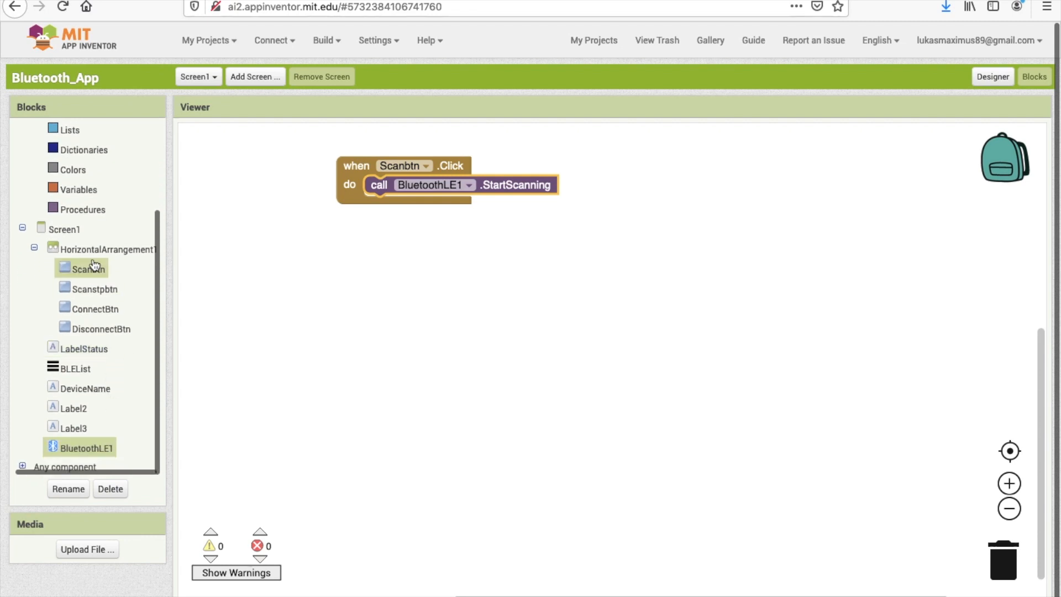
Set LabelStatus.Text to 'Status: Scanning' inside Scanbtn.Click.
left_click(85, 348)
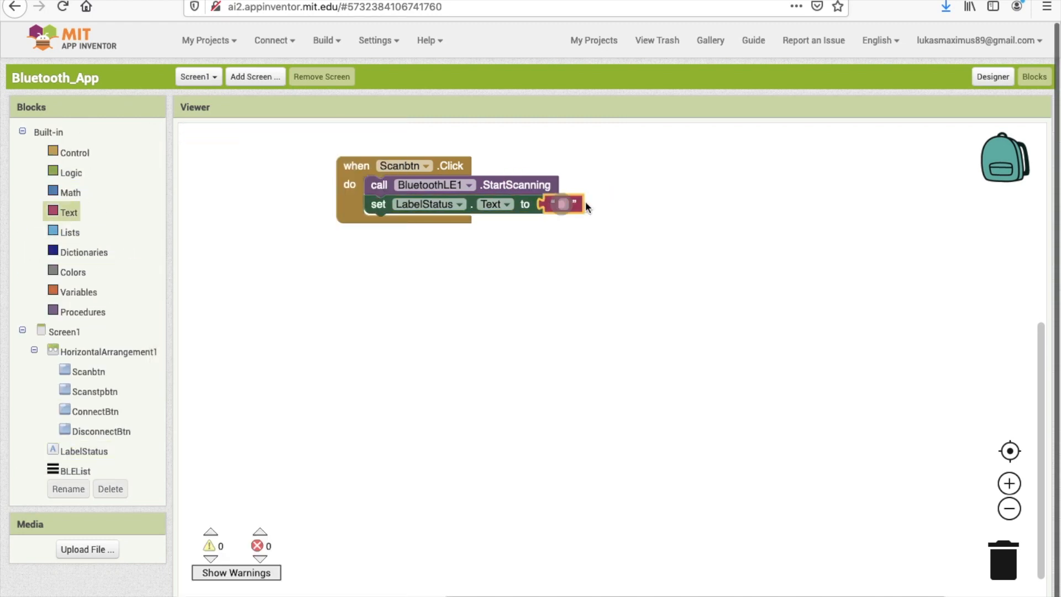
type("Status: Scanning")
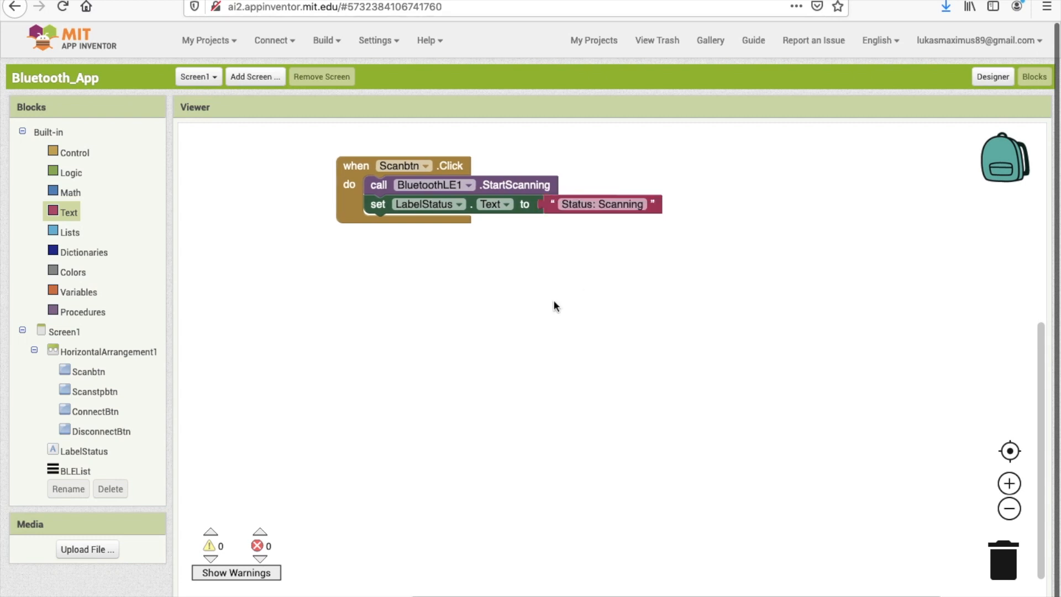
mouse_move(212, 282)
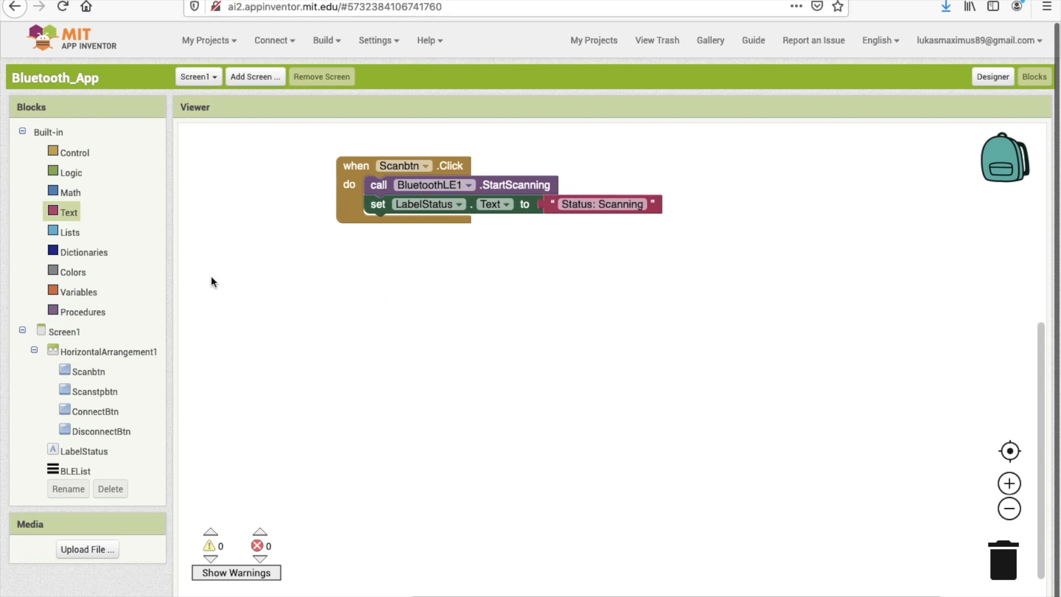
left_click(110, 351)
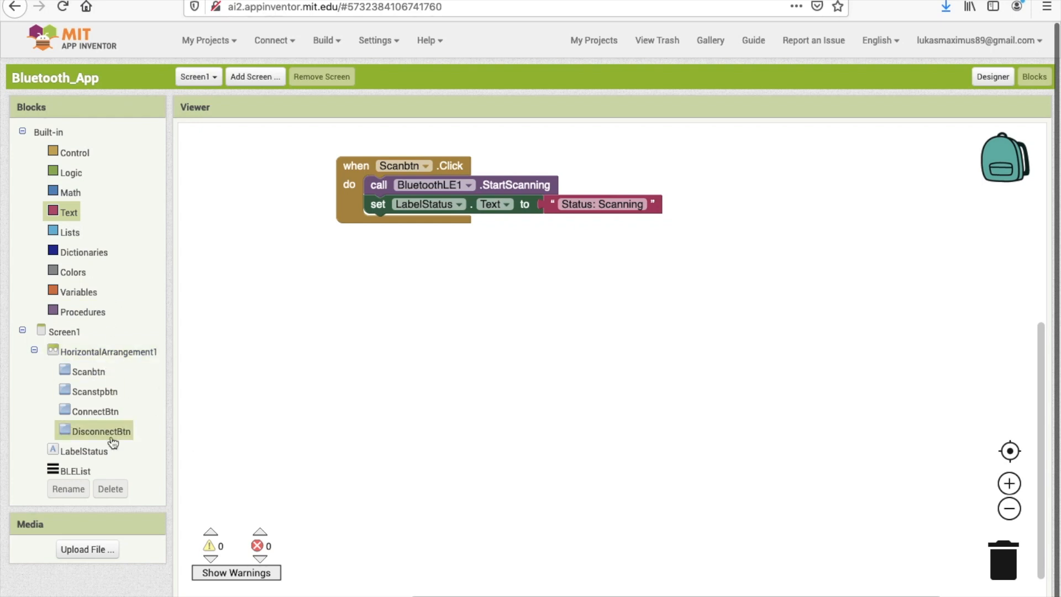
Set BLEList.Visible to true inside Scanbtn.Click.
scroll("down", 3)
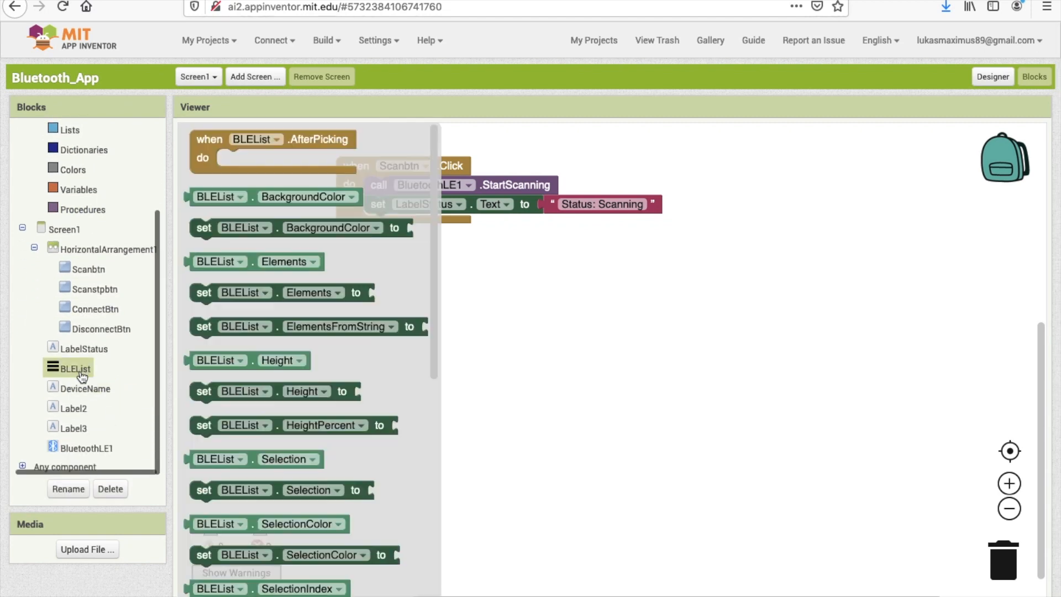
scroll("down", 3)
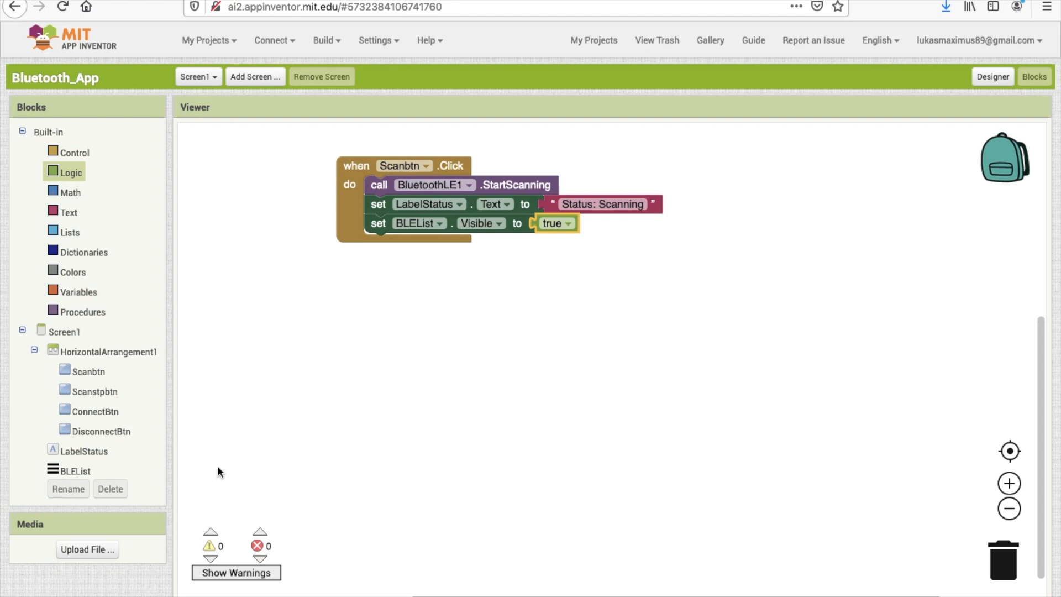
left_click(109, 351)
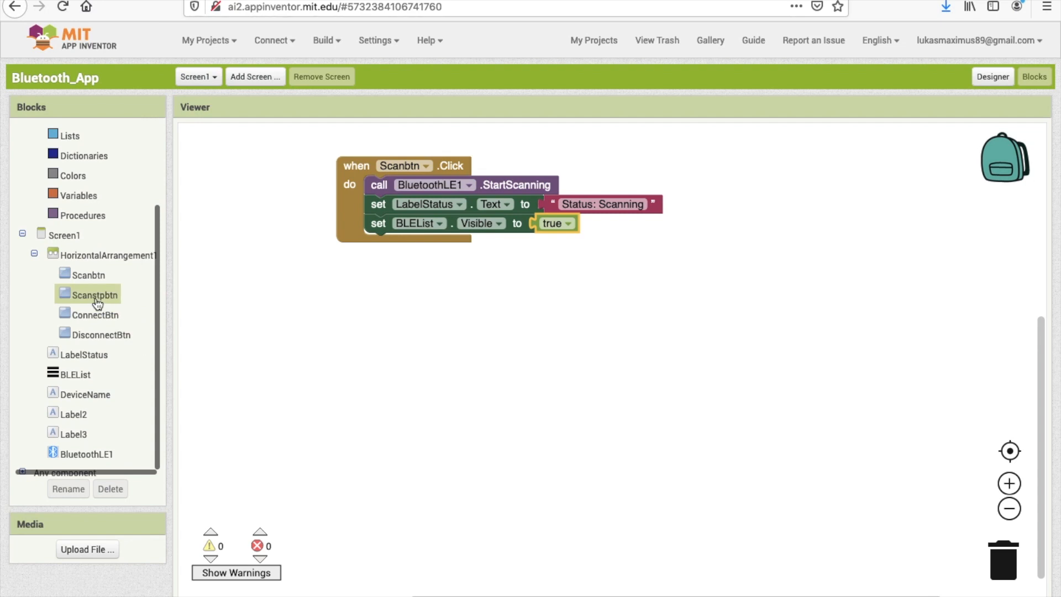
Add Scanstpbtn.Click calling BluetoothLE1.StopScanning with status 'Status: Stopped Scanning'.
left_click(93, 294)
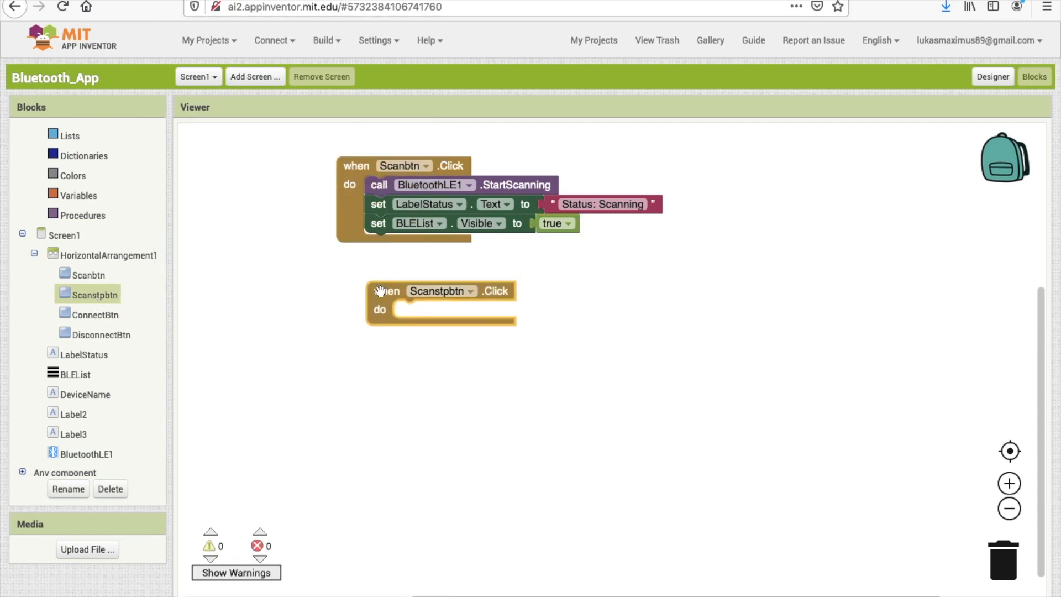
left_click(86, 453)
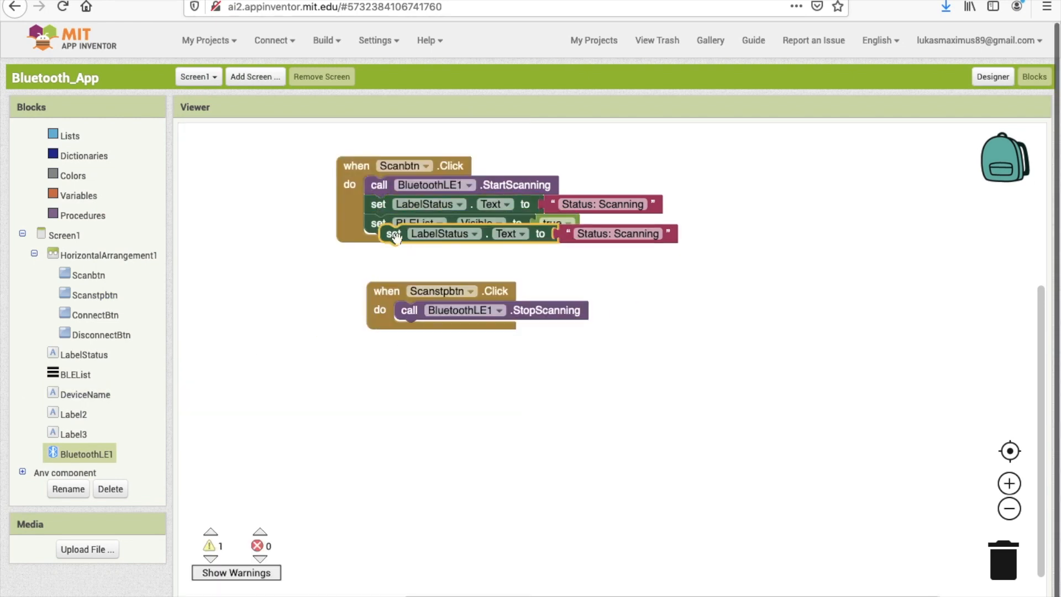
left_click_drag(391, 233, 408, 329)
type("top S")
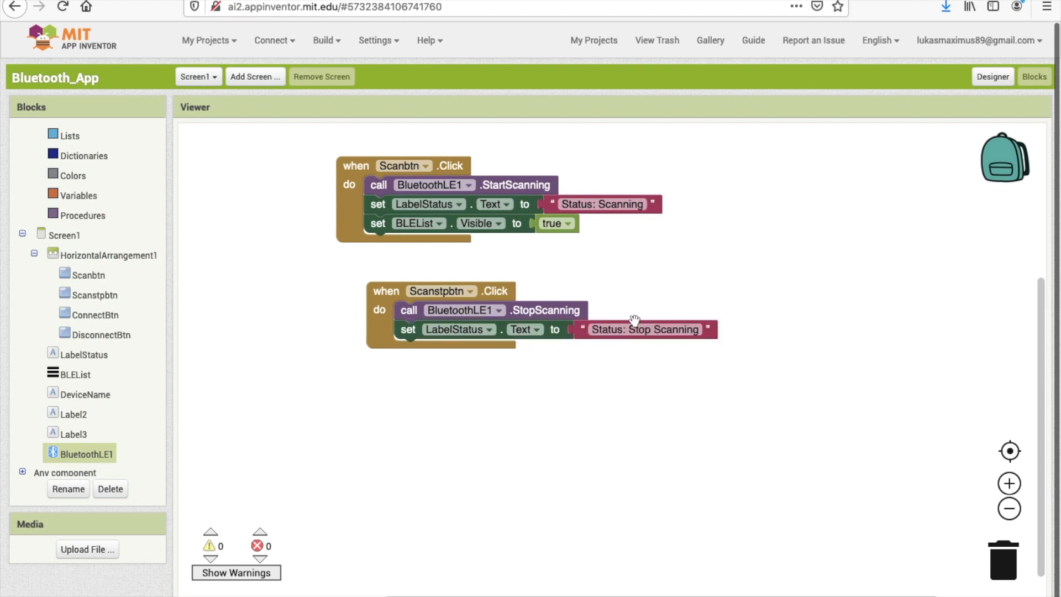
left_click(644, 329)
type("ped")
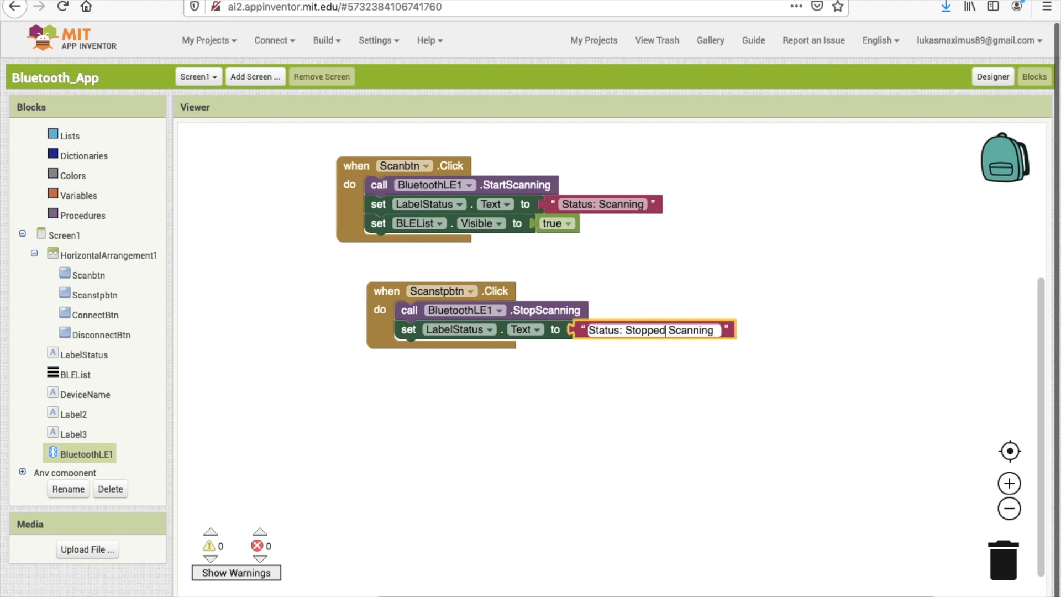
left_click(85, 454)
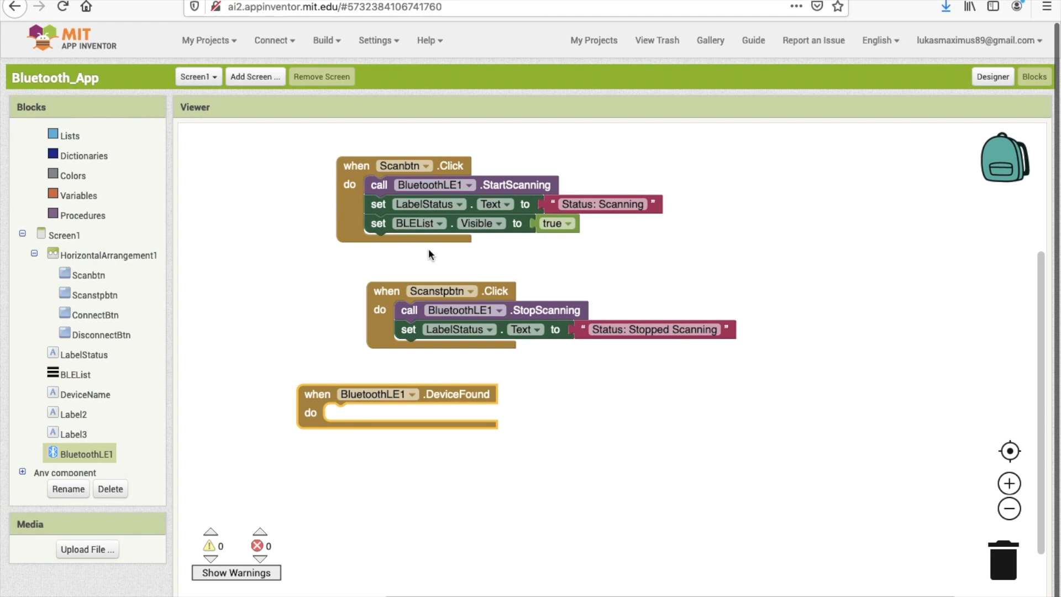
mouse_move(92, 414)
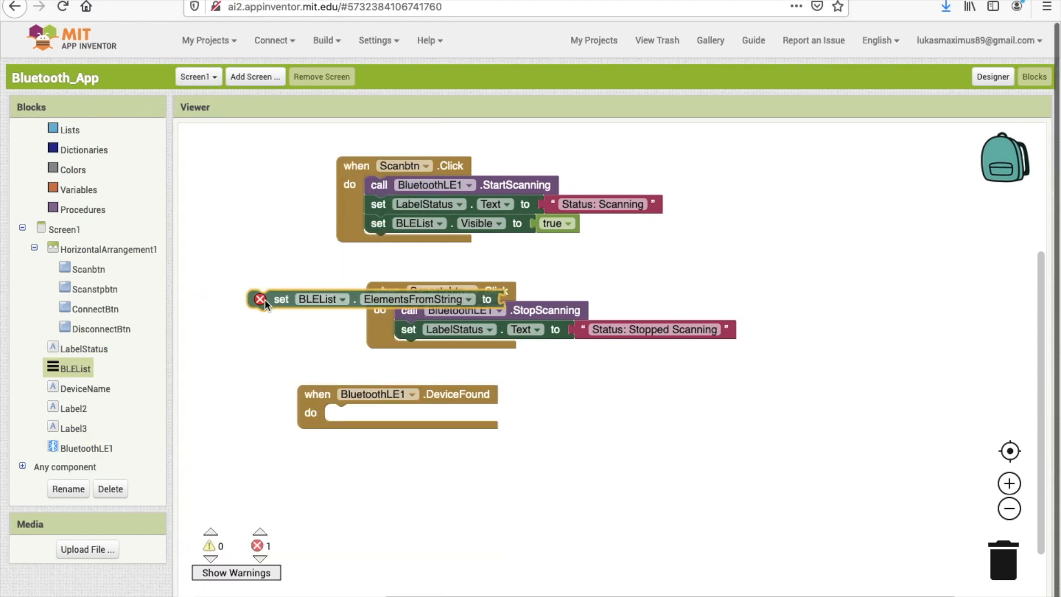
Feed BluetoothLE1.DeviceList into BLEList.ElementsFromString within the DeviceFound event.
left_click_drag(281, 300, 359, 414)
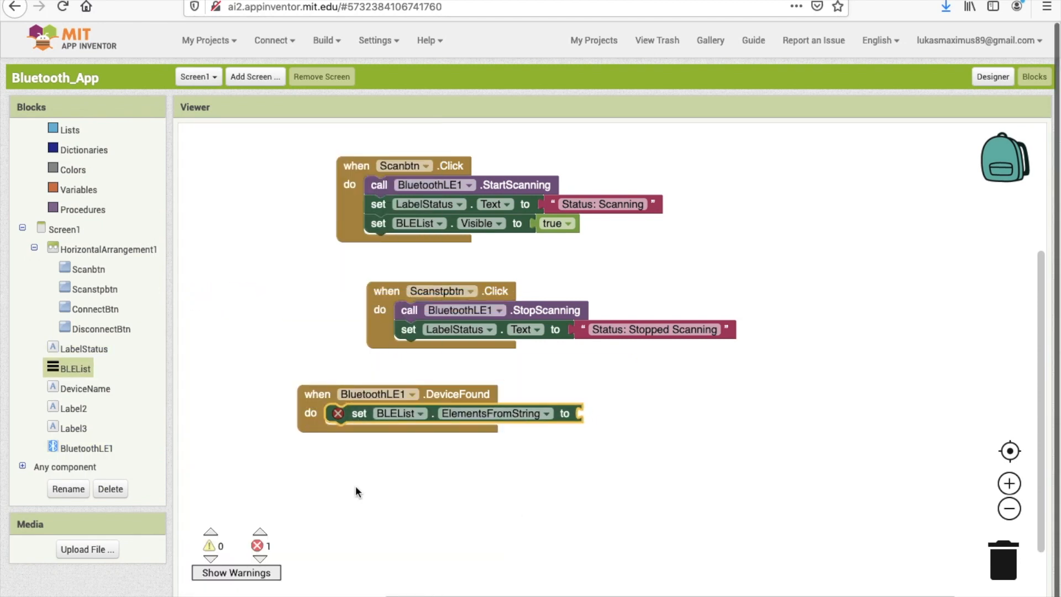
left_click(85, 448)
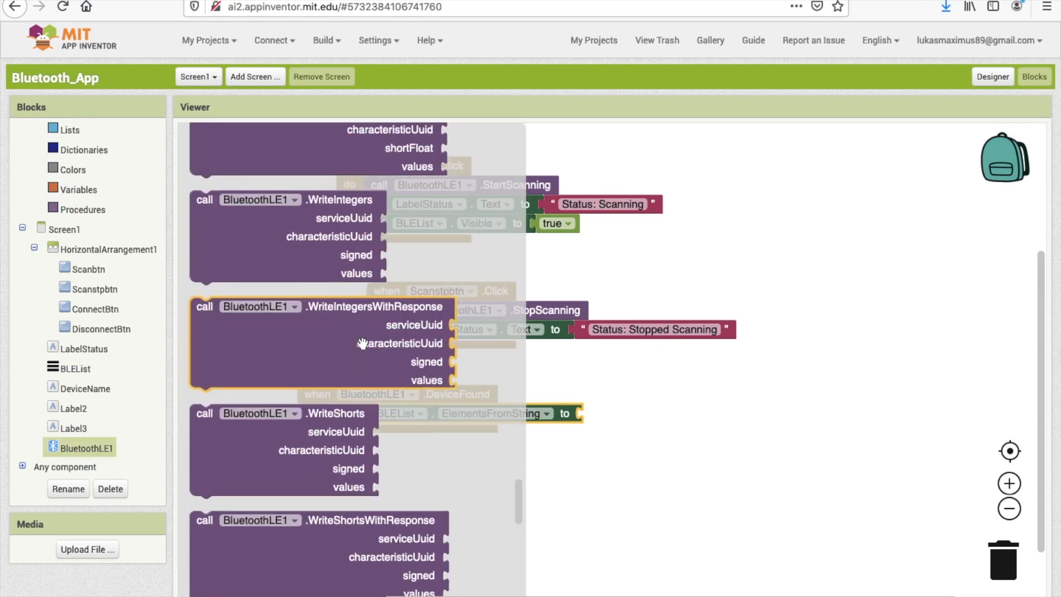
scroll("down", 3)
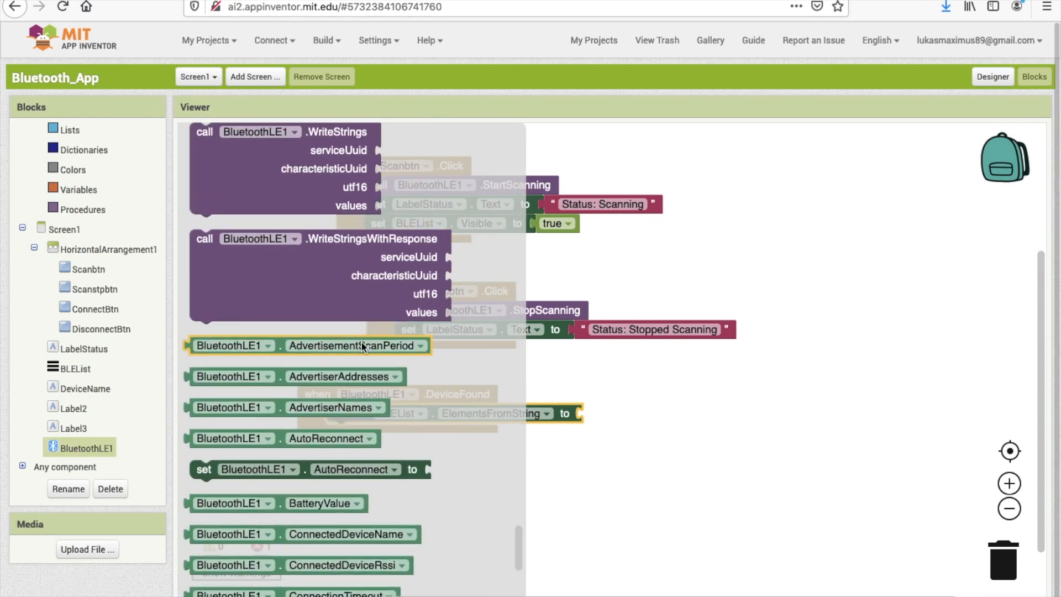
scroll("down", 3)
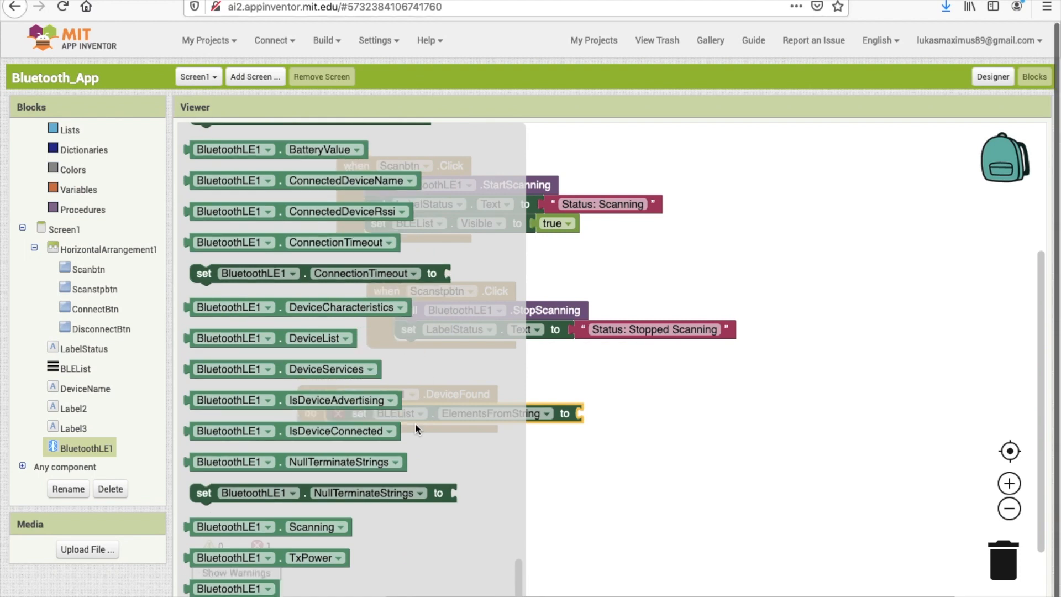
mouse_move(311, 338)
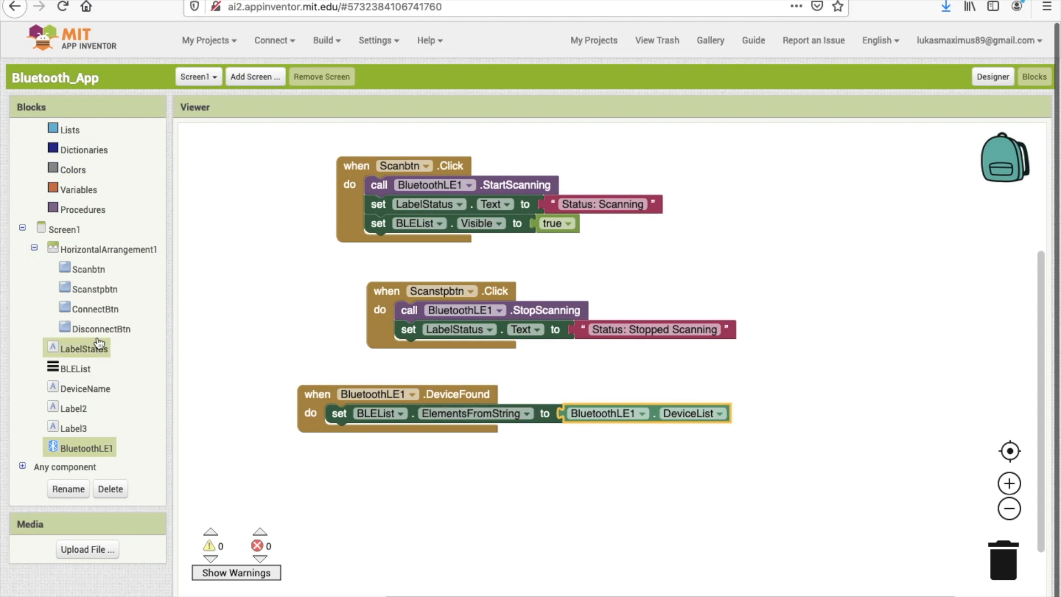
left_click(94, 309)
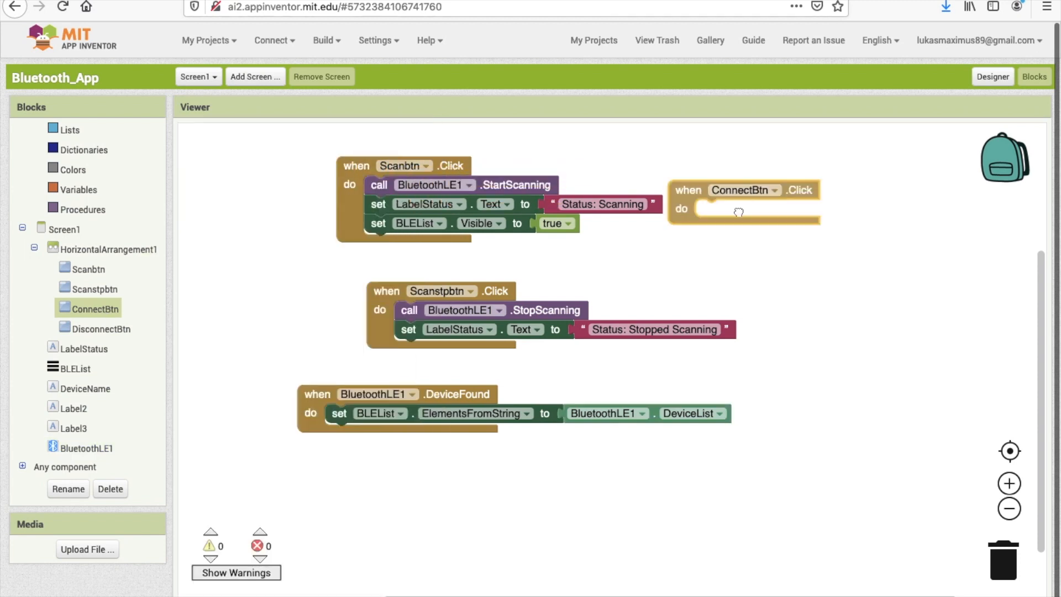
Make ConnectBtn.Click call BluetoothLE1.Connect with BLEList.SelectionIndex and start a LabelStatus text setter.
left_click_drag(737, 189, 683, 249)
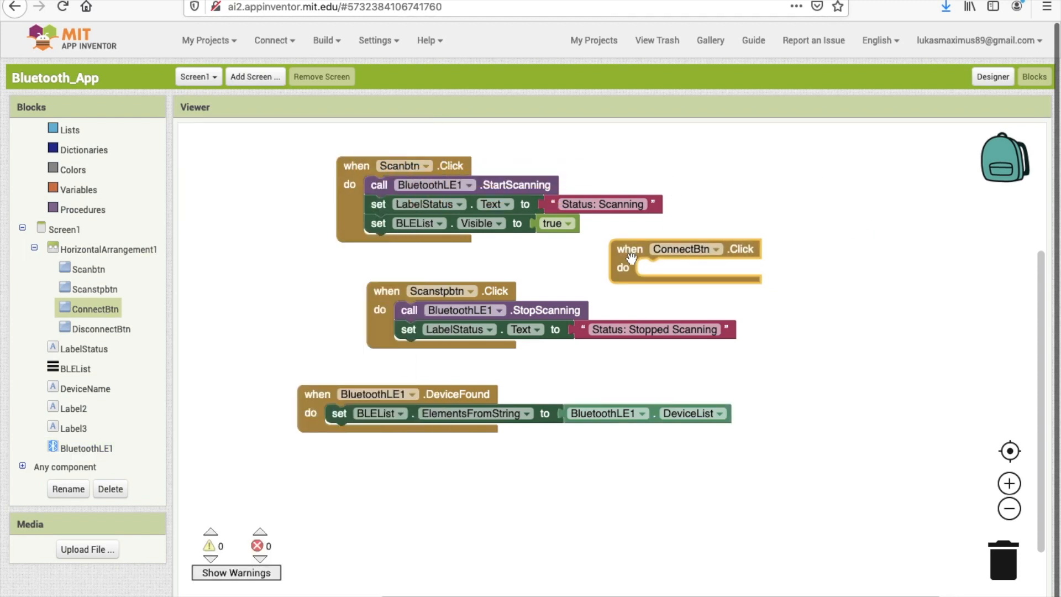
left_click(66, 466)
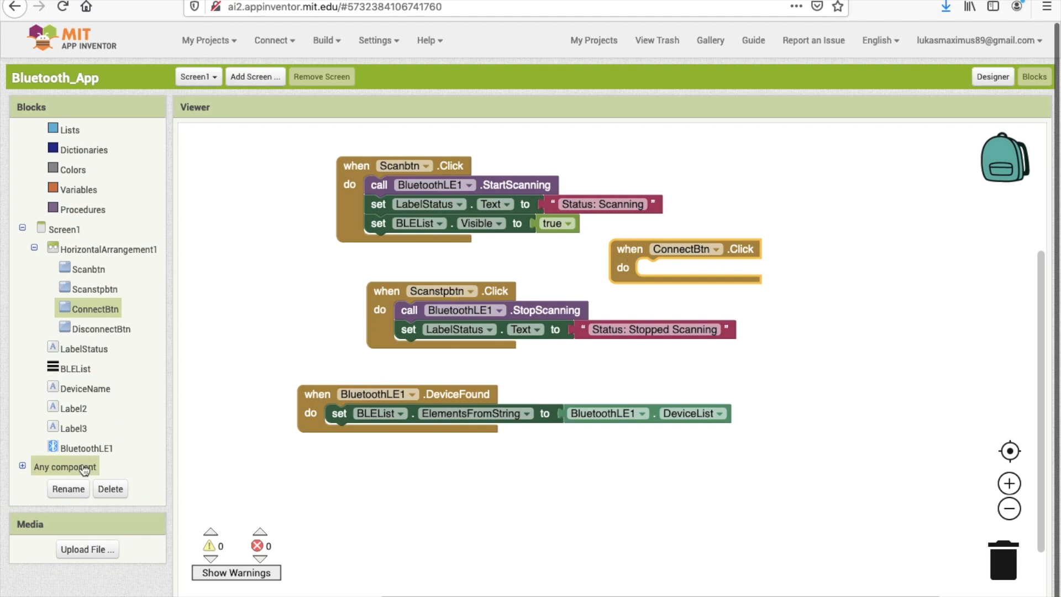
left_click(86, 447)
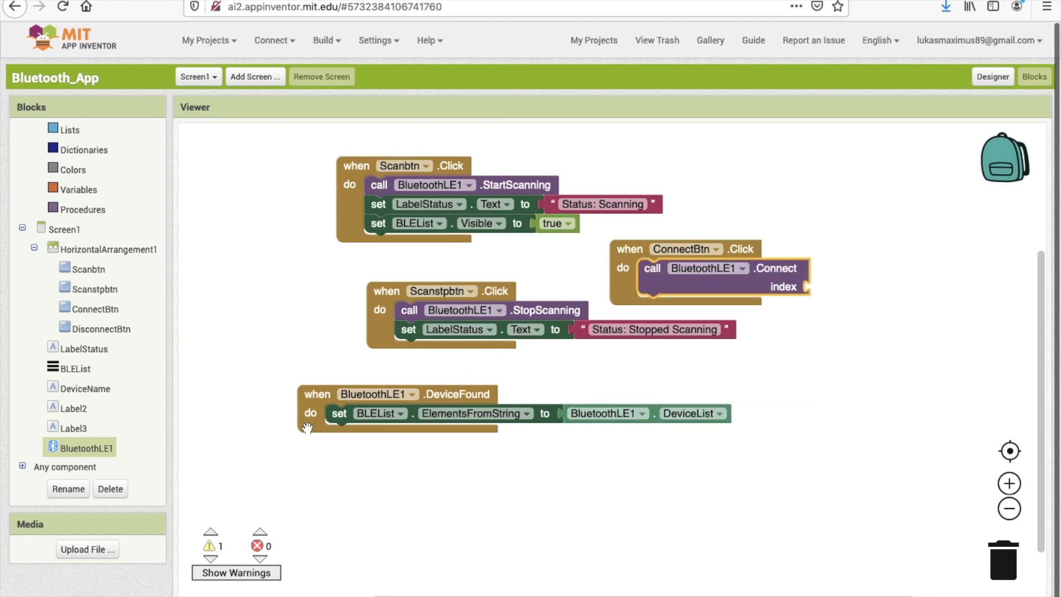
left_click(75, 367)
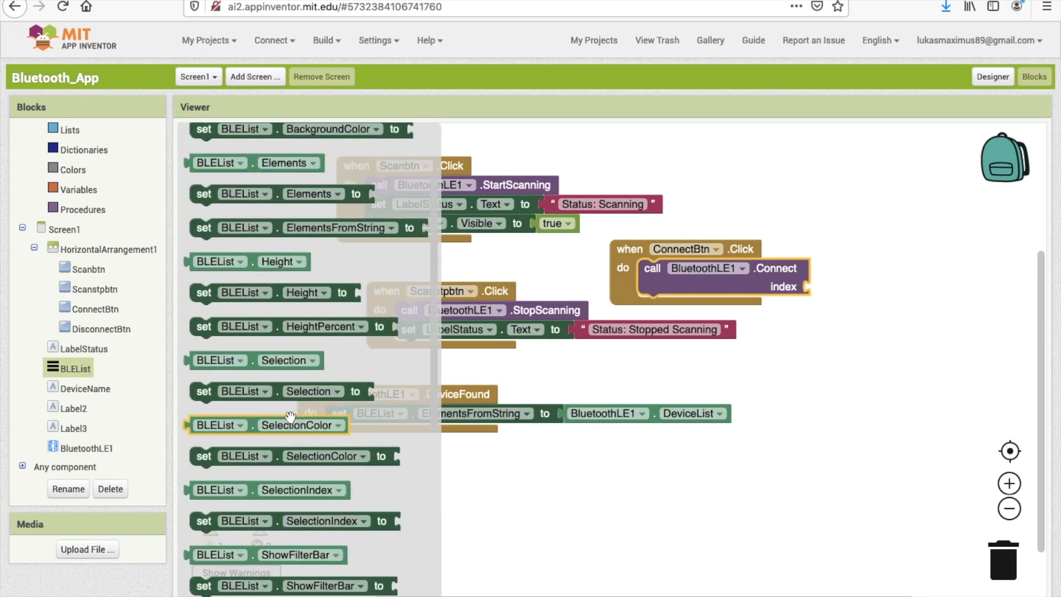
scroll("down", 3)
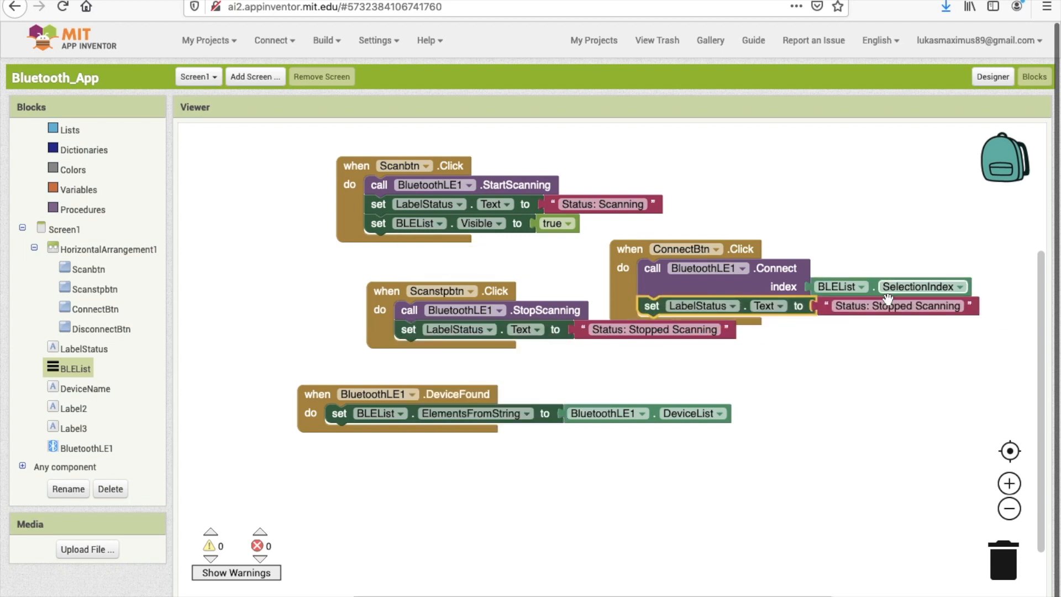
type("Status: C")
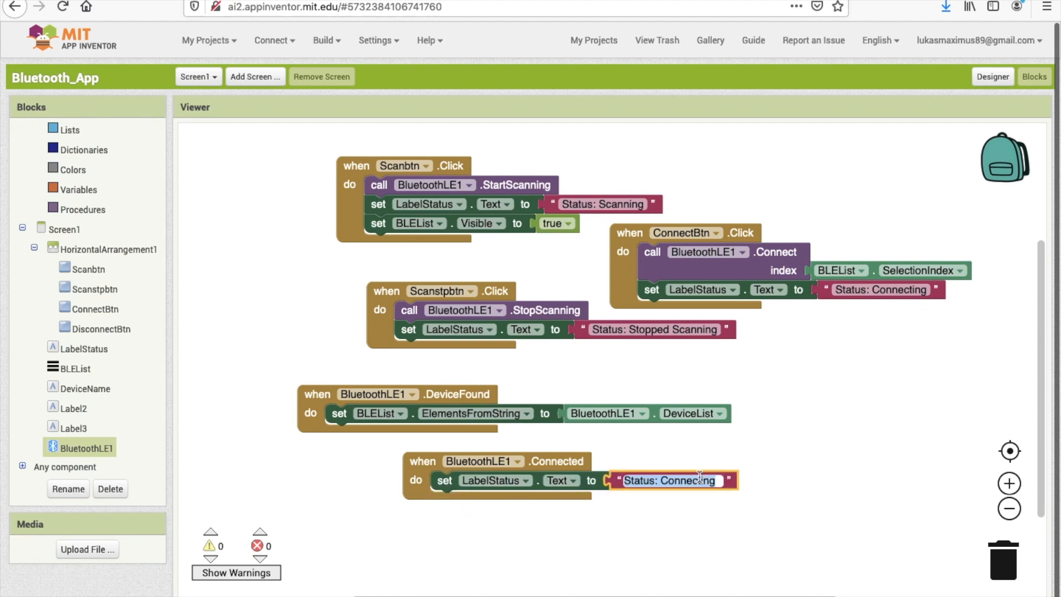
Set the connecting text to 'Status: Connecting' and have the Connected event hide BLEList with Visible false.
type("Status: Connect")
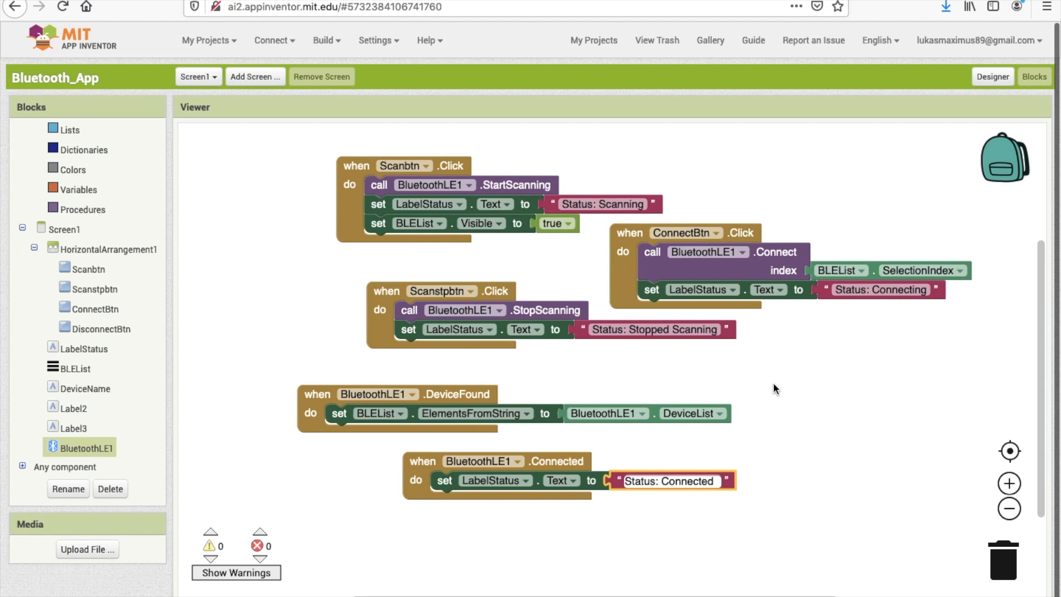
mouse_move(384, 227)
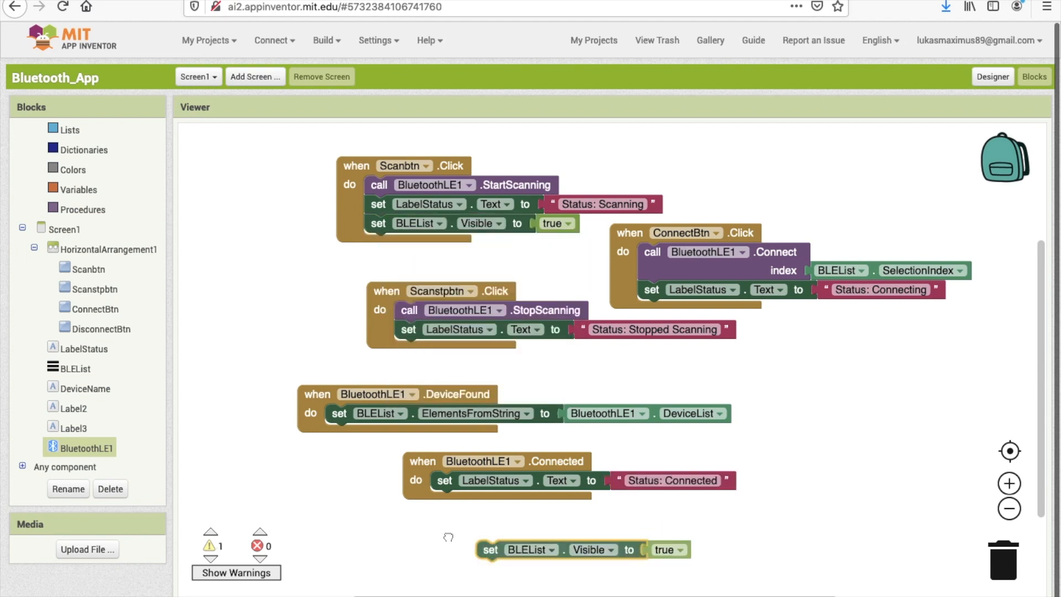
left_click(634, 498)
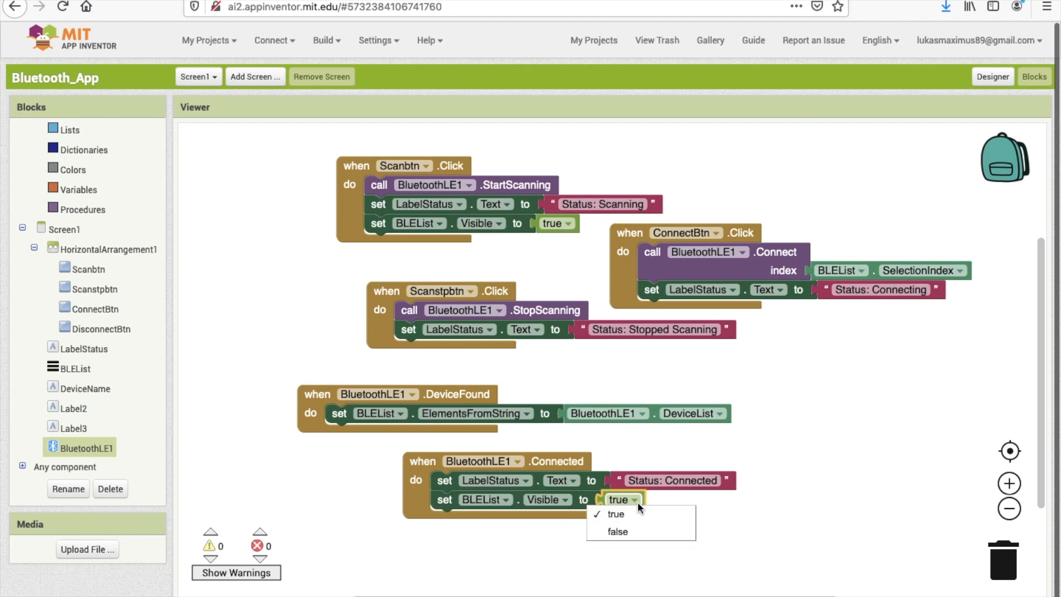
left_click(616, 531)
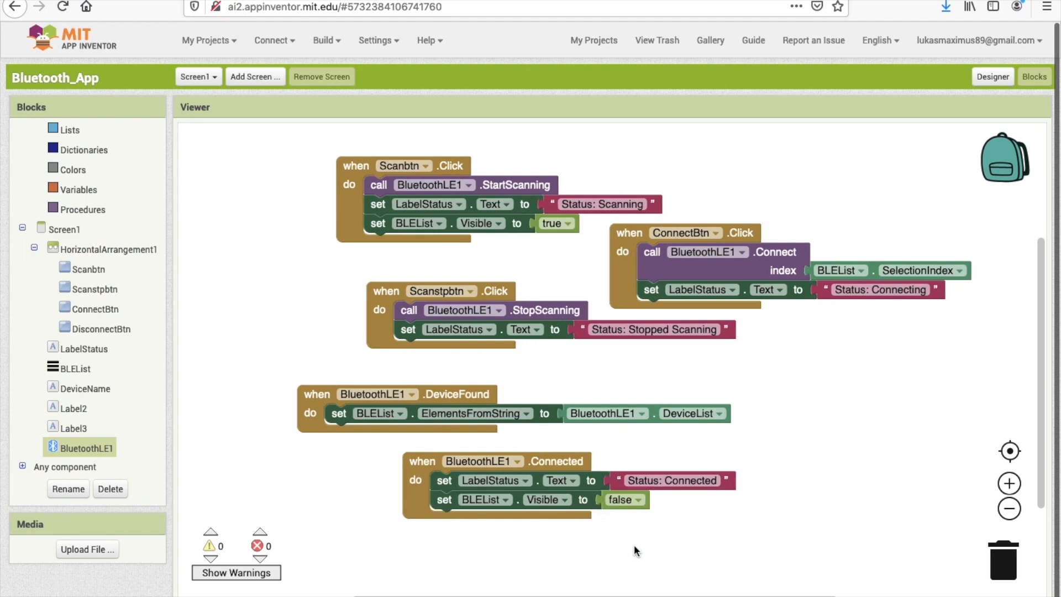
mouse_move(933, 442)
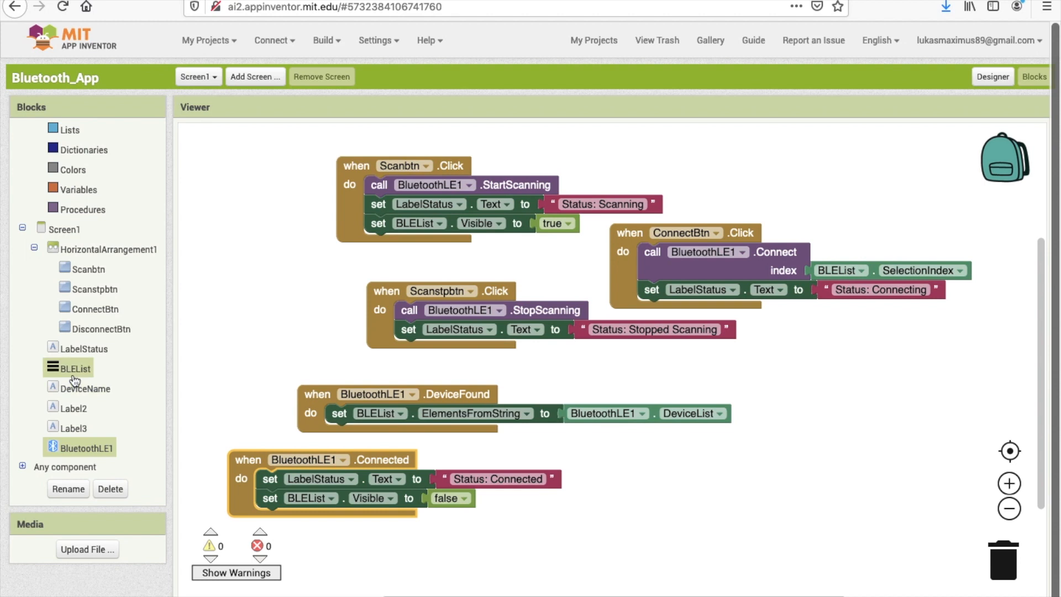
left_click(100, 328)
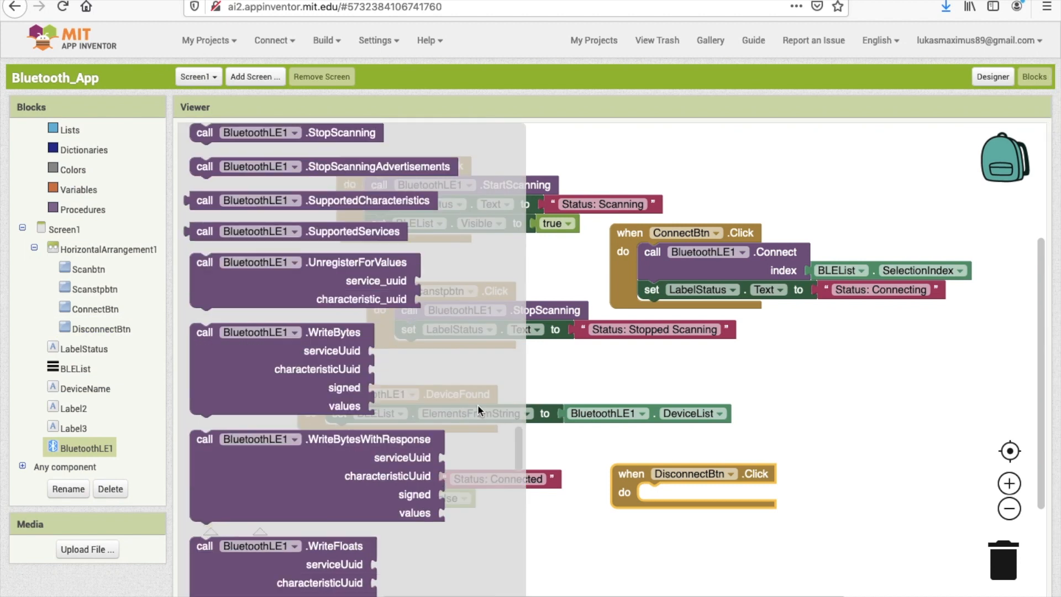
Wire DisconnectBtn.Click to BluetoothLE1.Disconnect and set the Disconnected event's status to 'Status: Disconnected'.
scroll("down", 3)
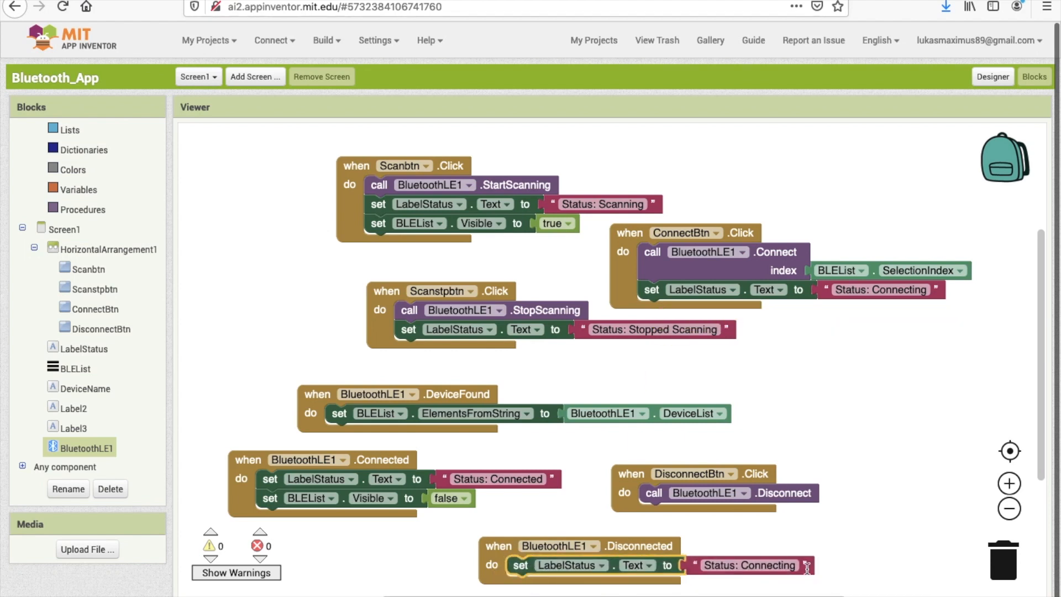
left_click(748, 565)
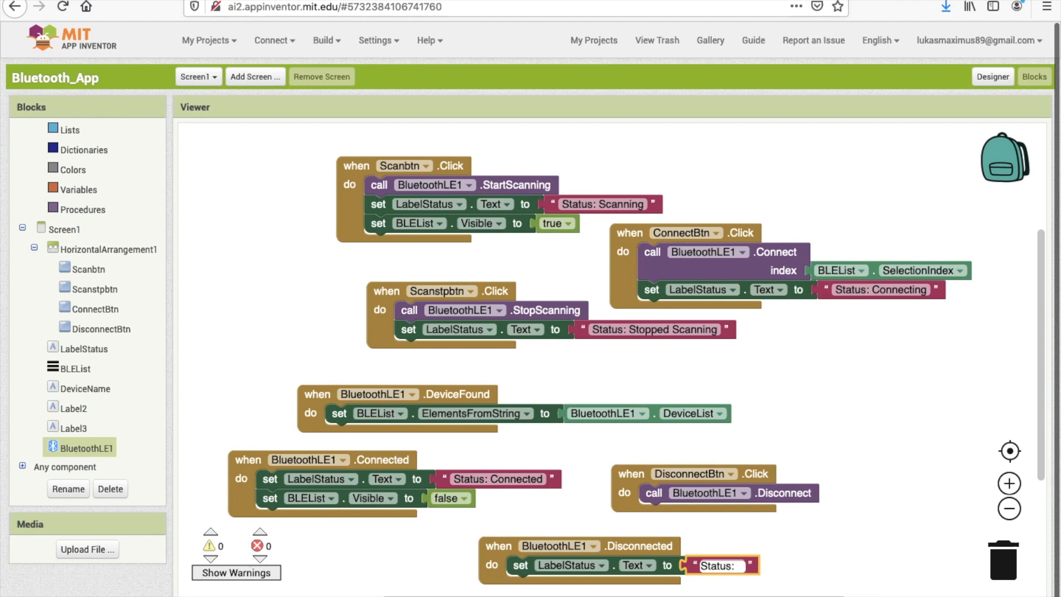
type("Disconnected")
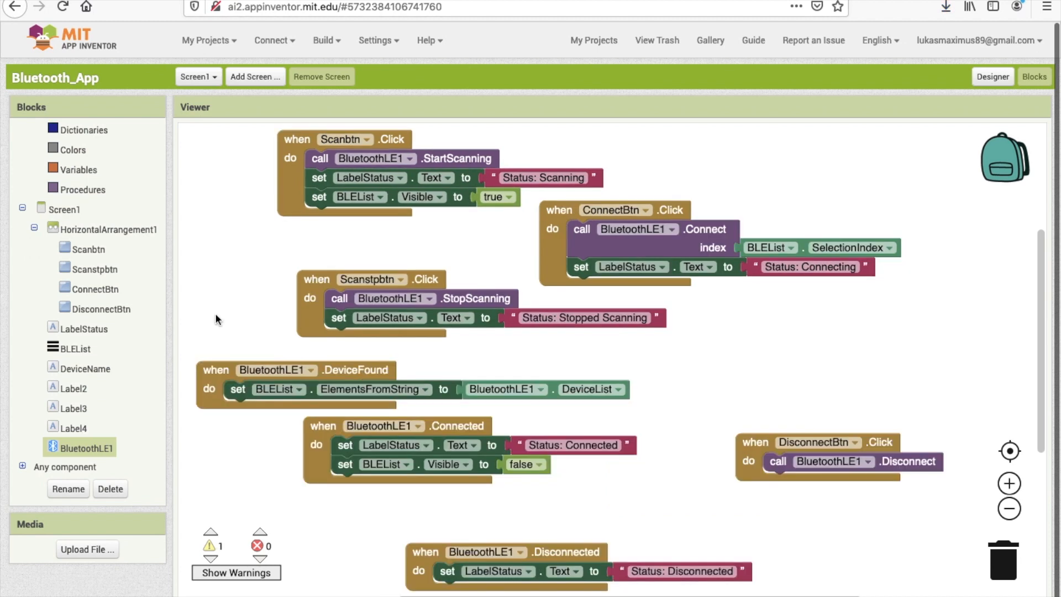
left_click(85, 328)
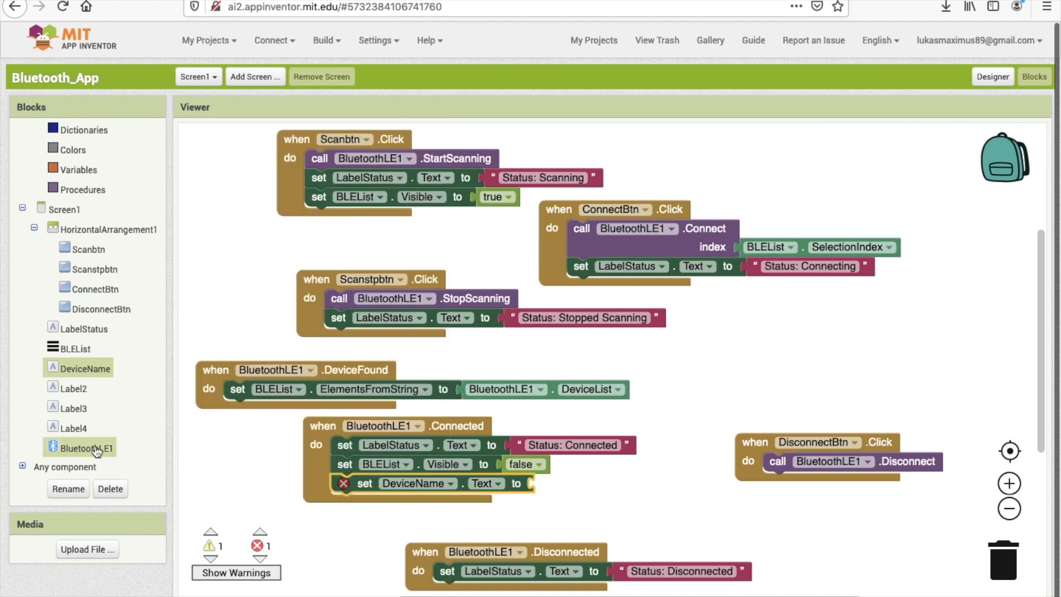
Place a set DeviceName.Text block inside the Connected event below the BLEList visibility setter.
left_click(88, 447)
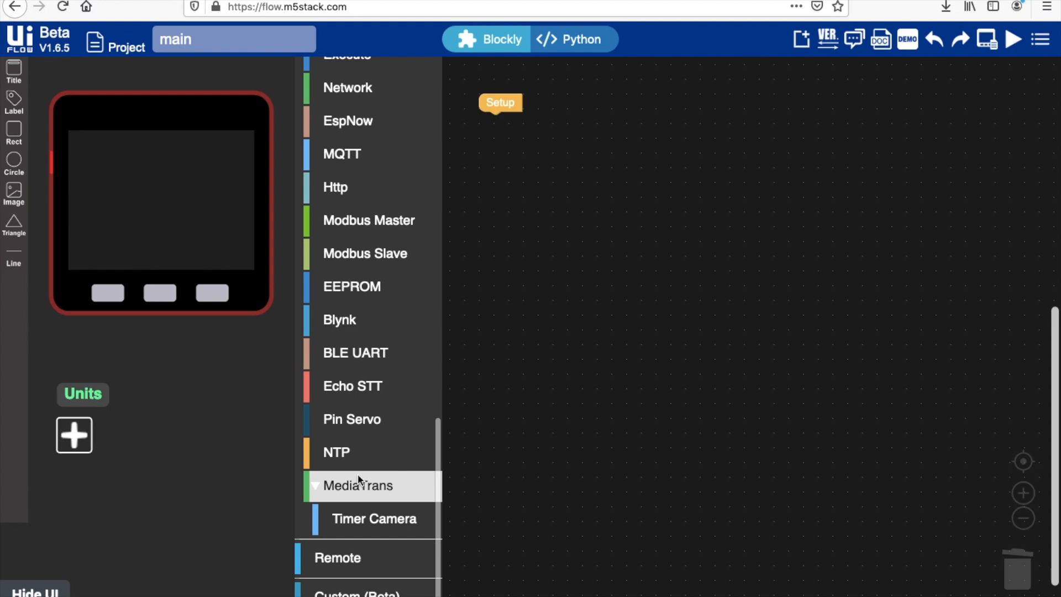
Attach an Init ble uart block under Setup and name the device 'M5Stackula'.
left_click(355, 352)
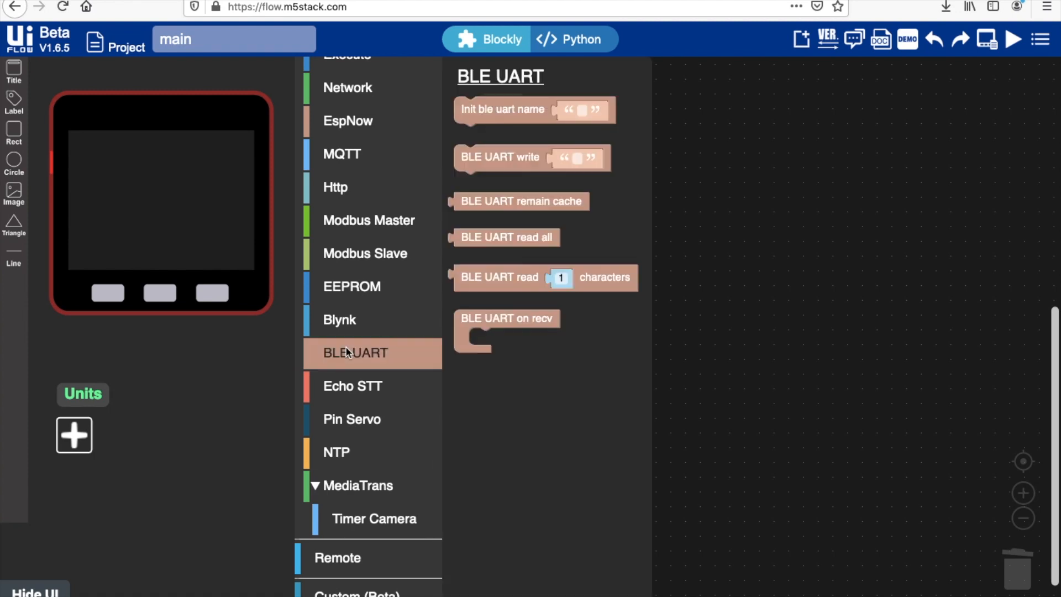
left_click_drag(533, 110, 533, 130)
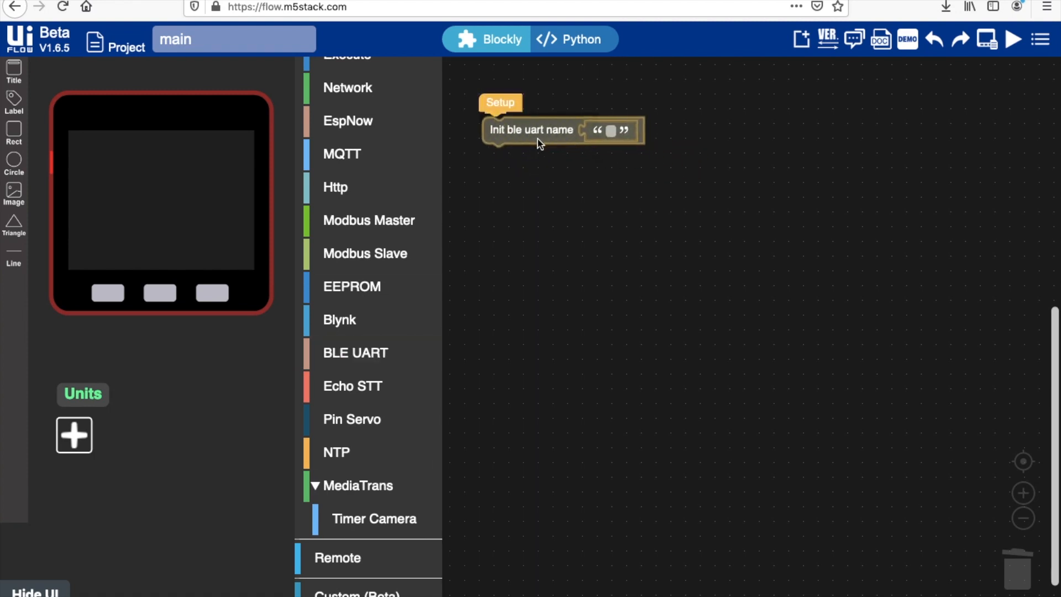
left_click(611, 131)
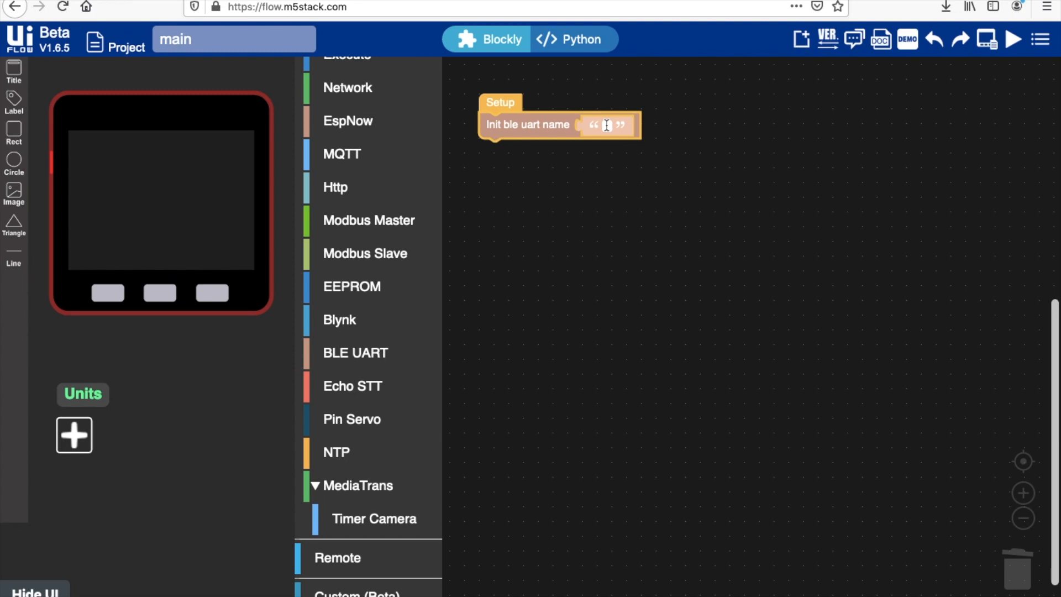
type("M5Stackula")
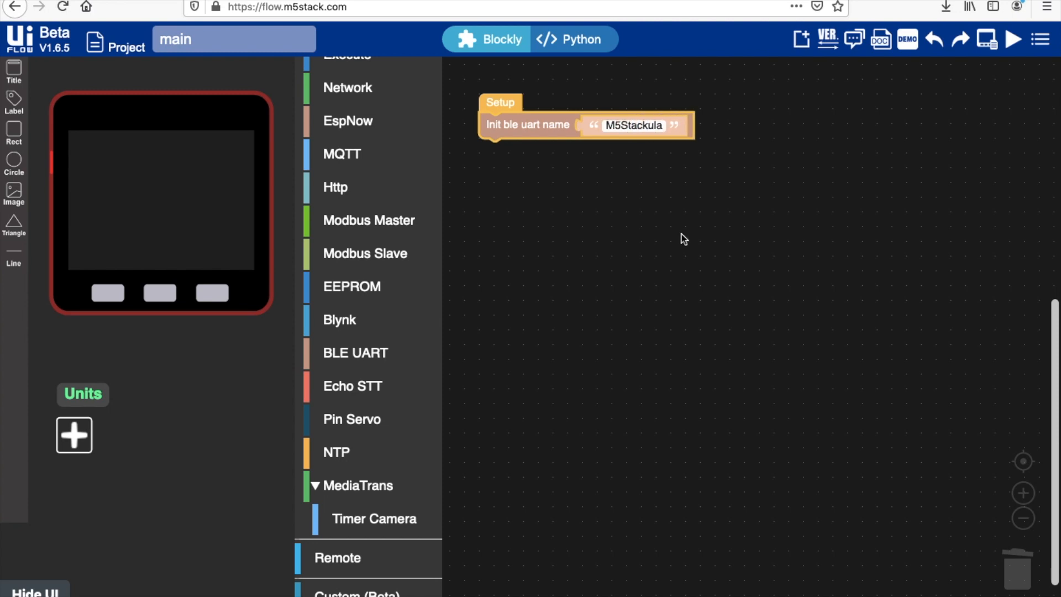
left_click(330, 98)
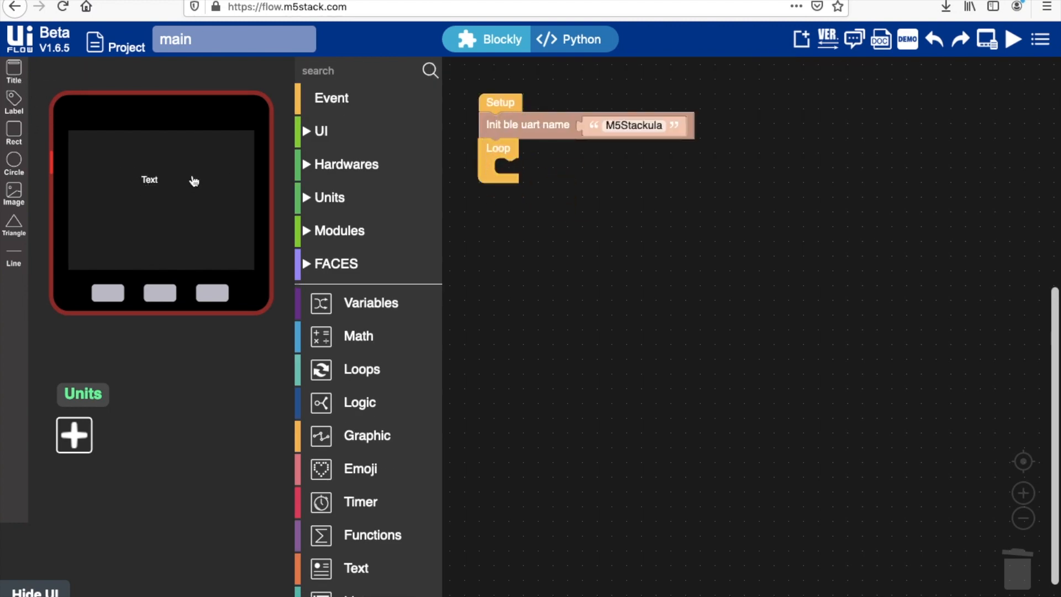
Add a Loop with a label0 show block displaying 'Hello M5'.
left_click(322, 130)
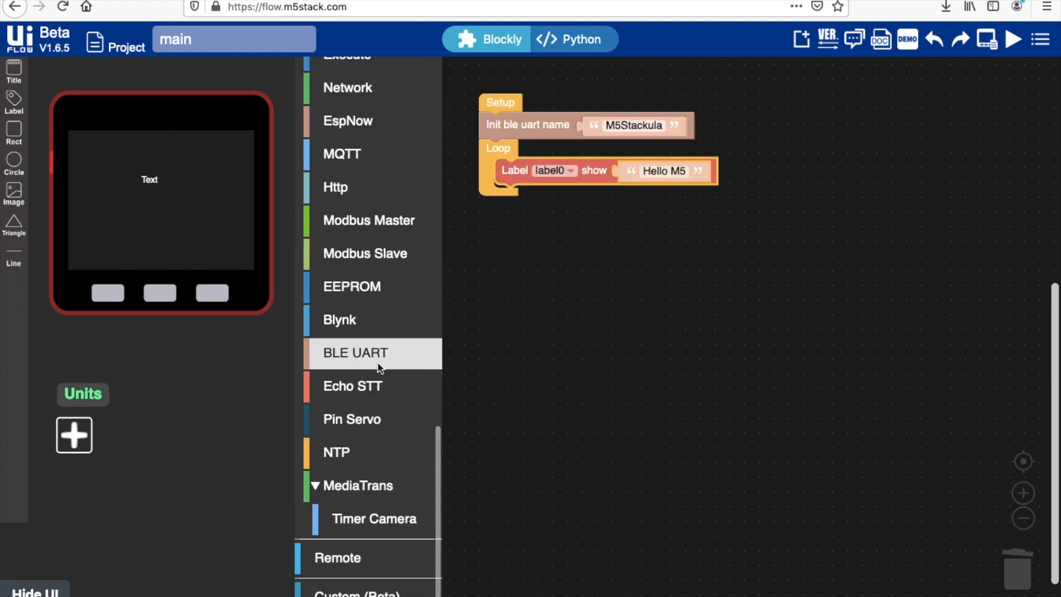
left_click(354, 352)
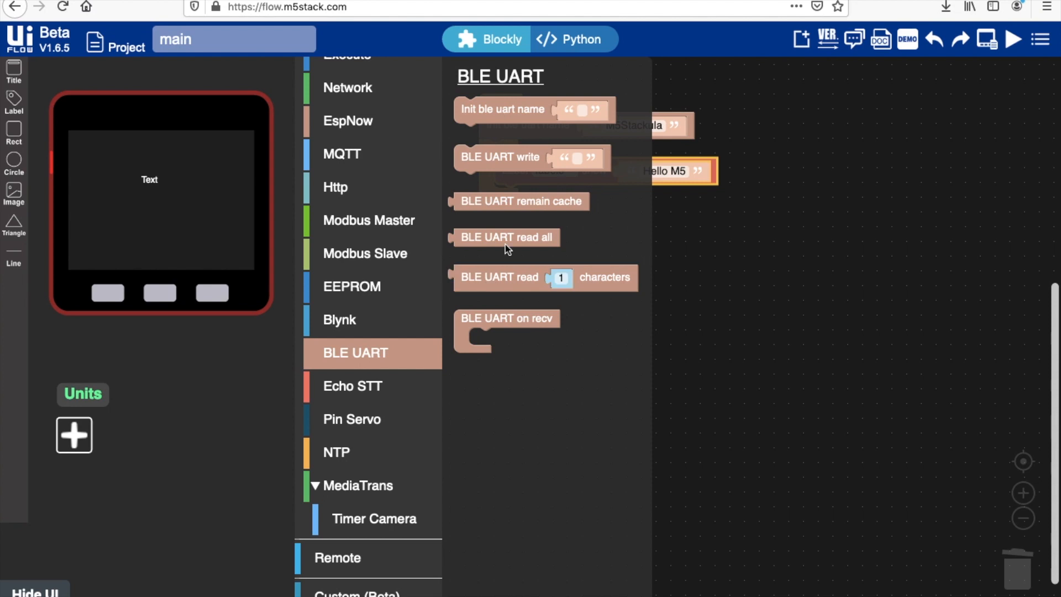